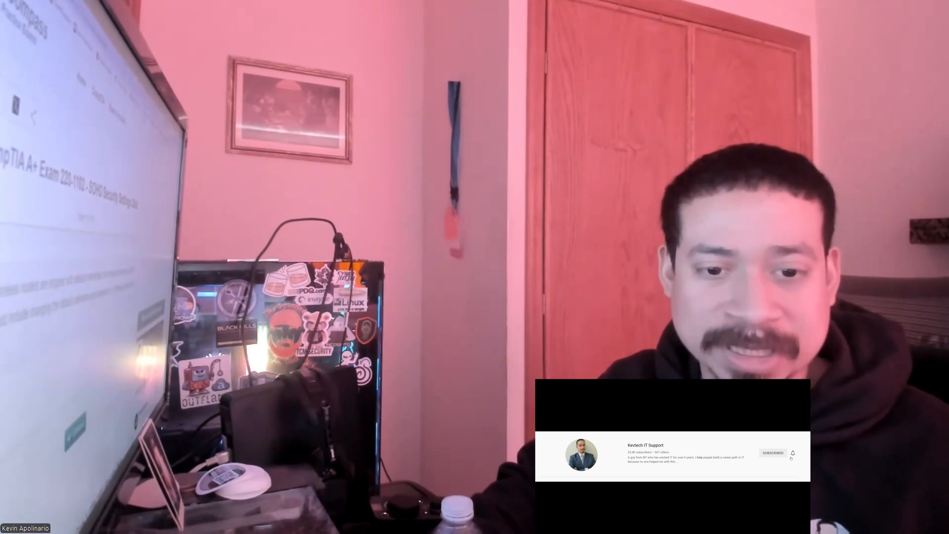
Answer True to question 1 on changing default WAP credentials and submit it
click(792, 453)
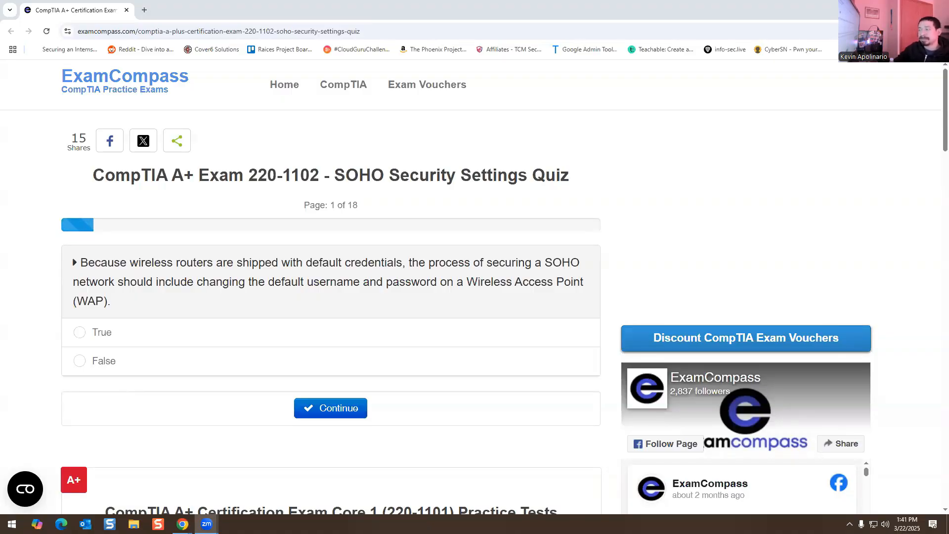
mouse_move(394, 94)
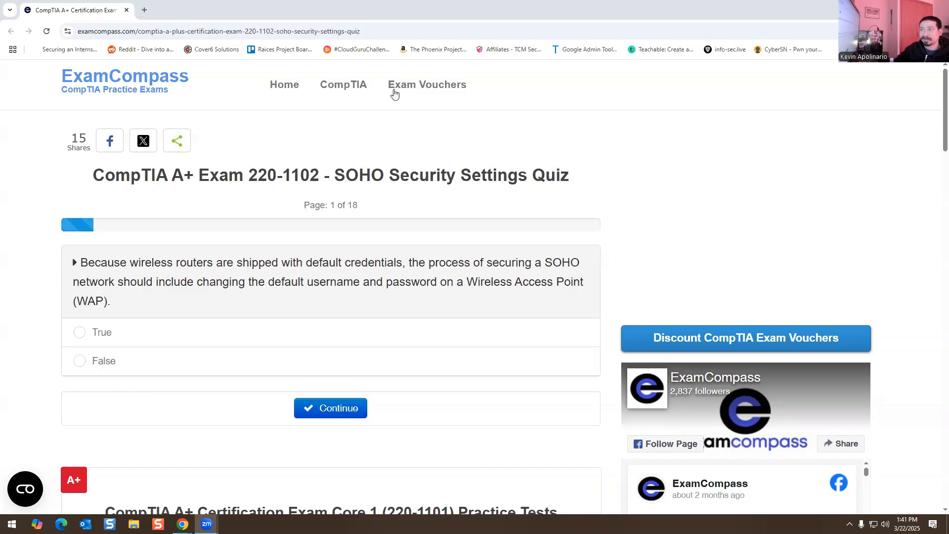
mouse_move(66, 156)
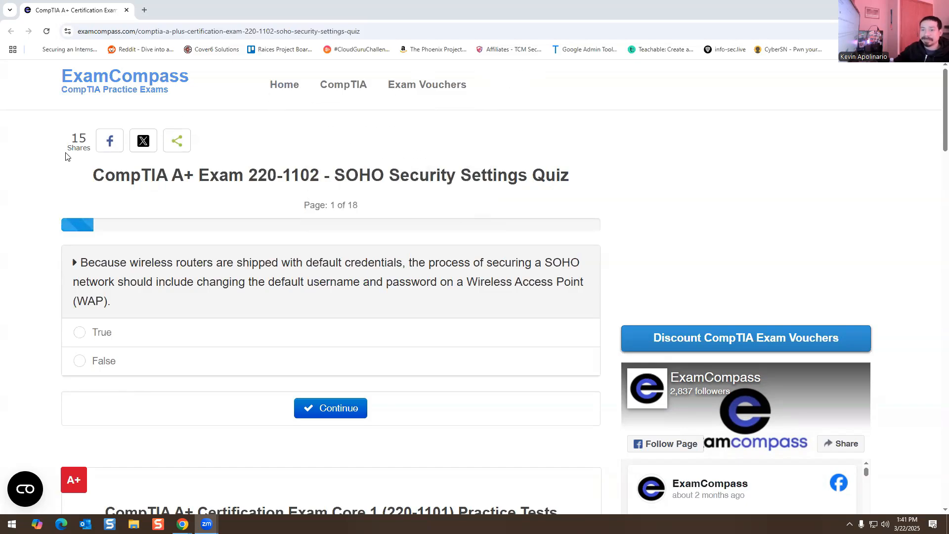
mouse_move(57, 201)
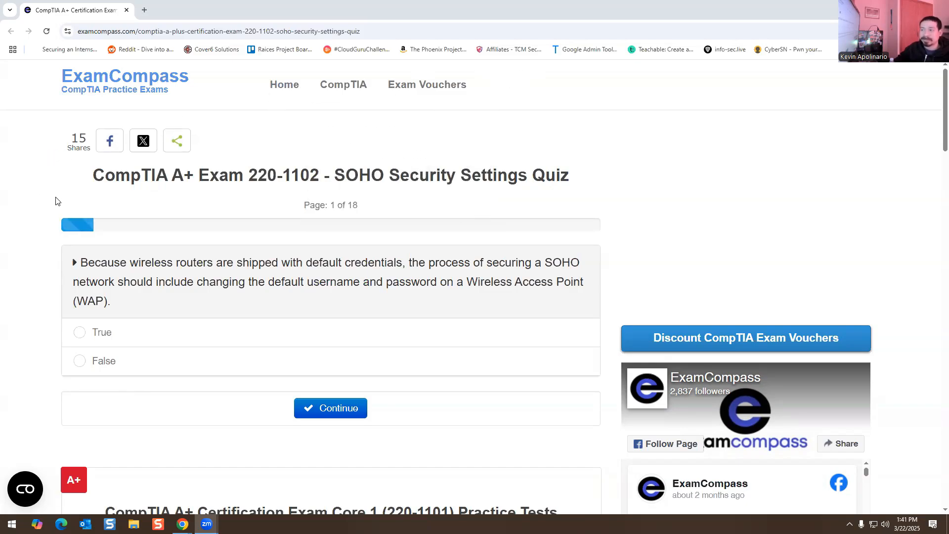
mouse_move(94, 208)
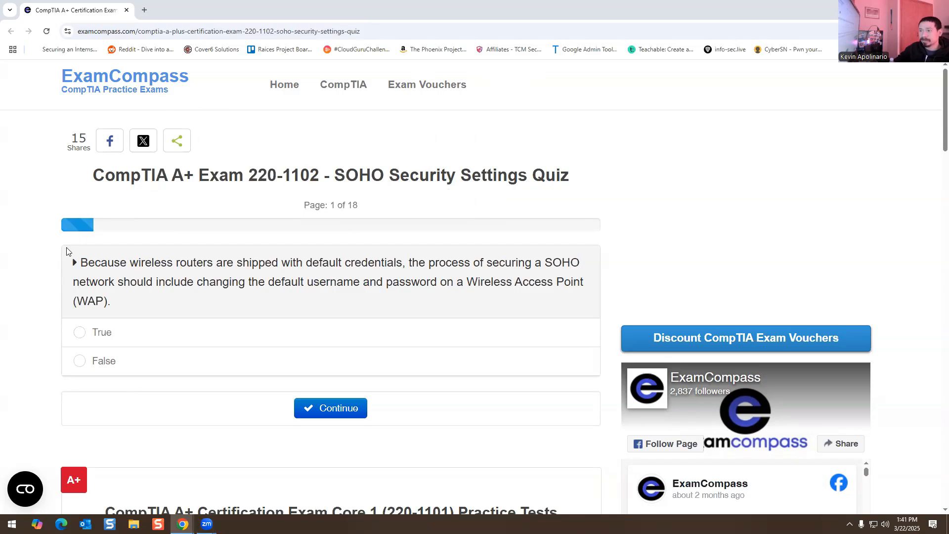
mouse_move(202, 267)
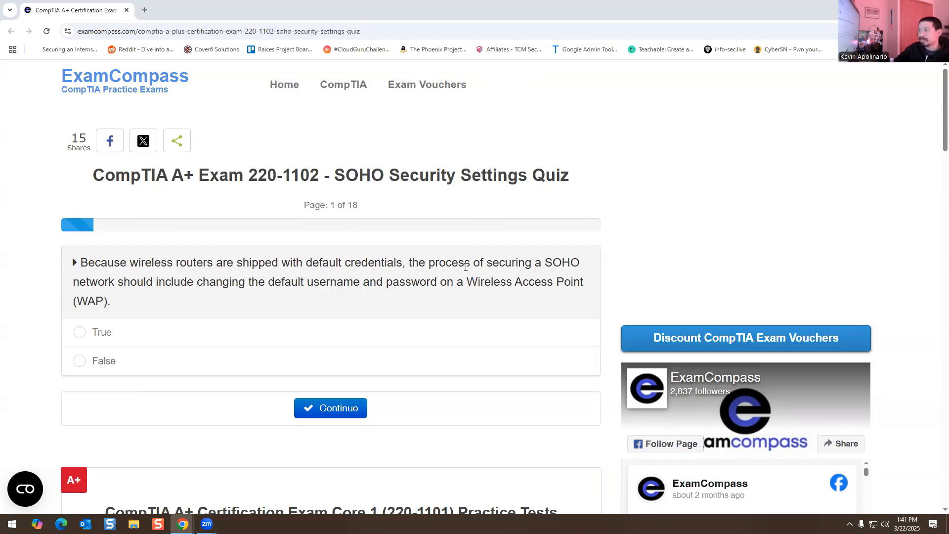
mouse_move(154, 296)
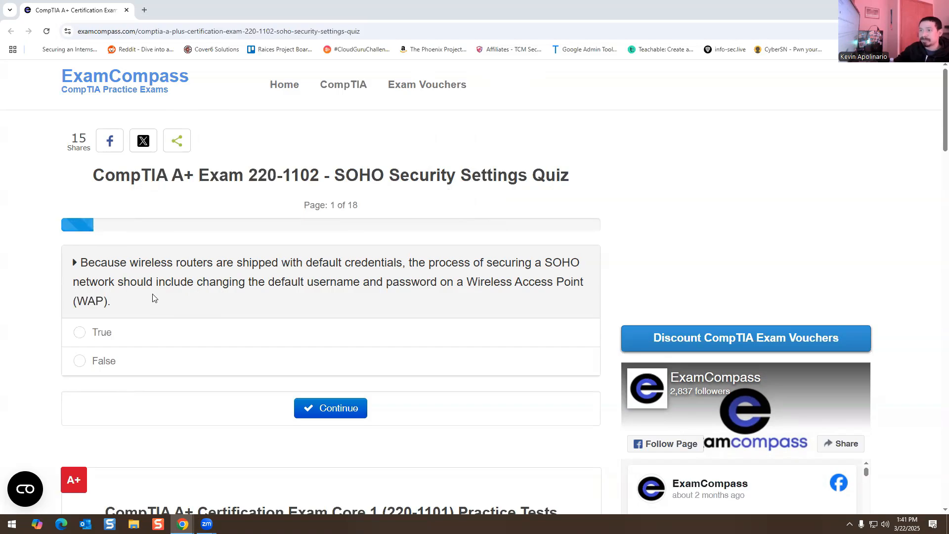
mouse_move(244, 283)
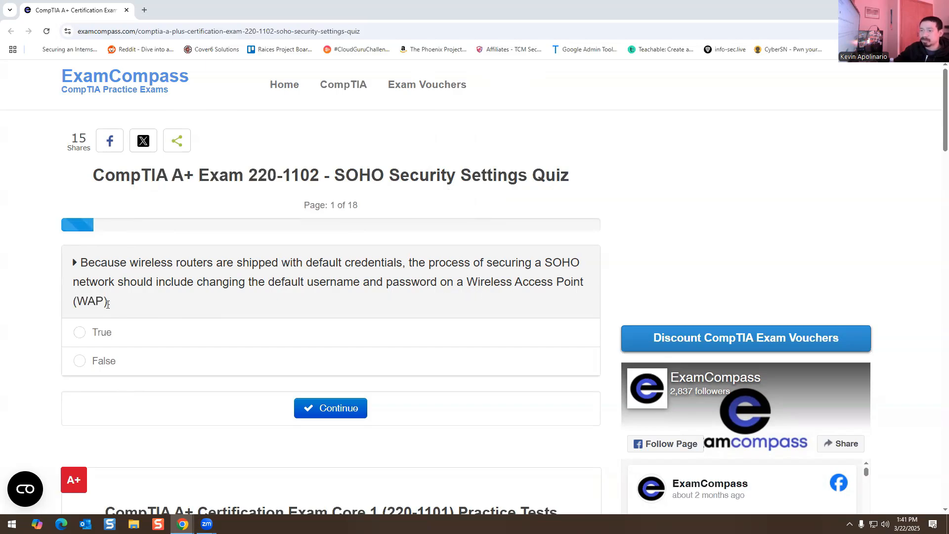
click(79, 332)
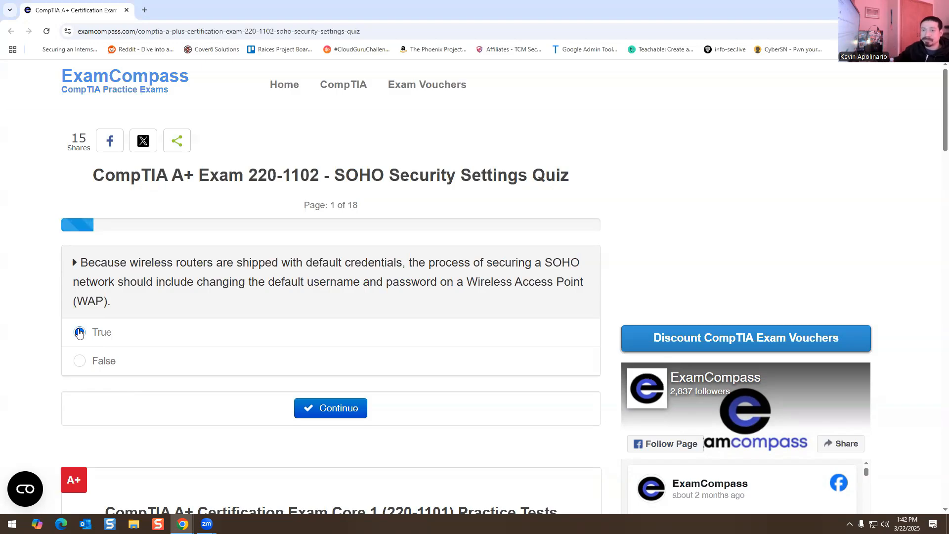
click(330, 407)
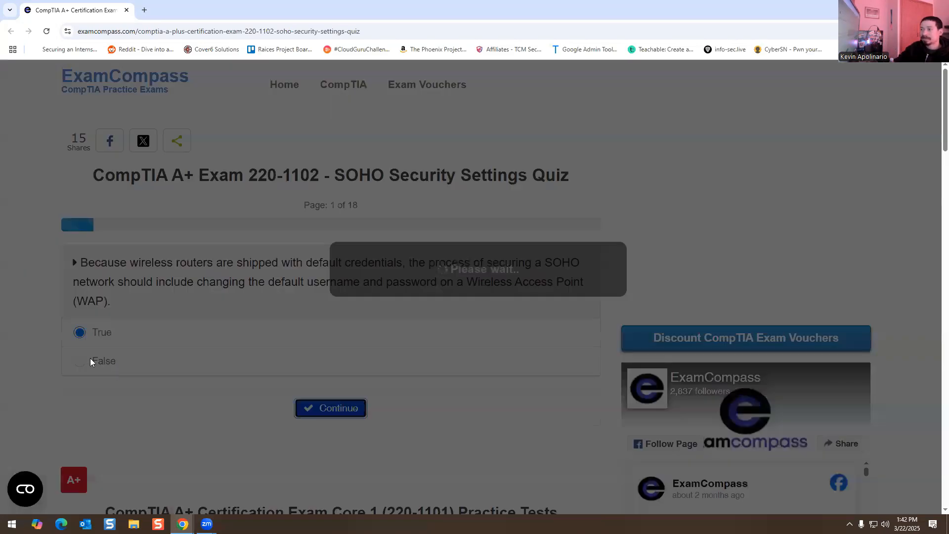
On question 2, switch from Filtering by subnet to All of the above and submit
click(330, 408)
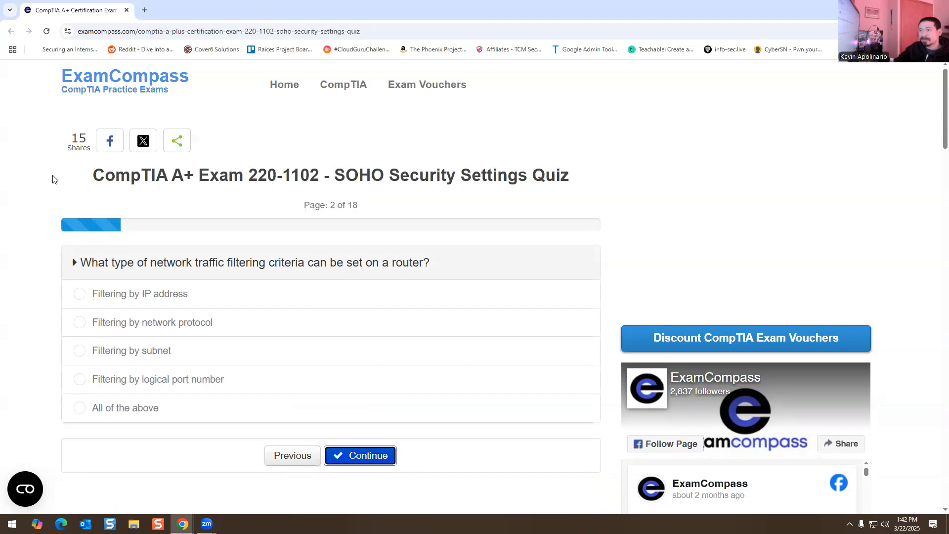
mouse_move(228, 231)
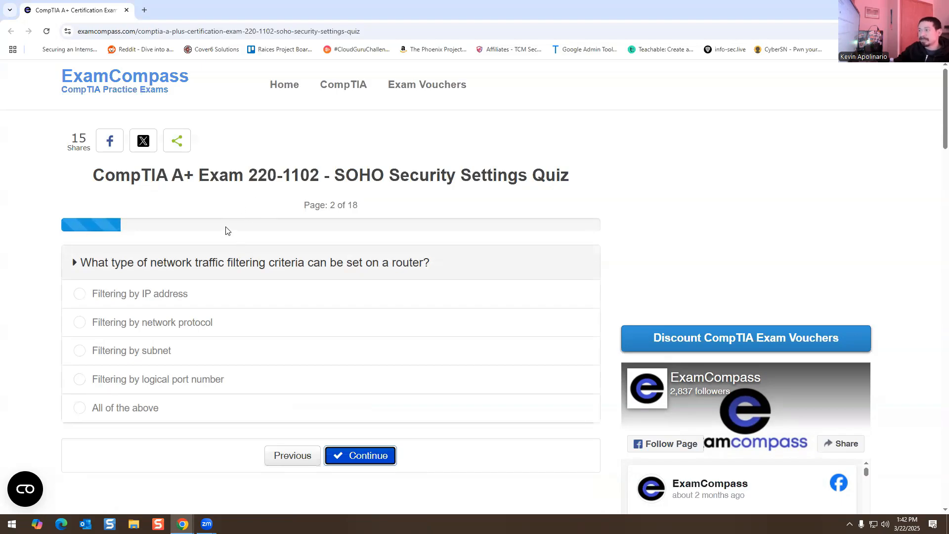
mouse_move(116, 307)
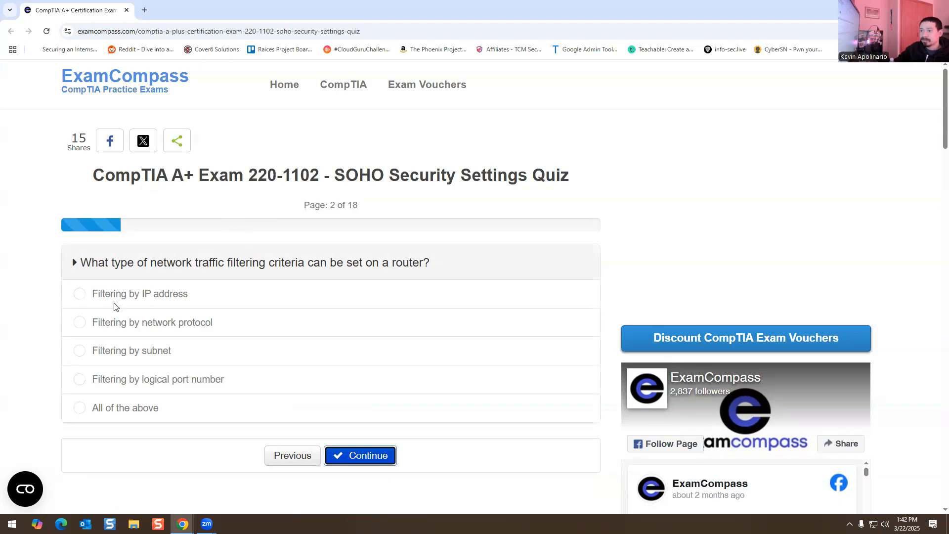
mouse_move(151, 327)
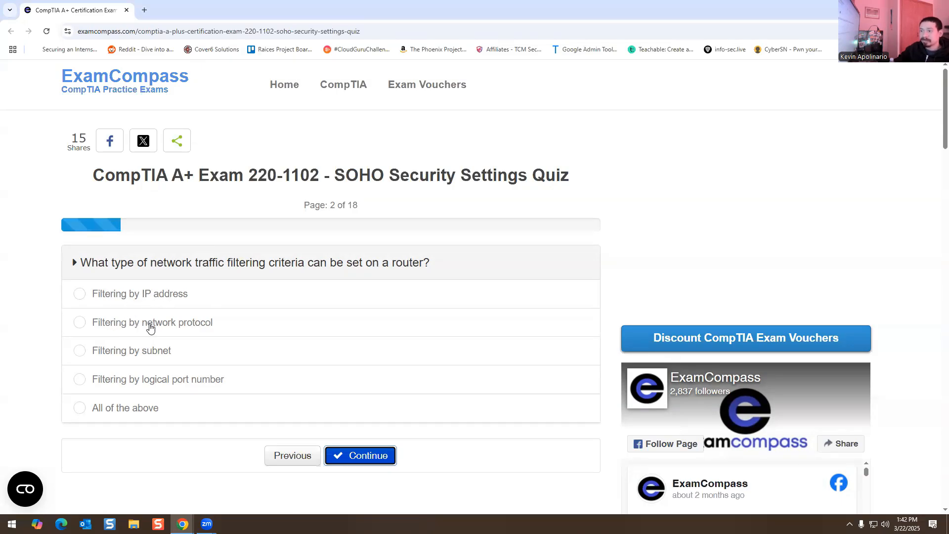
mouse_move(127, 357)
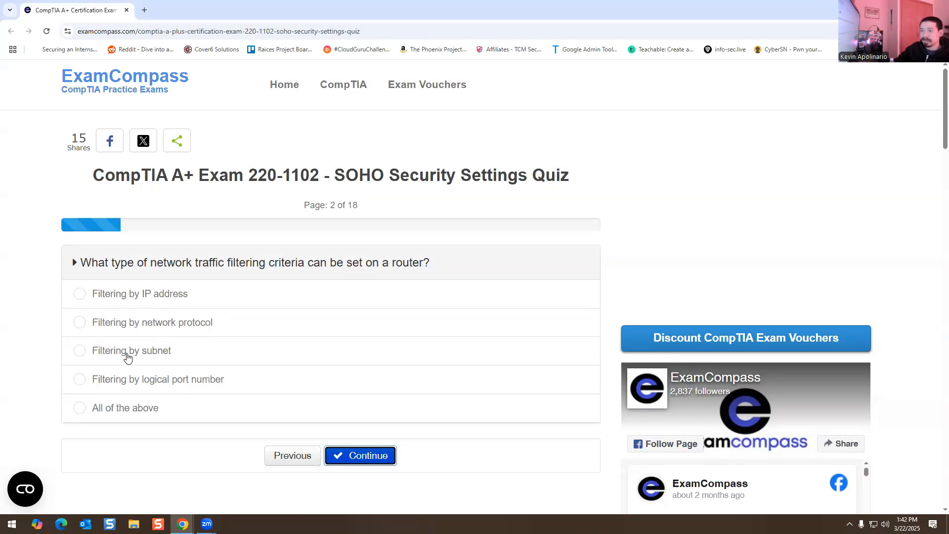
mouse_move(133, 386)
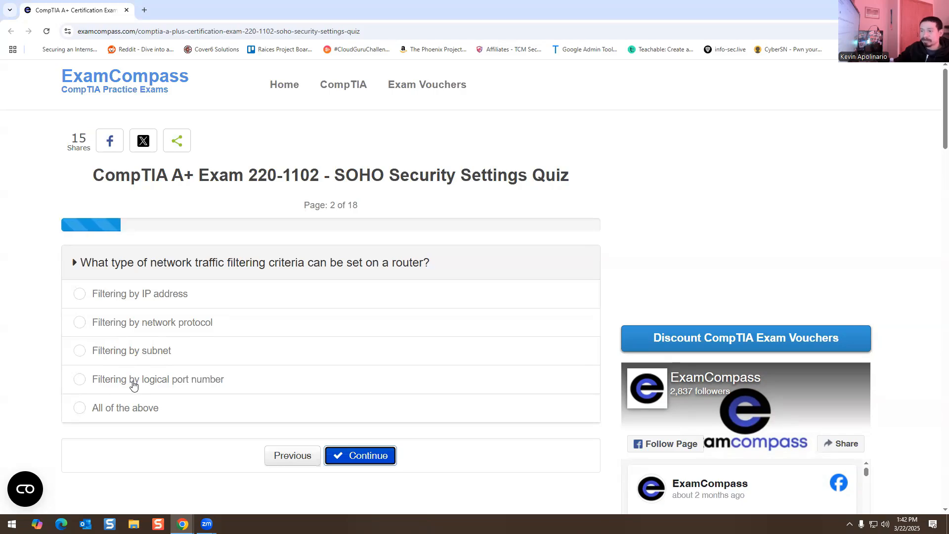
mouse_move(95, 421)
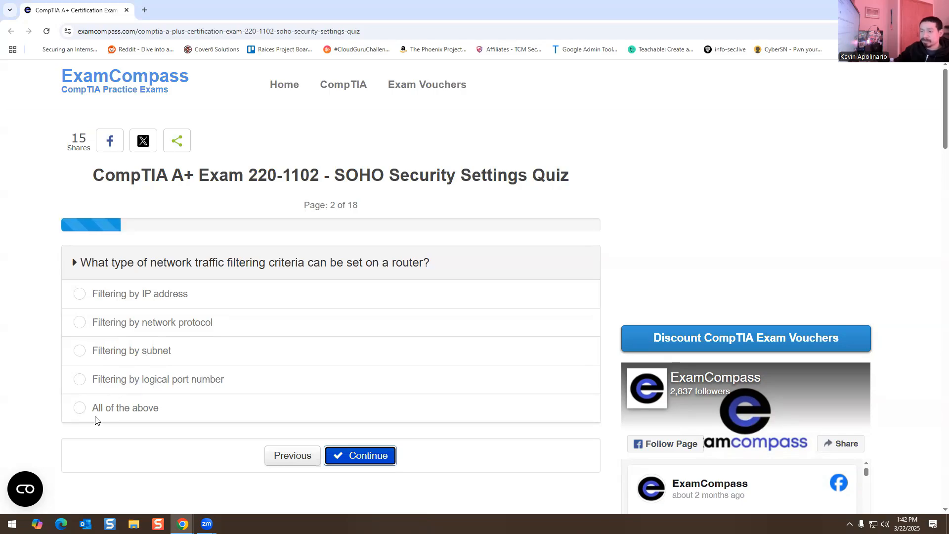
mouse_move(98, 300)
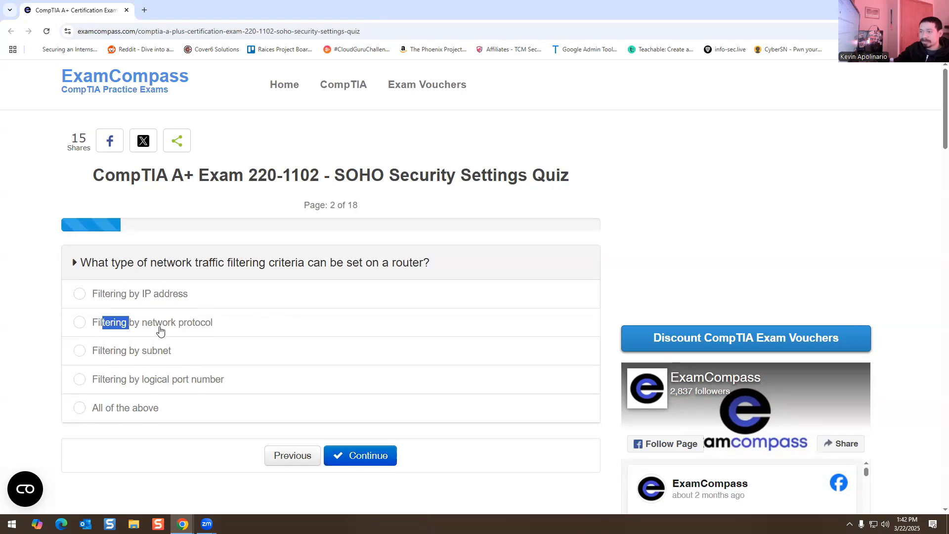
click(79, 351)
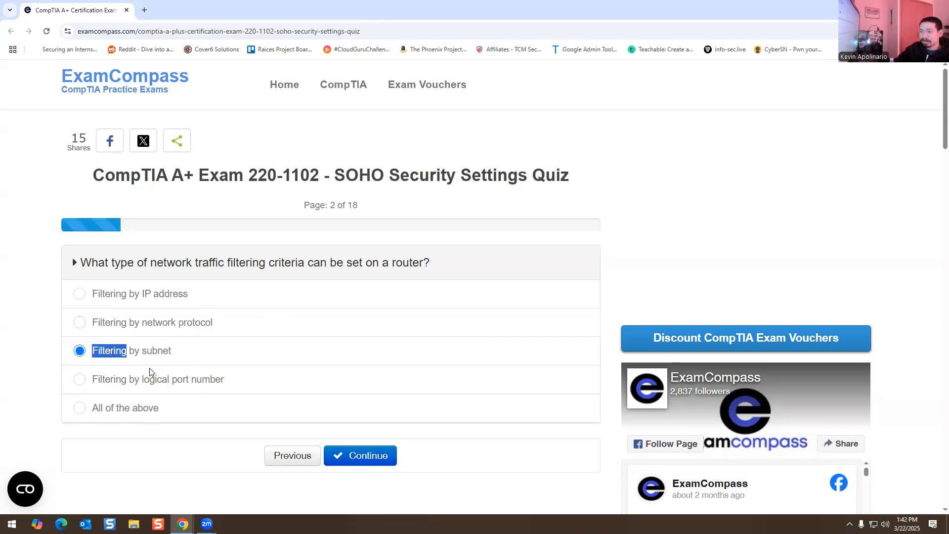
click(79, 407)
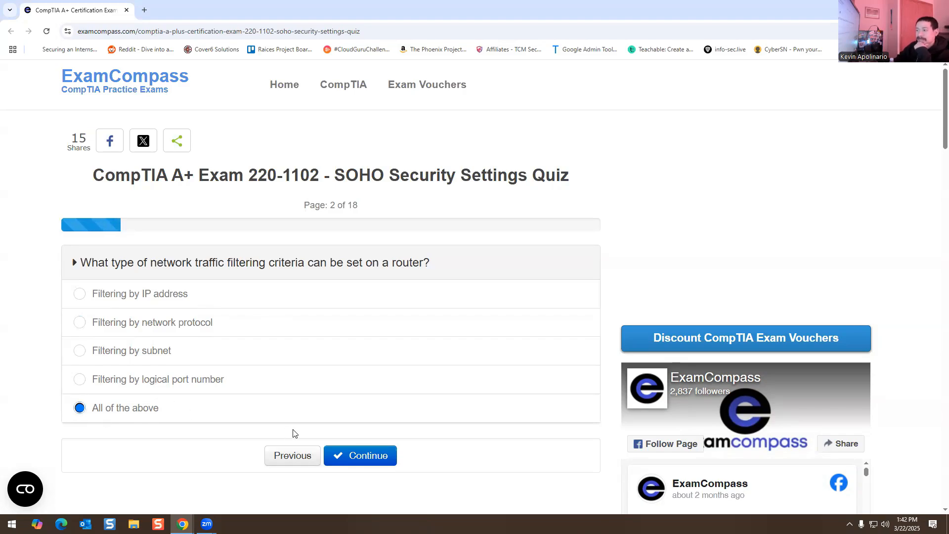
mouse_move(188, 353)
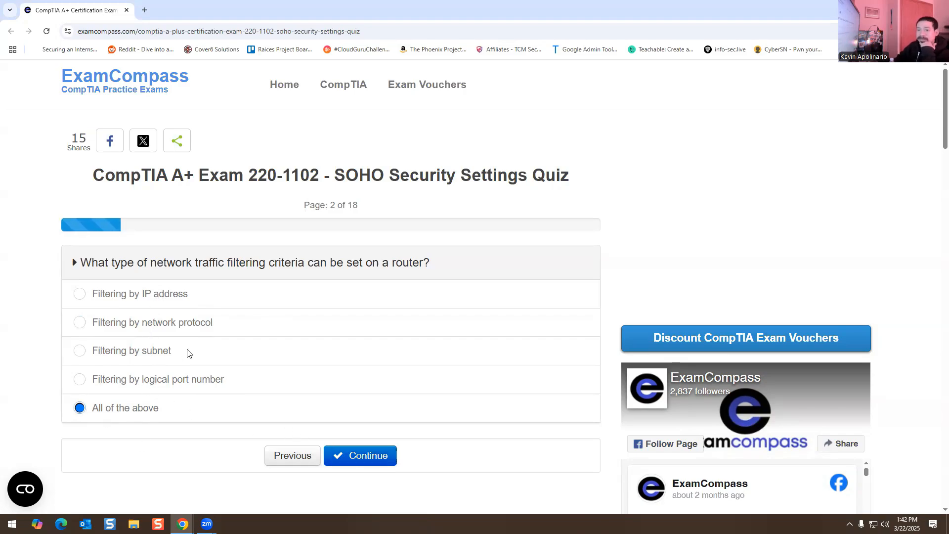
click(360, 455)
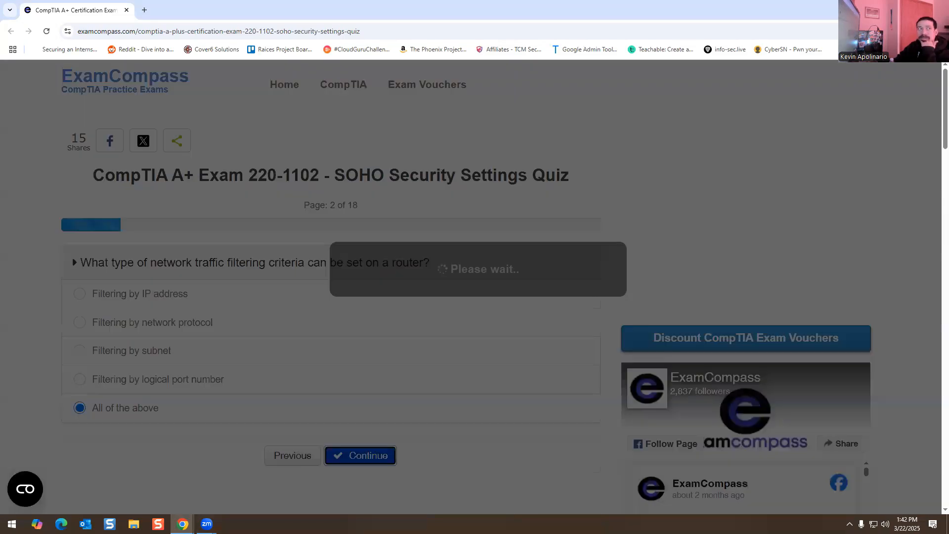
Answer Content filter for question 3 on website-blocking software and submit
click(360, 455)
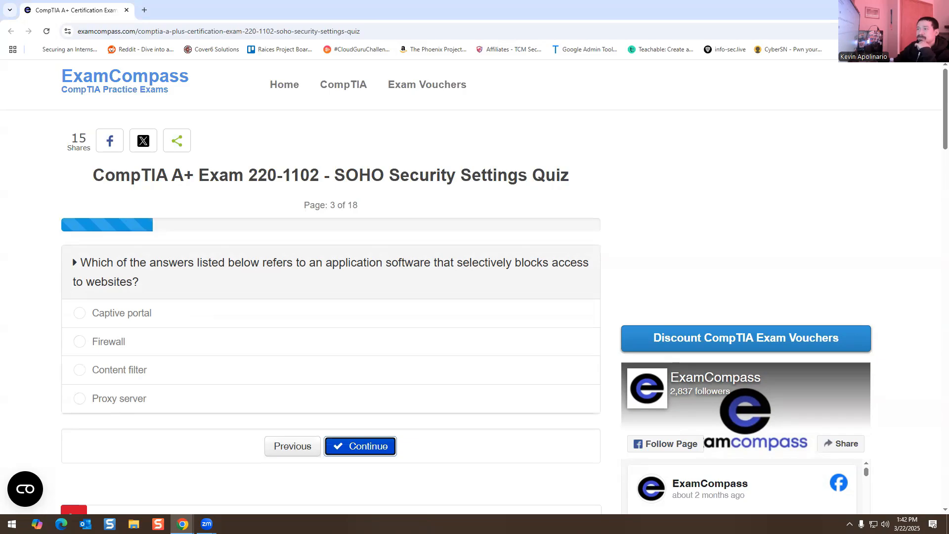
mouse_move(504, 212)
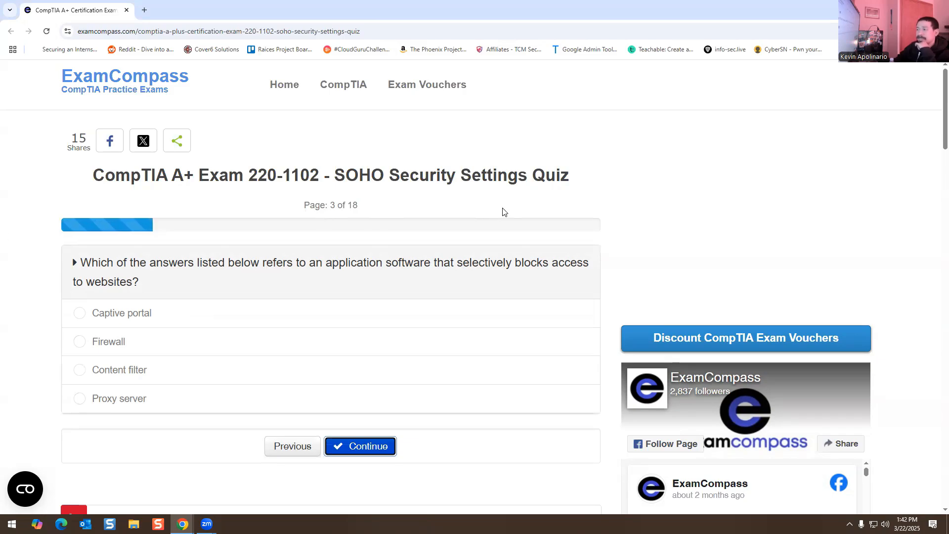
mouse_move(221, 275)
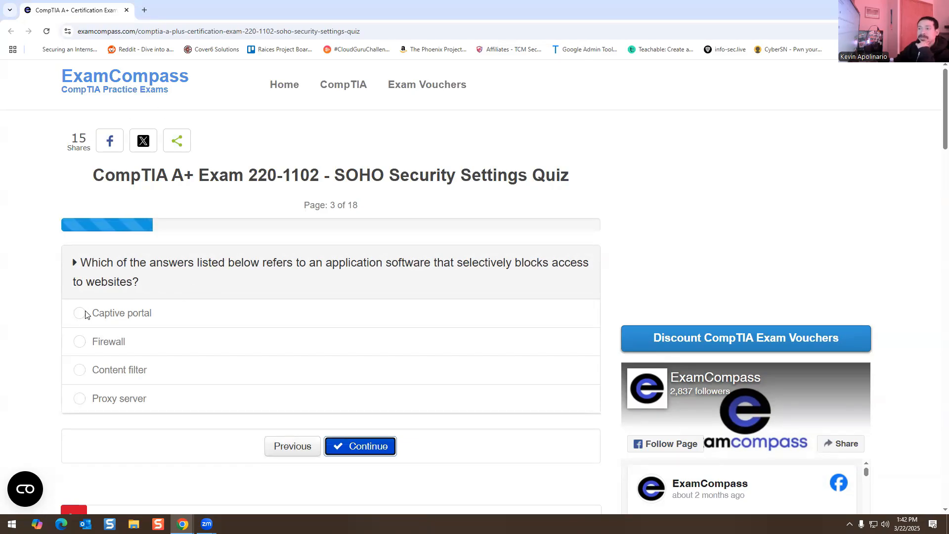
mouse_move(112, 354)
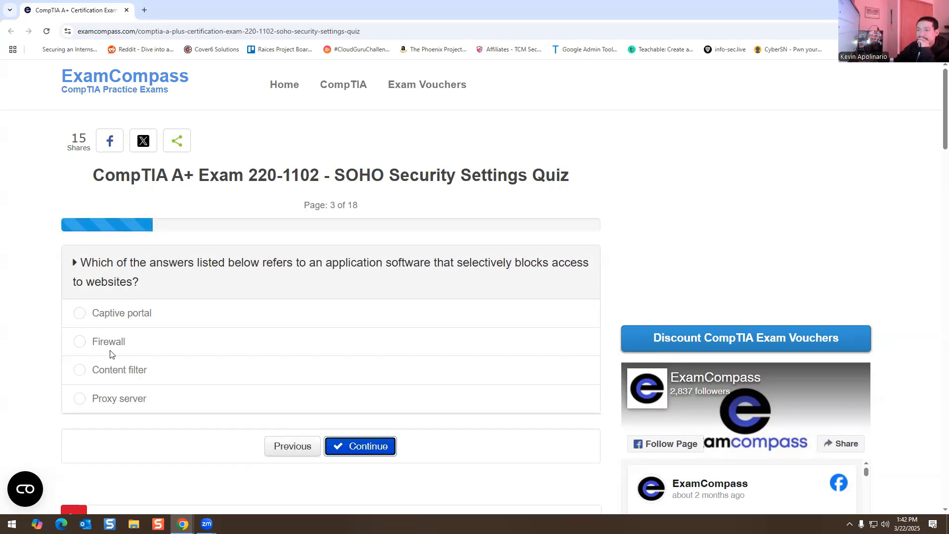
mouse_move(118, 377)
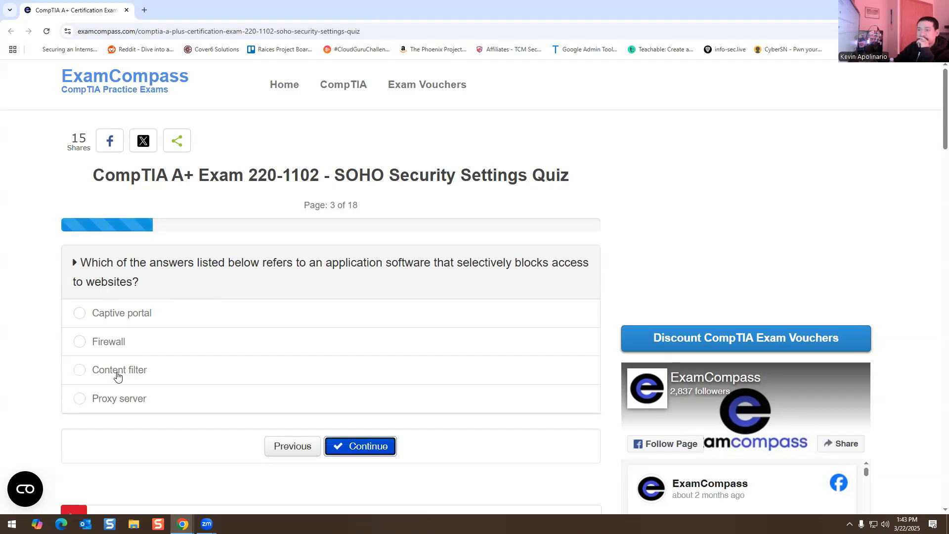
mouse_move(127, 402)
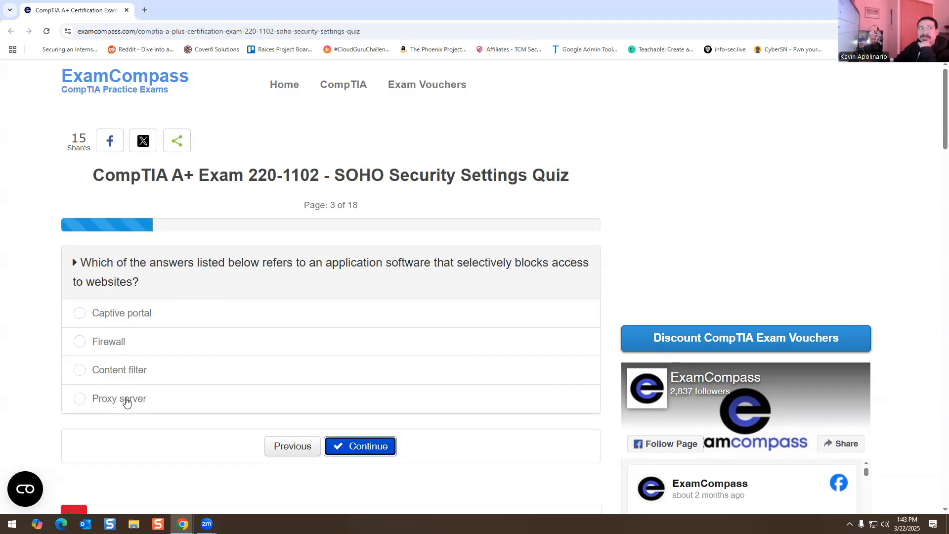
mouse_move(100, 385)
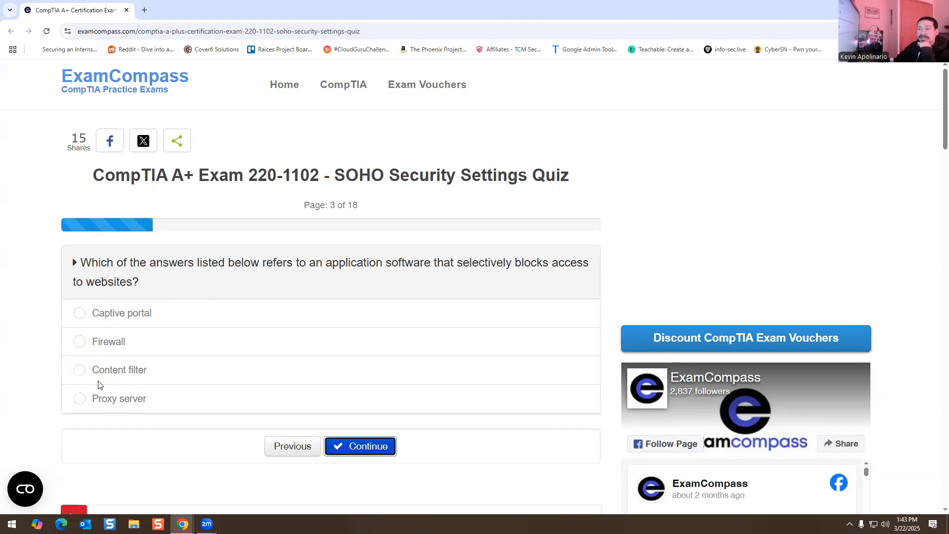
click(79, 370)
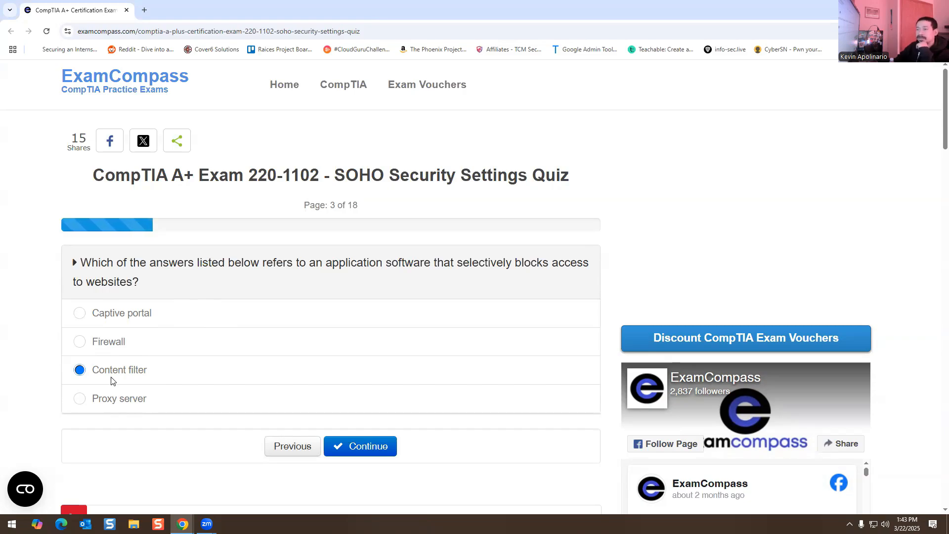
mouse_move(115, 347)
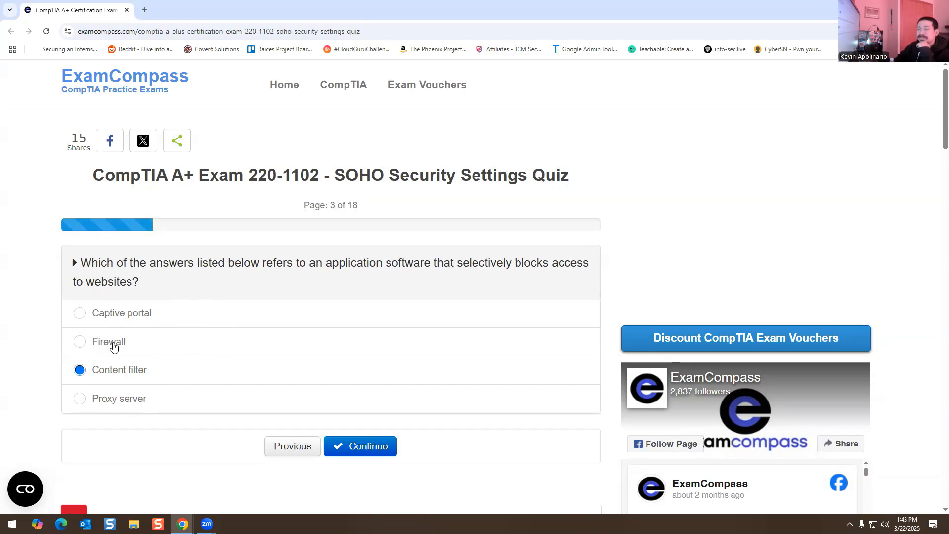
mouse_move(236, 388)
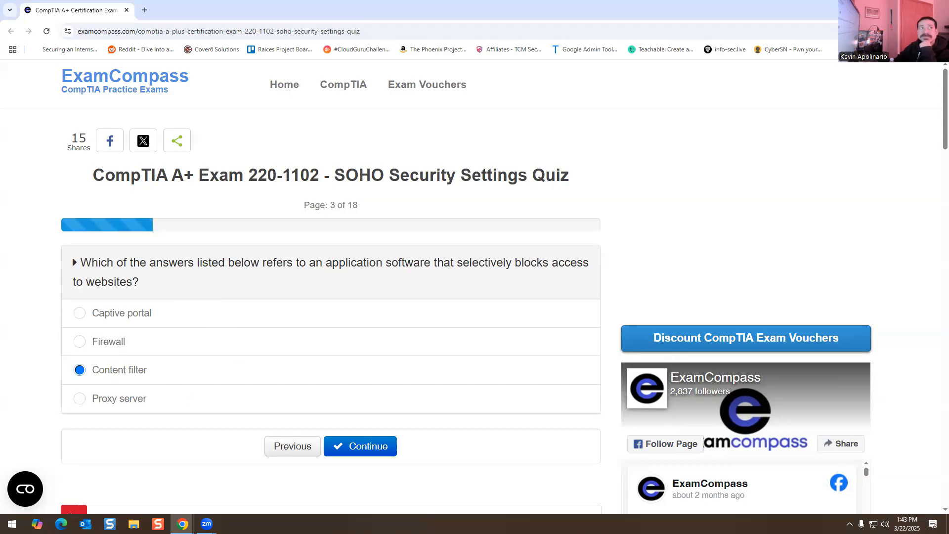
click(360, 446)
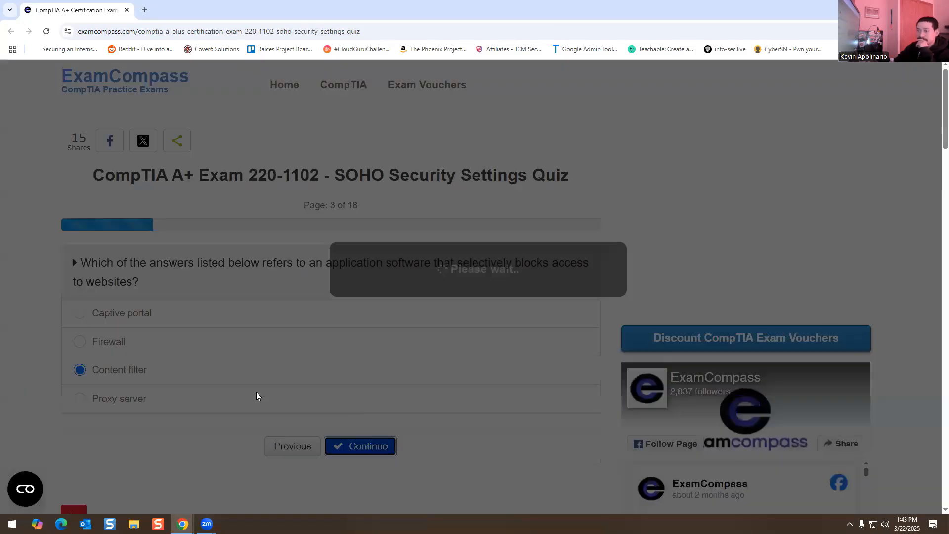
Choose Parental controls for question 4, then continue to question 5
click(360, 446)
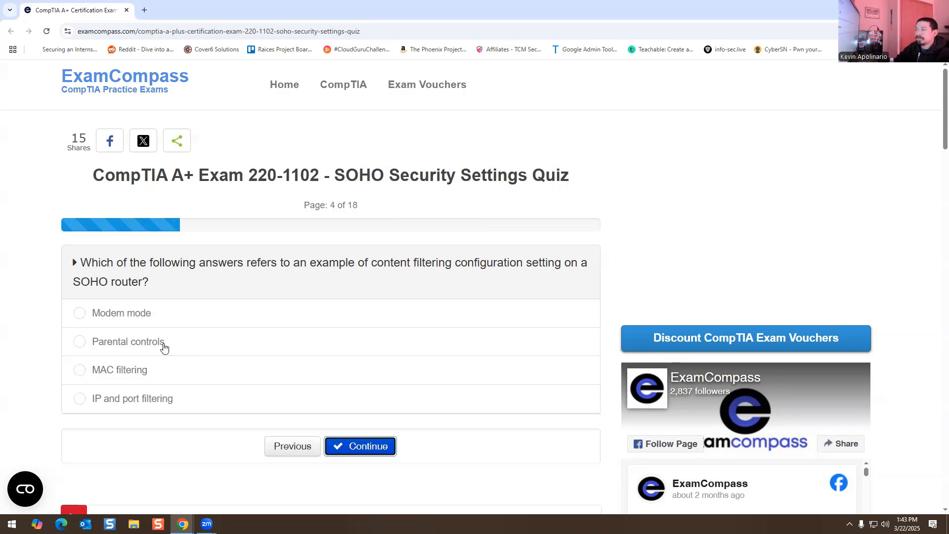
mouse_move(122, 320)
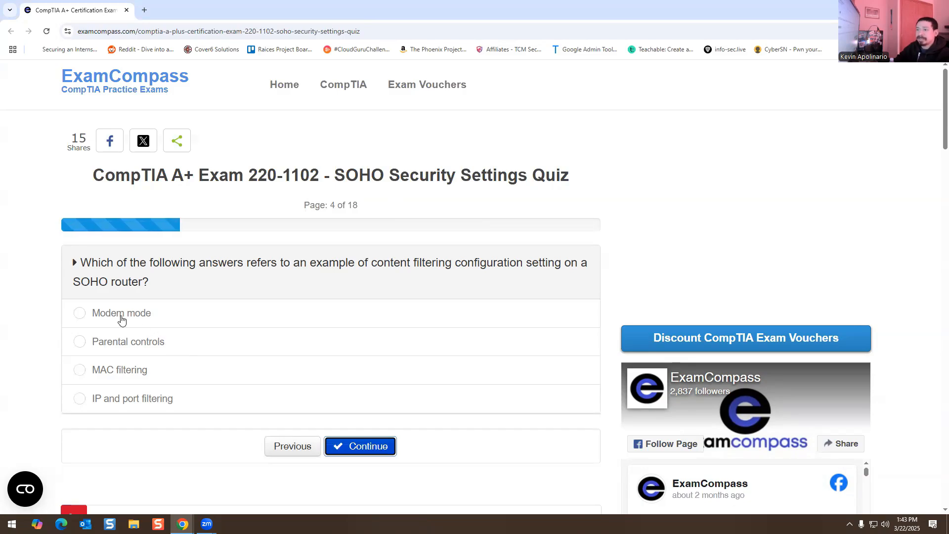
mouse_move(115, 327)
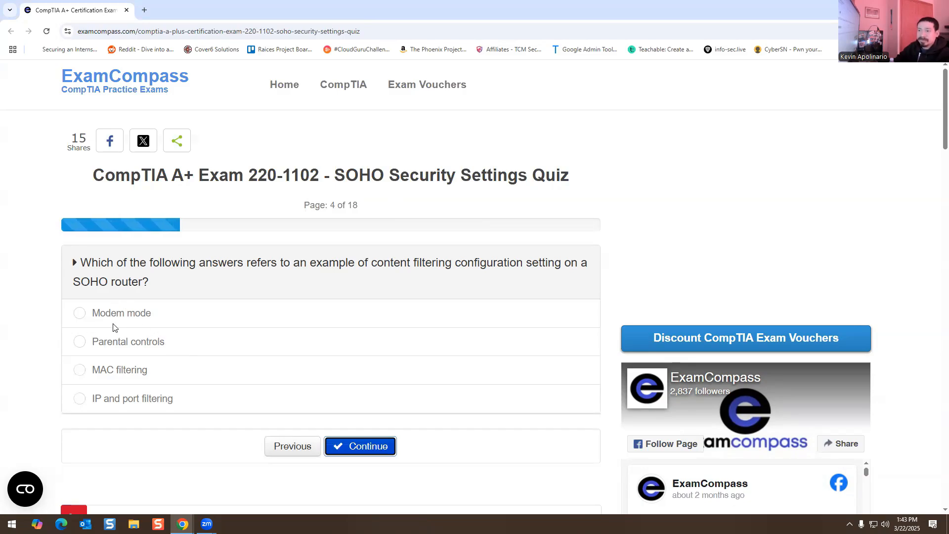
mouse_move(132, 351)
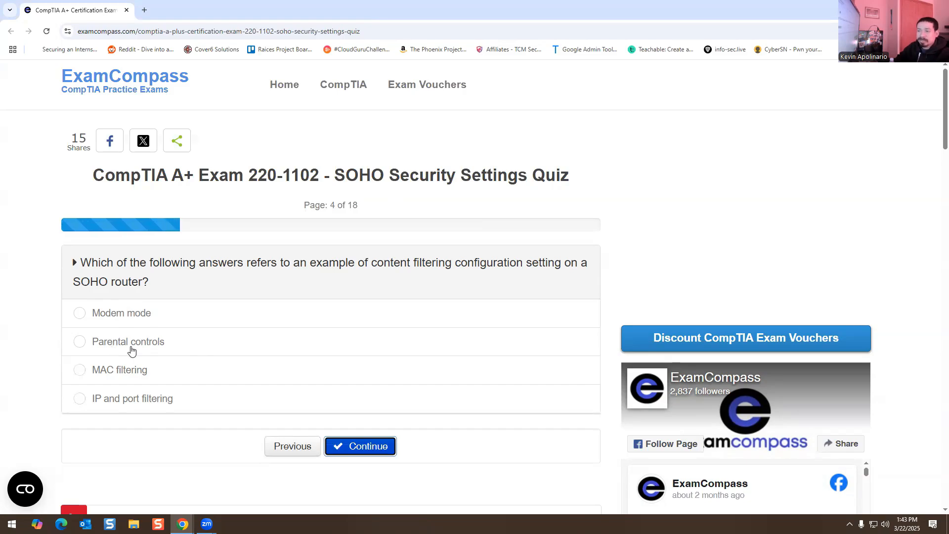
mouse_move(121, 373)
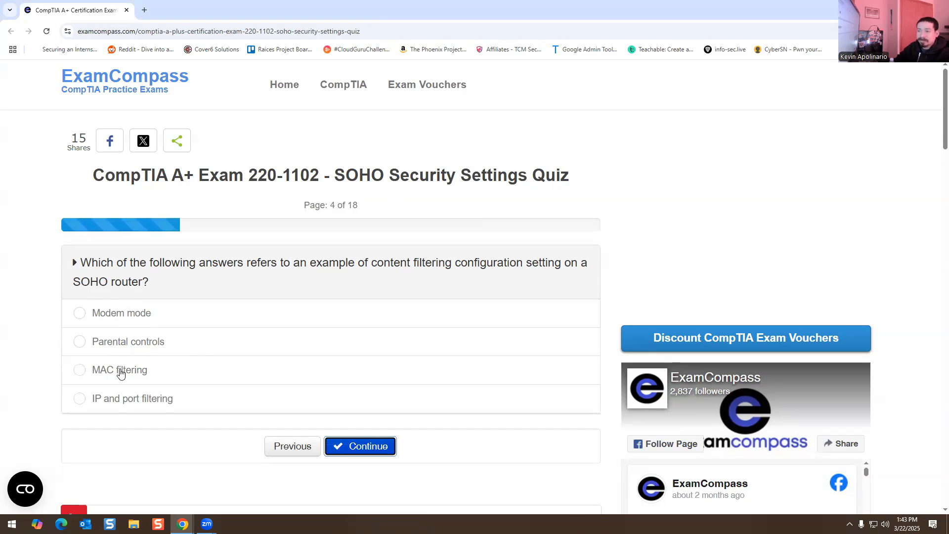
mouse_move(146, 404)
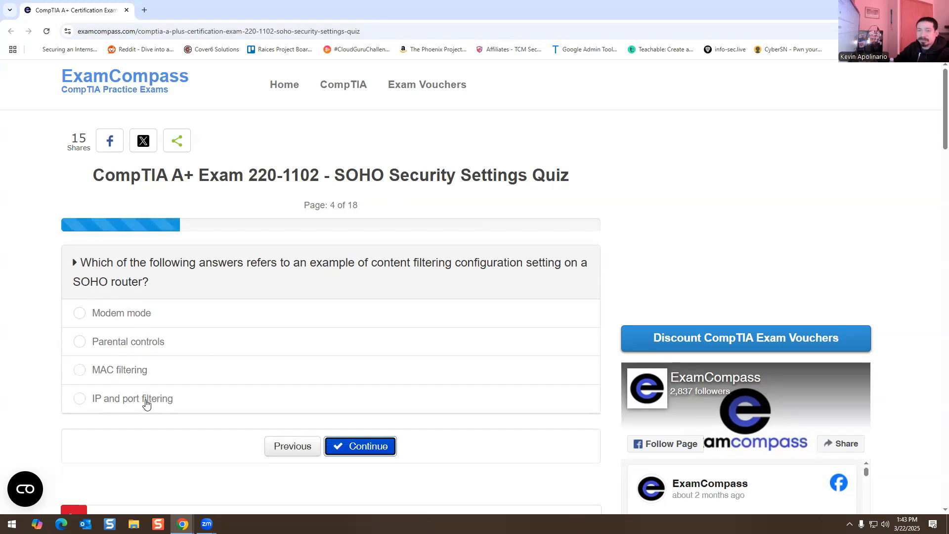
mouse_move(85, 348)
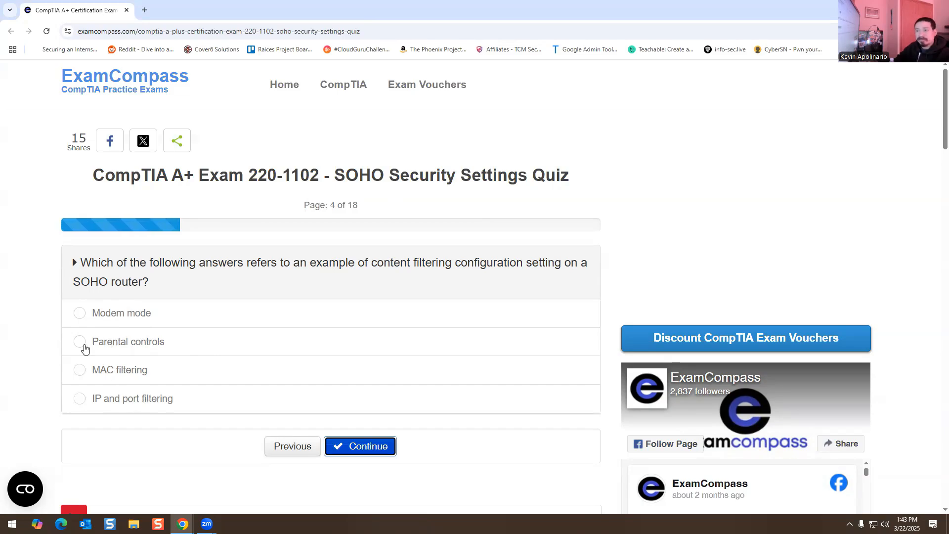
click(79, 341)
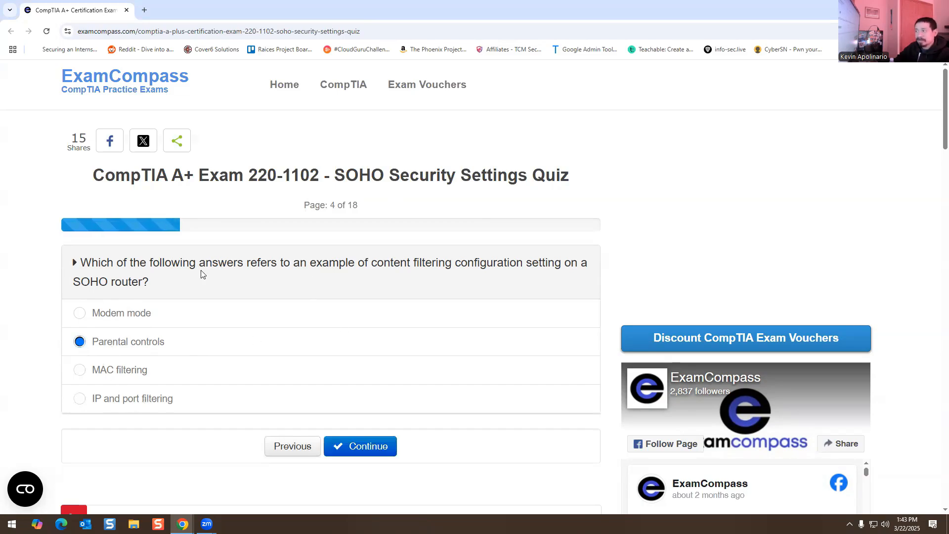
mouse_move(136, 327)
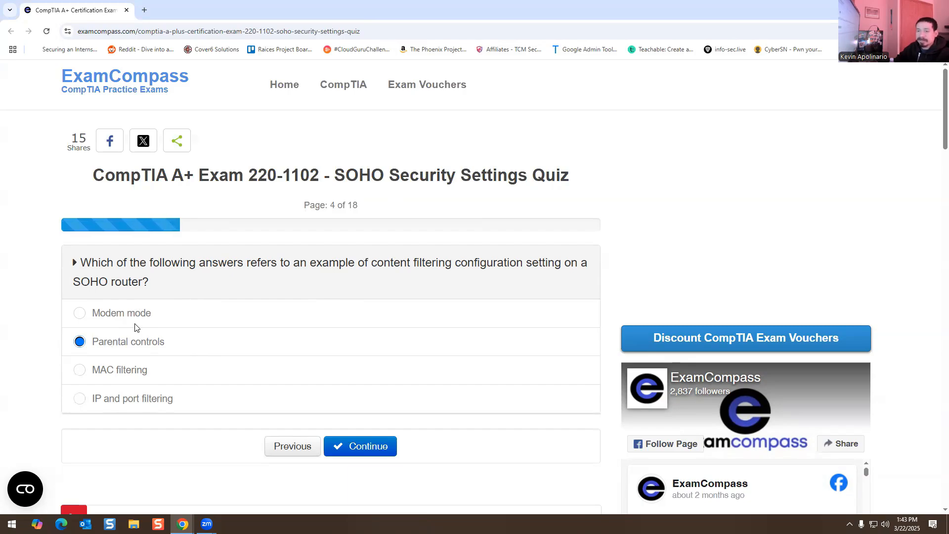
mouse_move(168, 326)
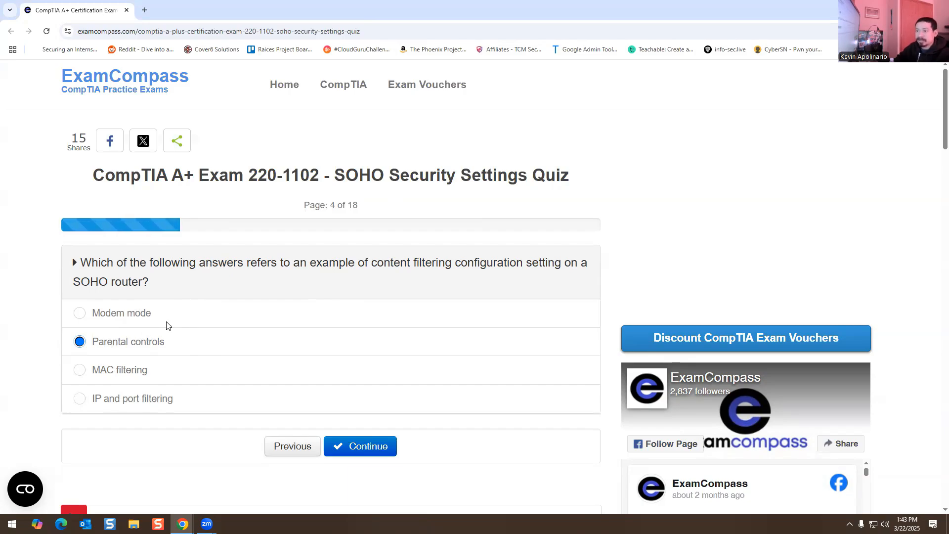
mouse_move(289, 273)
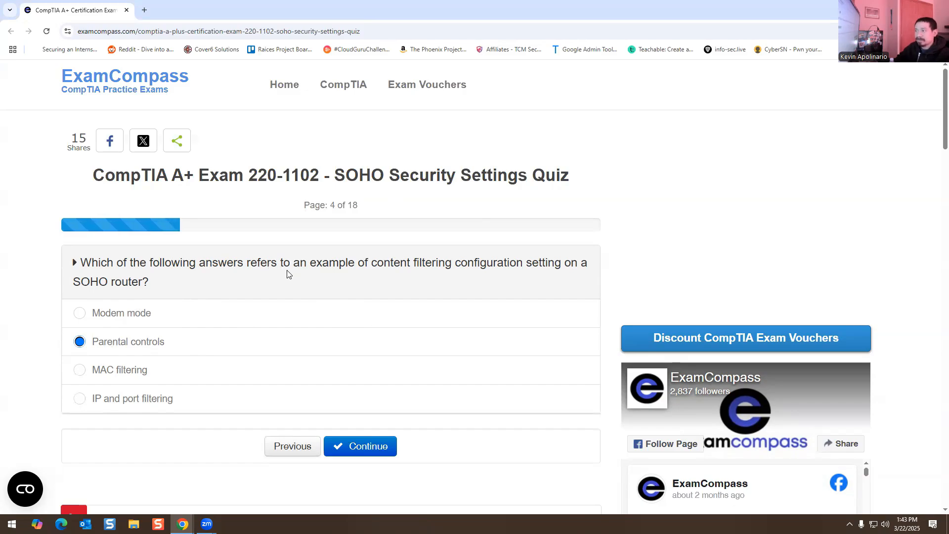
mouse_move(232, 316)
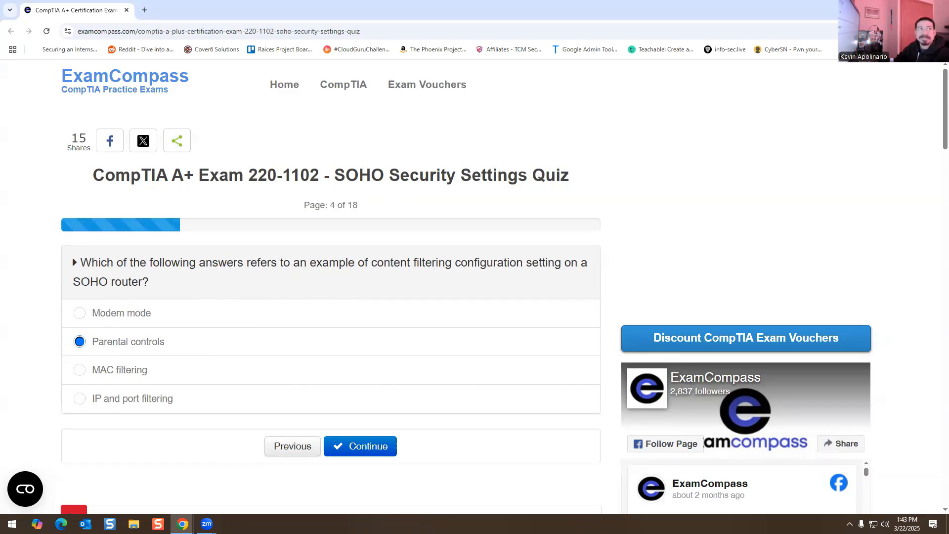
click(360, 445)
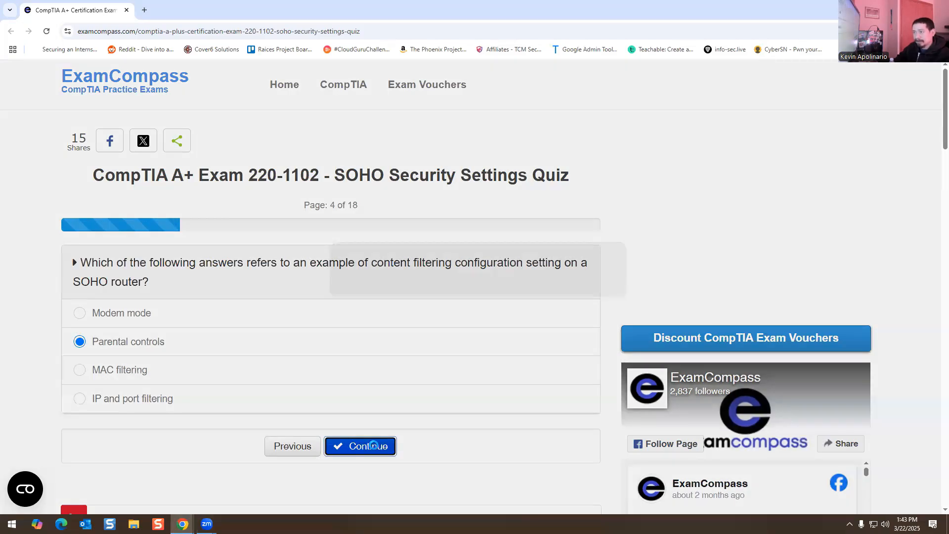
click(360, 446)
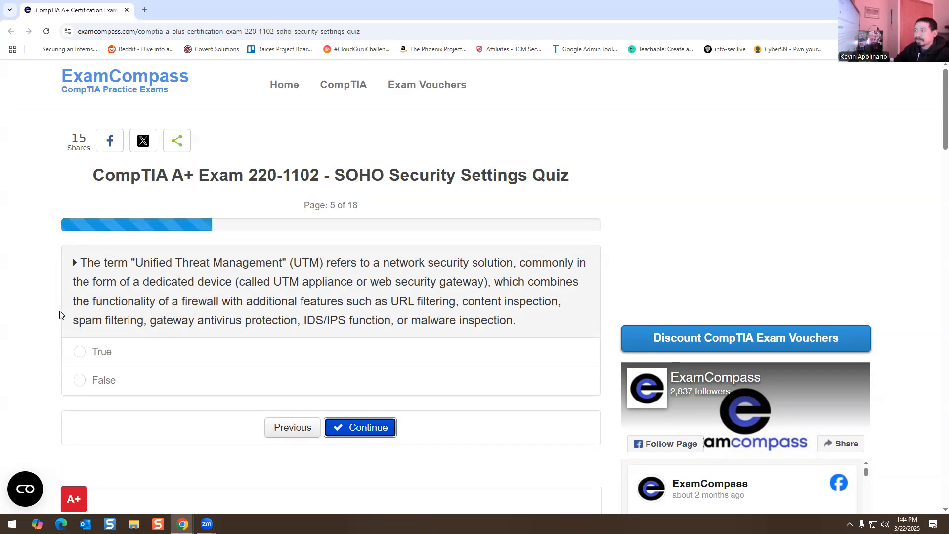
mouse_move(188, 301)
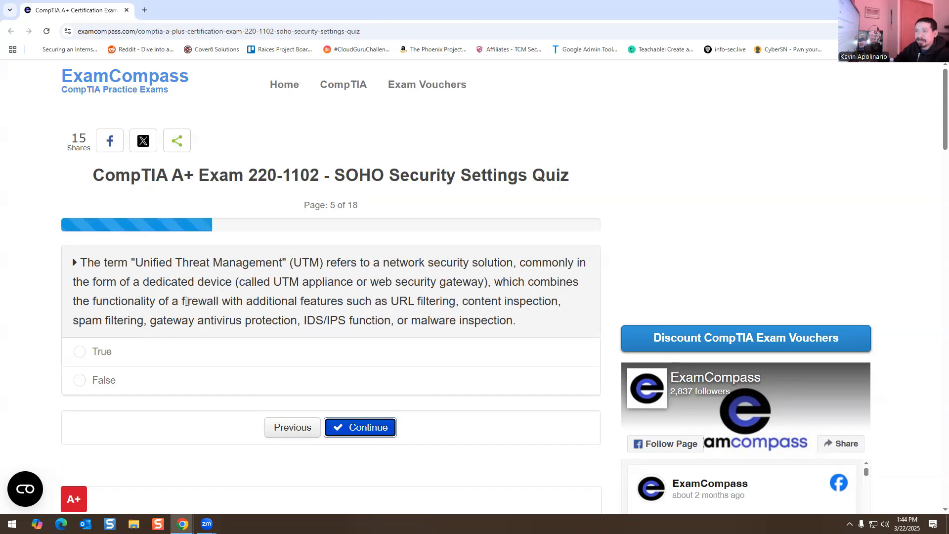
mouse_move(278, 296)
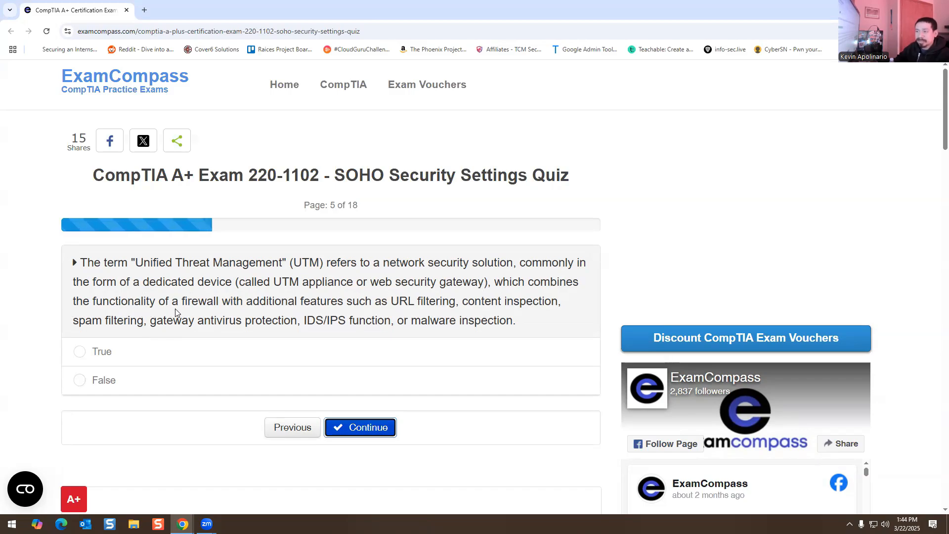
mouse_move(339, 313)
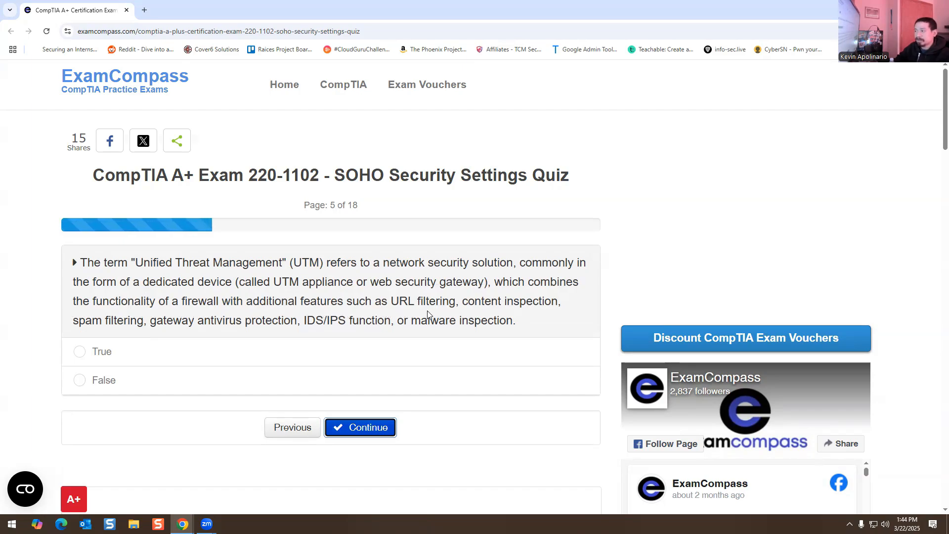
mouse_move(545, 315)
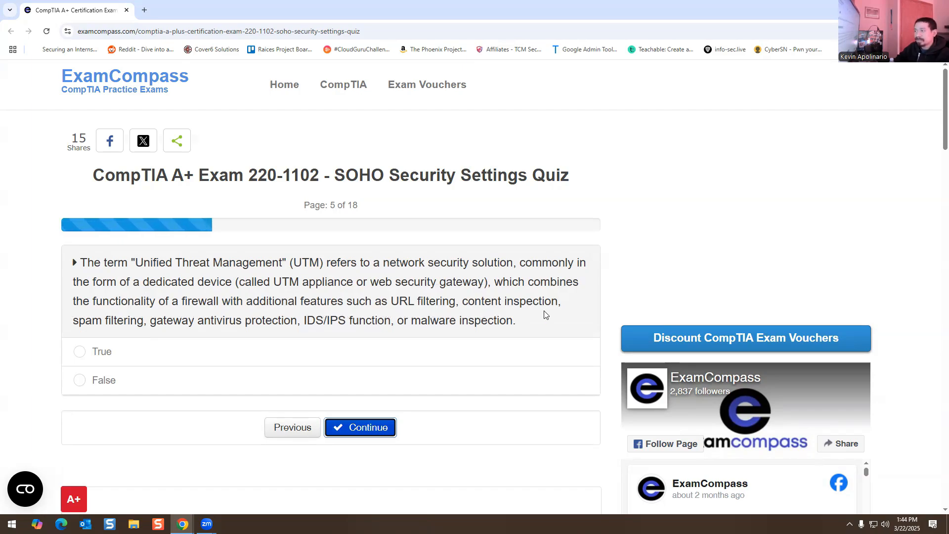
mouse_move(156, 331)
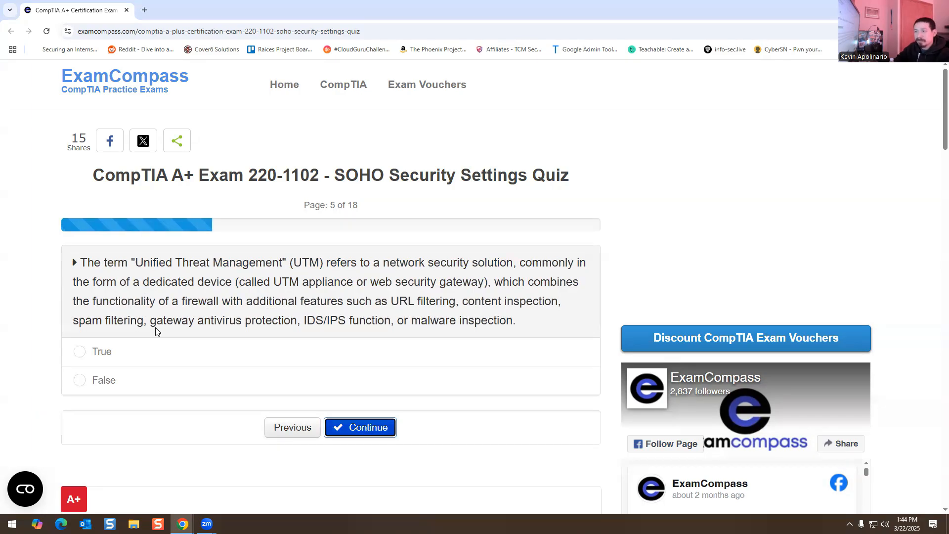
mouse_move(234, 335)
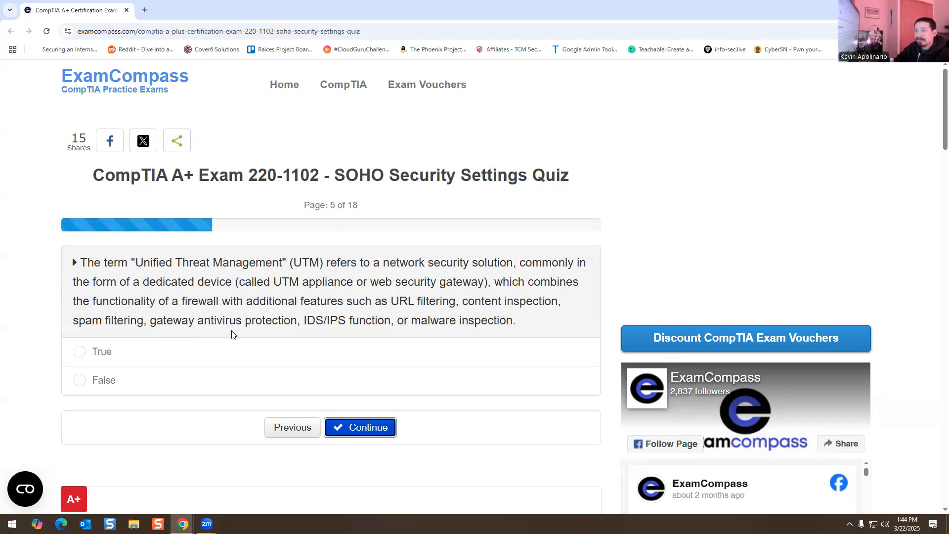
mouse_move(276, 335)
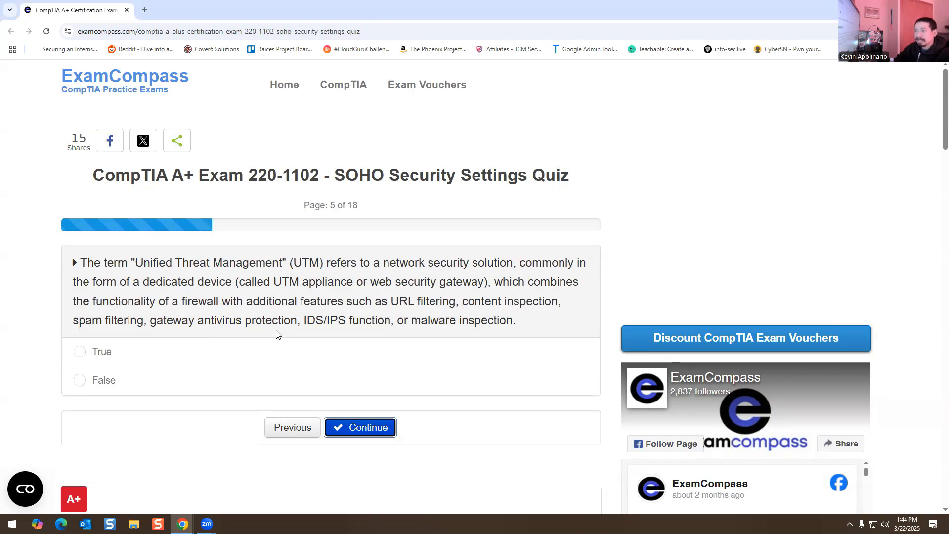
mouse_move(439, 318)
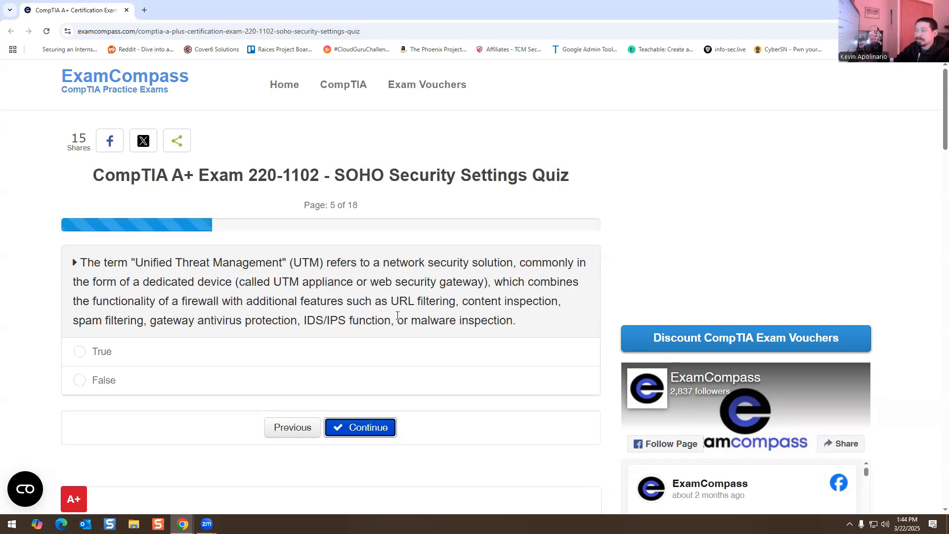
mouse_move(325, 414)
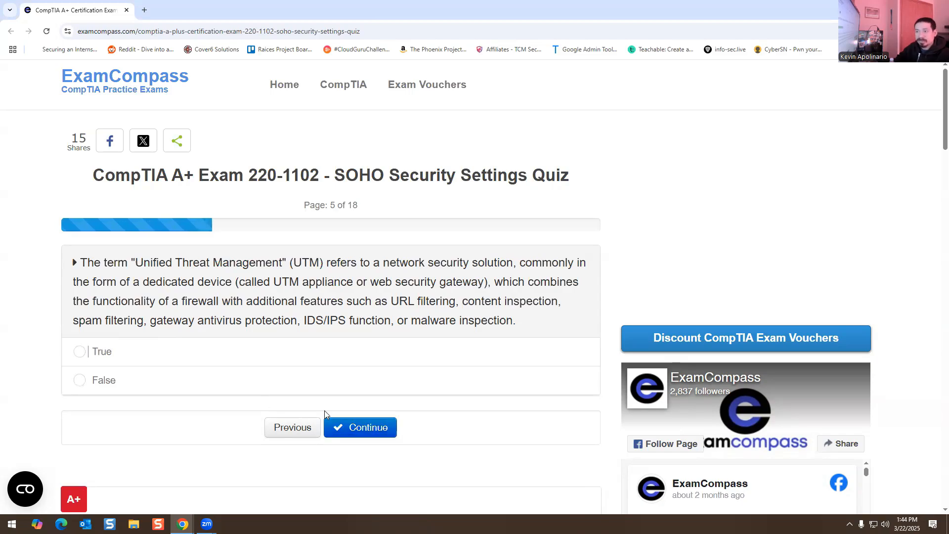
Mark the Unified Threat Management statement True and submit question 5
click(79, 351)
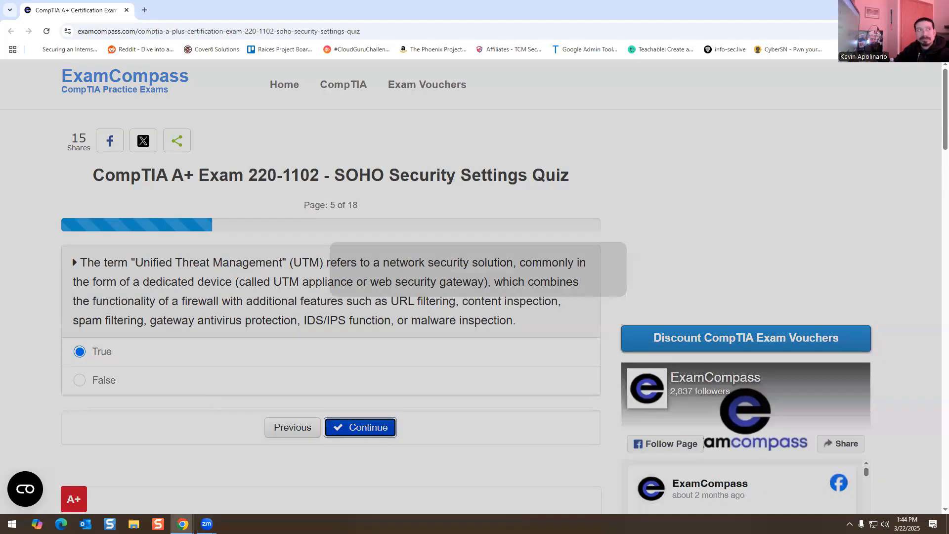
click(360, 427)
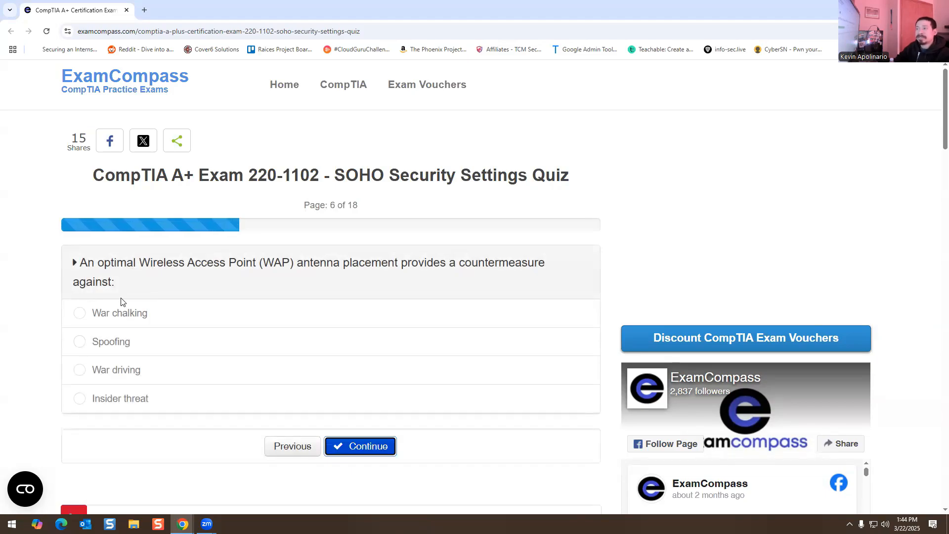
mouse_move(236, 306)
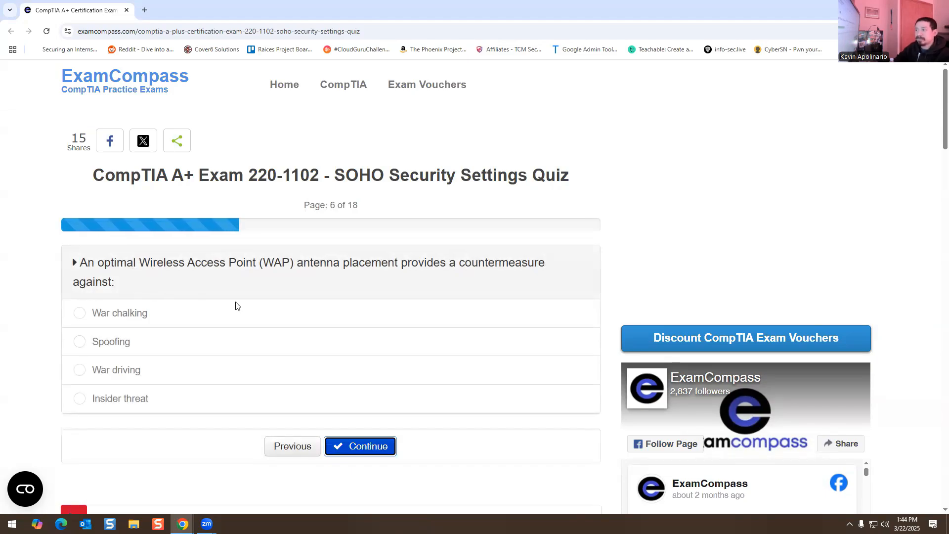
mouse_move(167, 296)
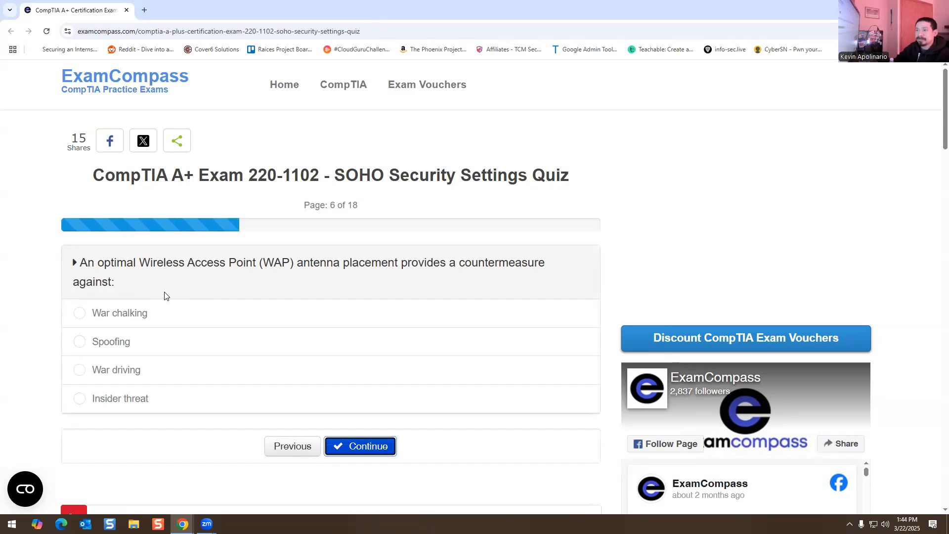
mouse_move(99, 388)
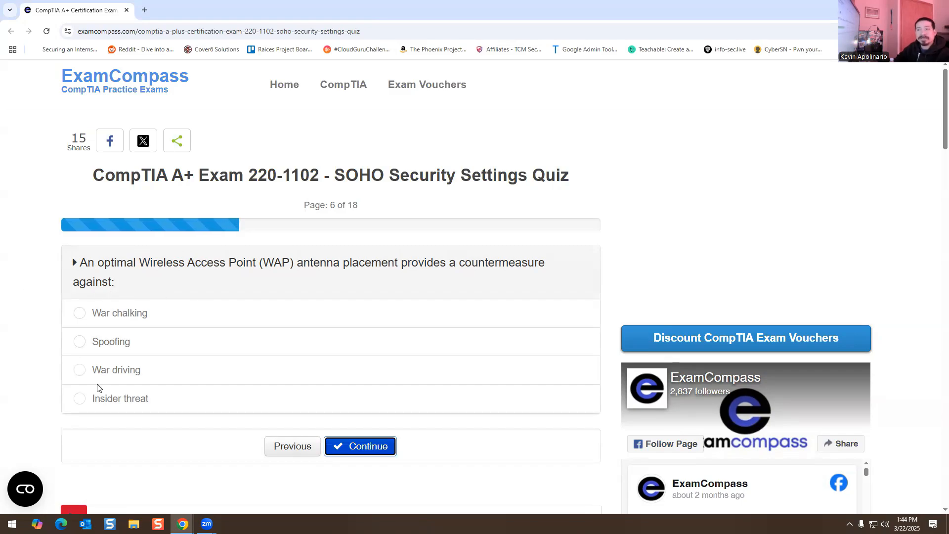
Answer War driving on the WAP antenna placement question and advance to page 7
click(79, 370)
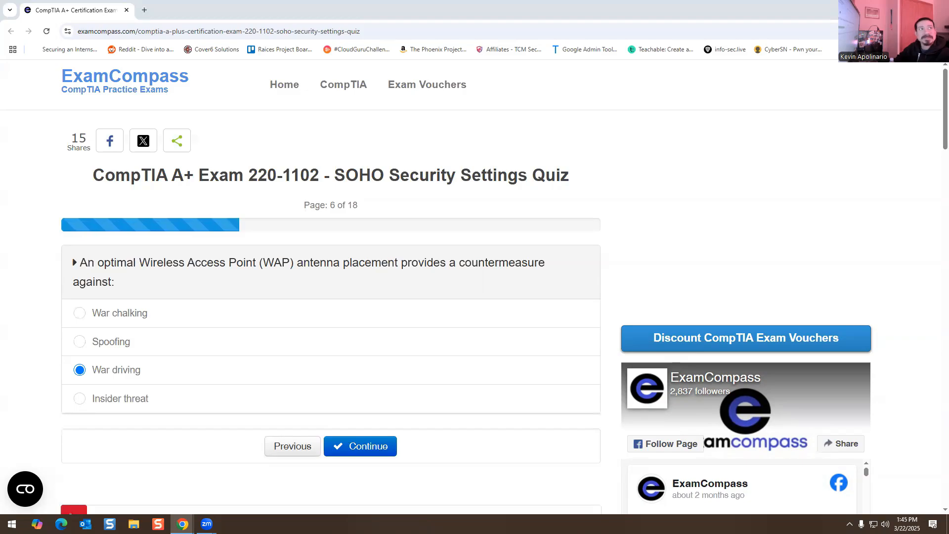
click(361, 446)
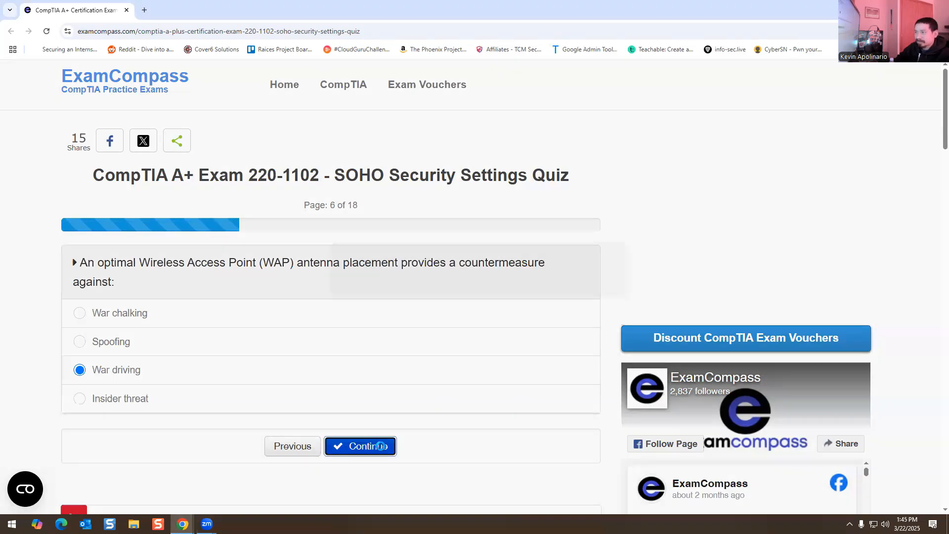
click(360, 446)
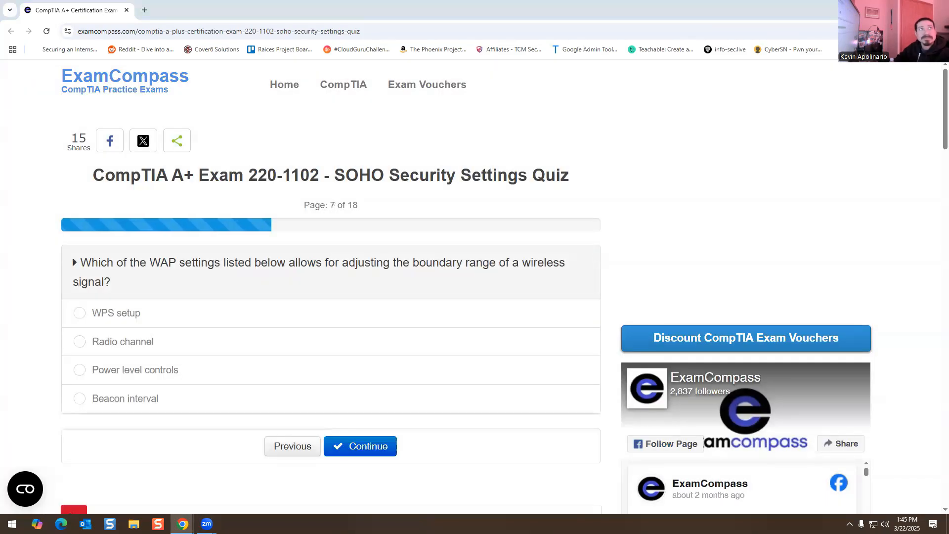
Answer Power level controls for the wireless boundary range question and submit
click(344, 84)
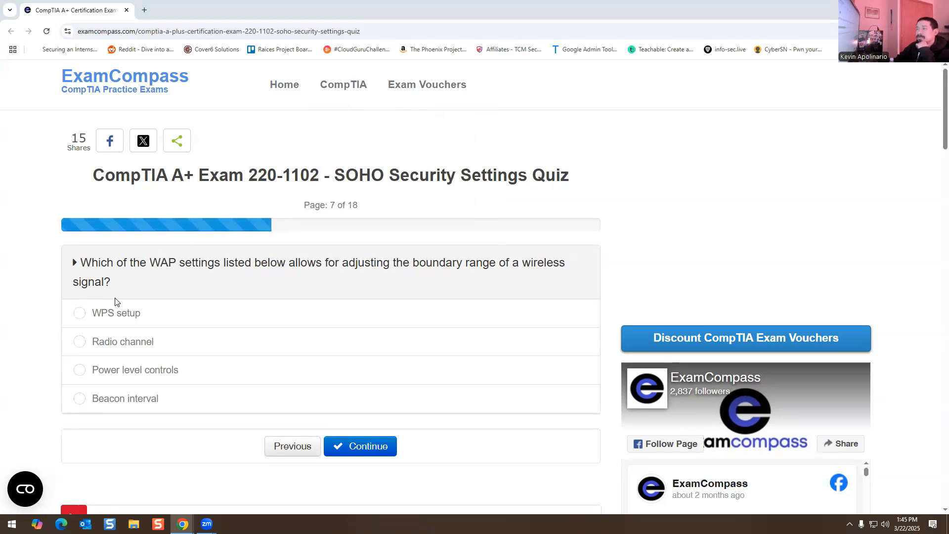
mouse_move(483, 262)
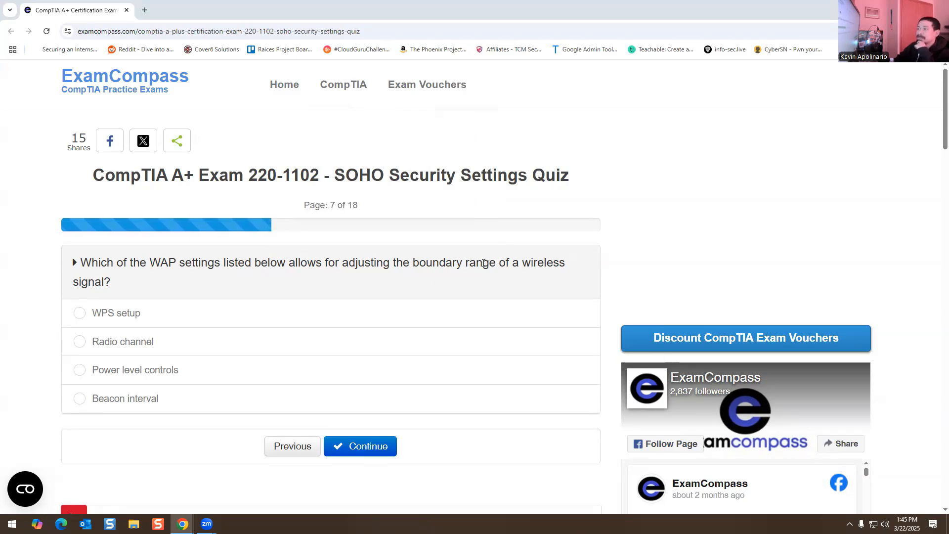
mouse_move(418, 274)
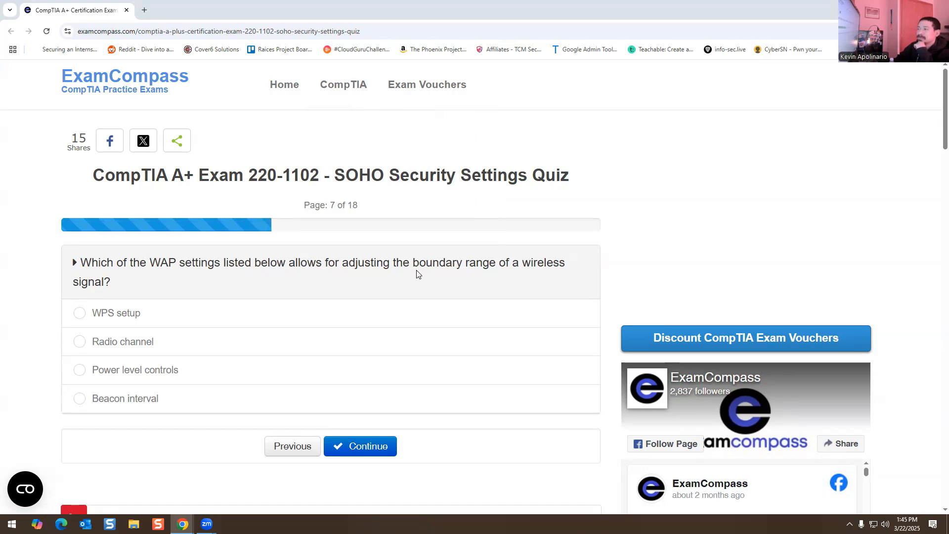
mouse_move(119, 301)
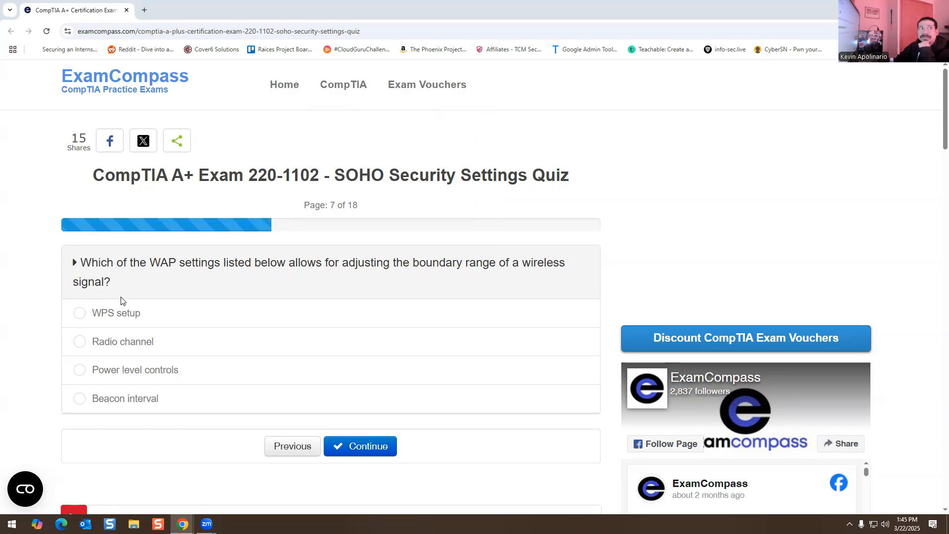
mouse_move(120, 363)
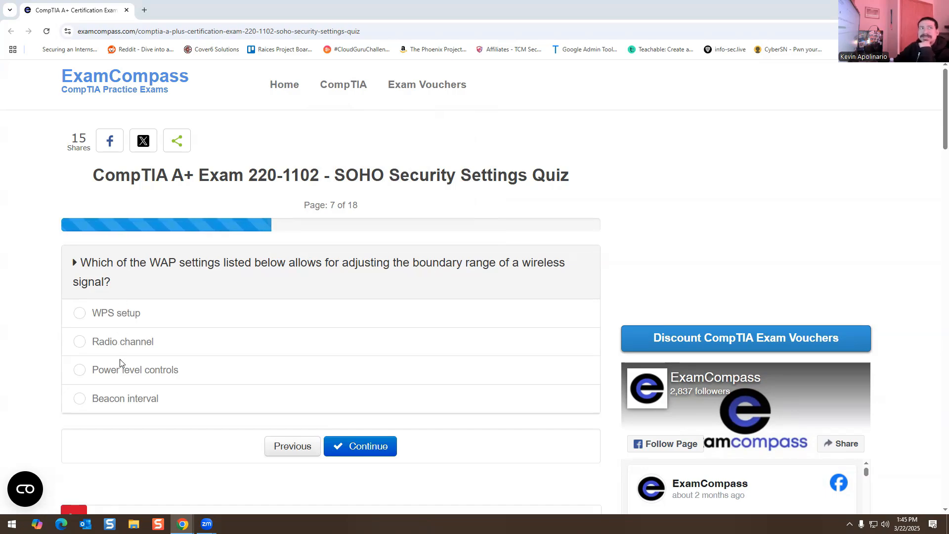
mouse_move(79, 374)
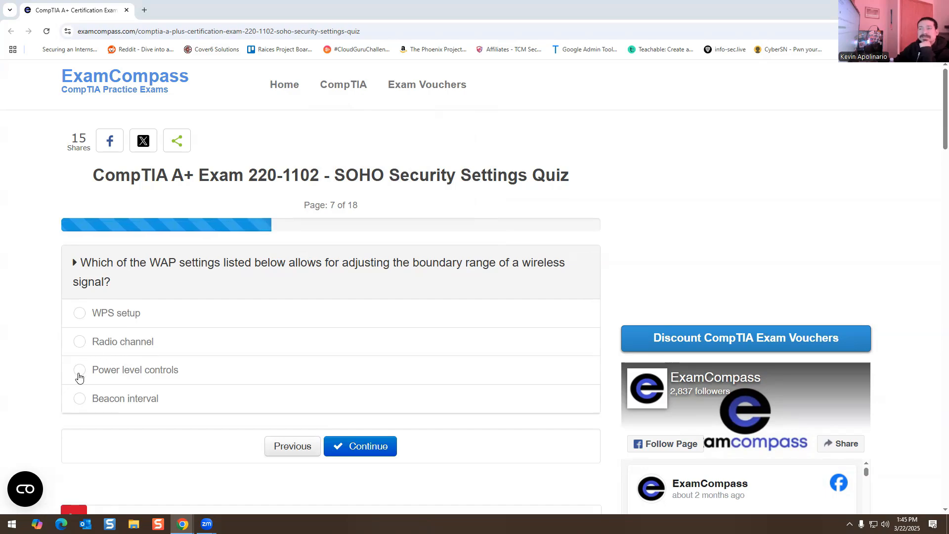
click(79, 370)
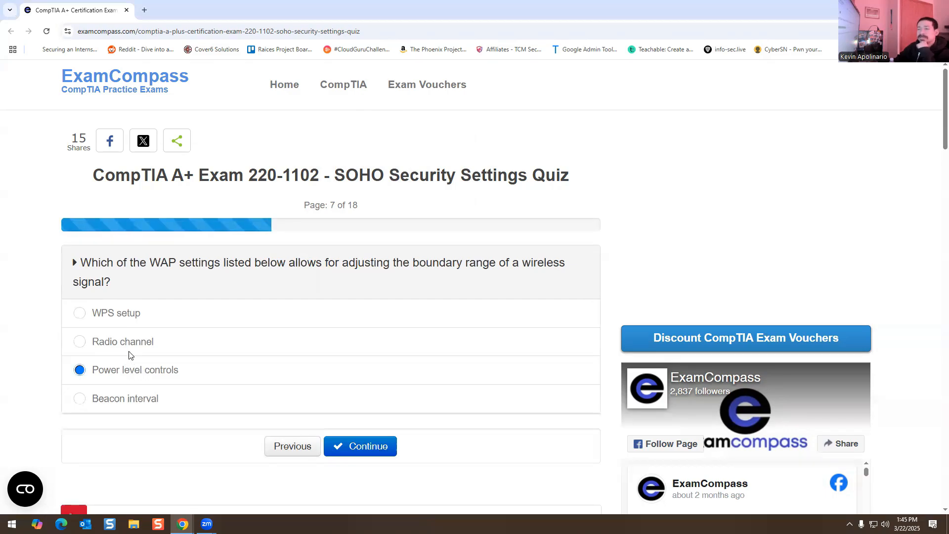
mouse_move(115, 400)
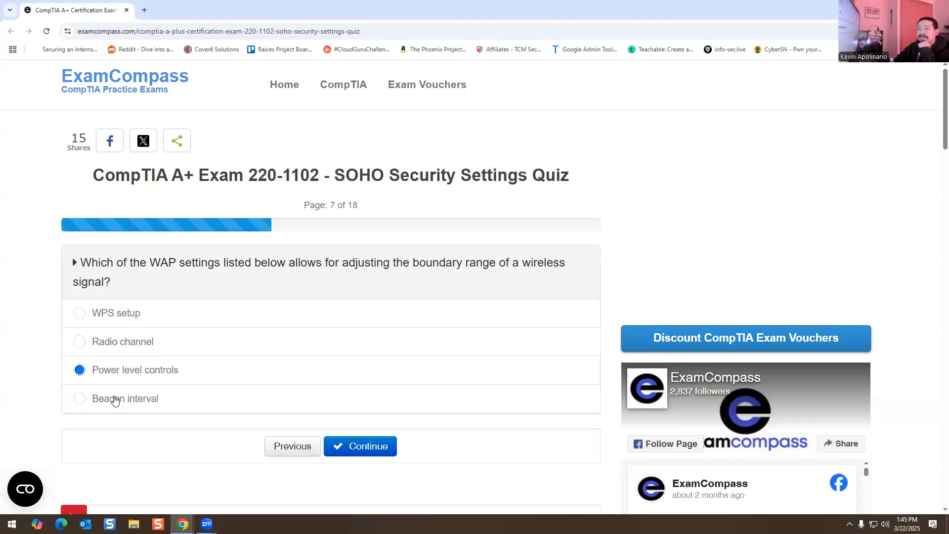
mouse_move(132, 407)
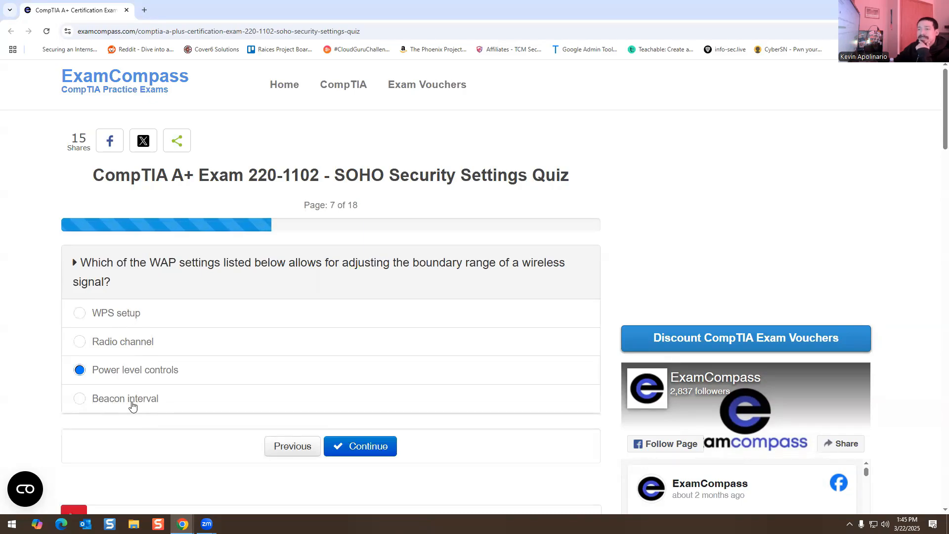
mouse_move(119, 412)
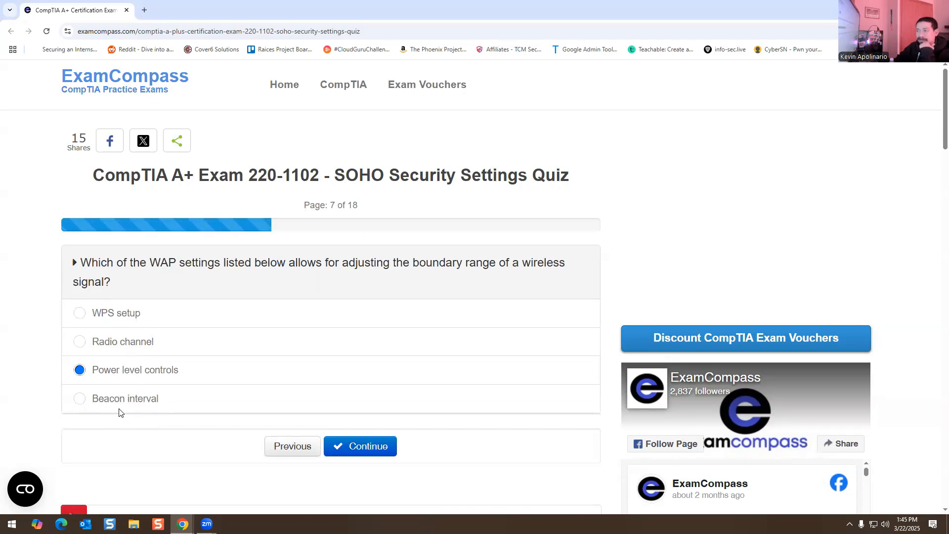
mouse_move(135, 372)
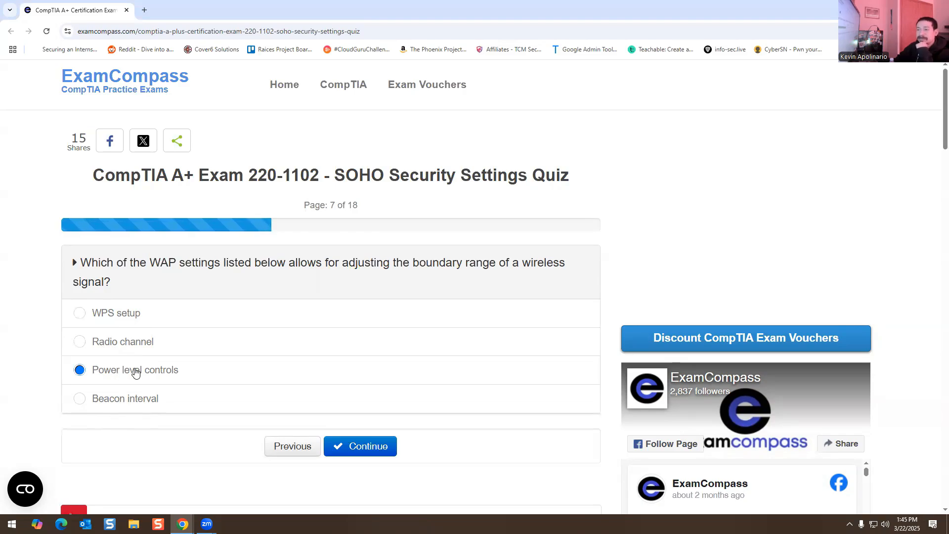
mouse_move(275, 353)
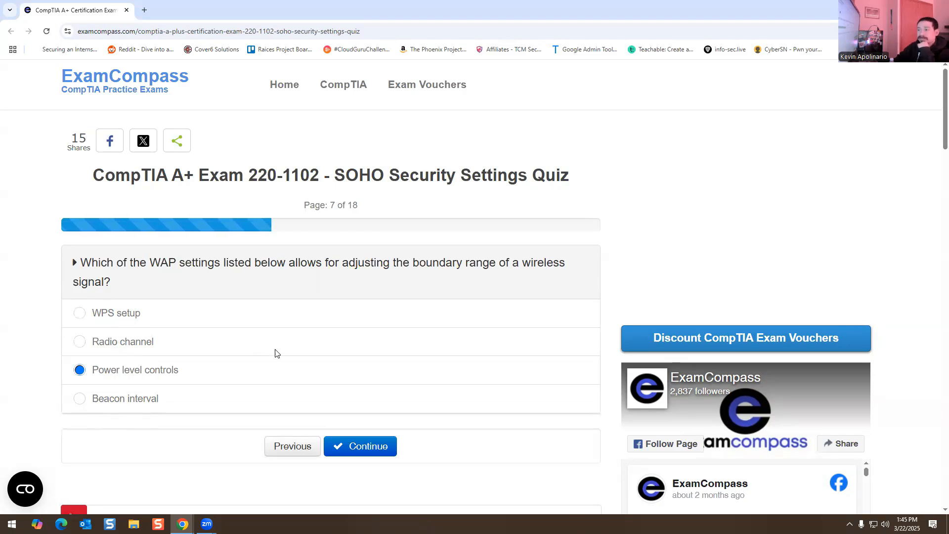
click(360, 446)
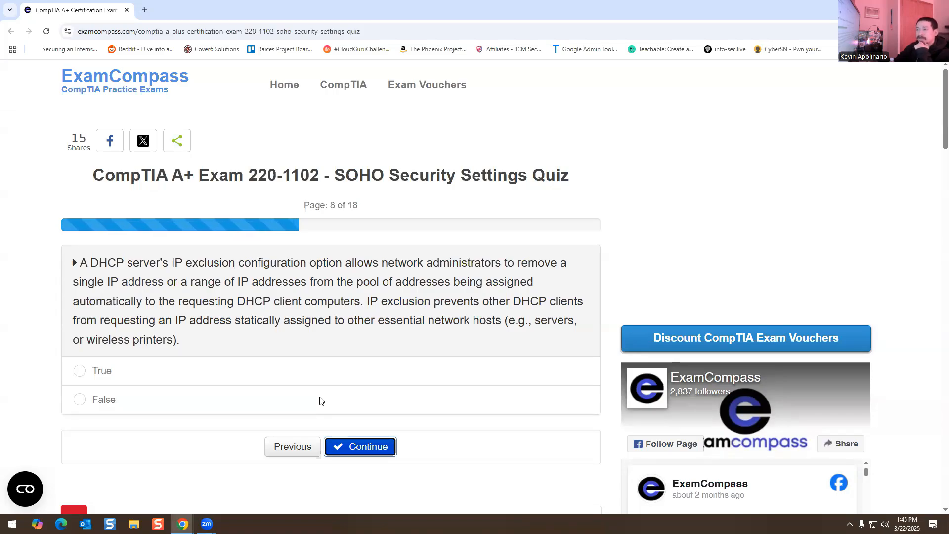
mouse_move(328, 343)
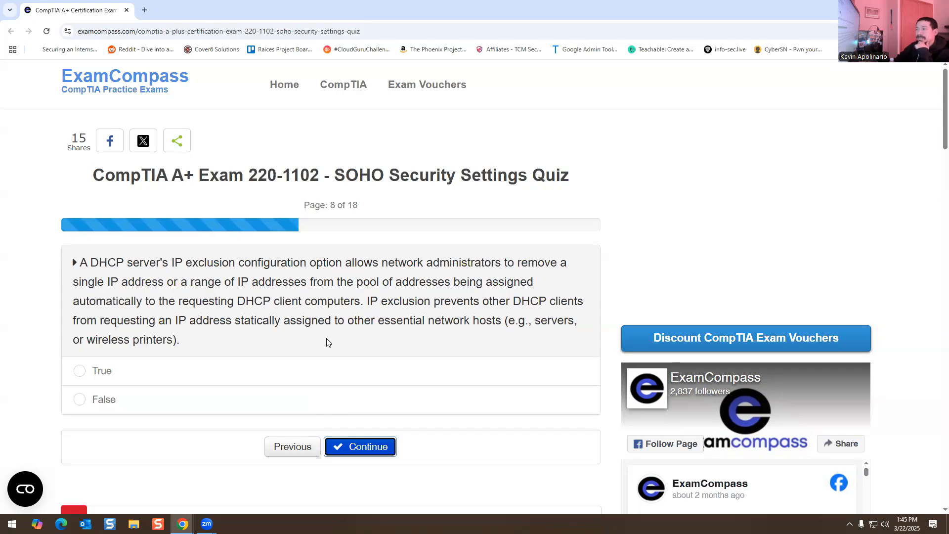
mouse_move(153, 315)
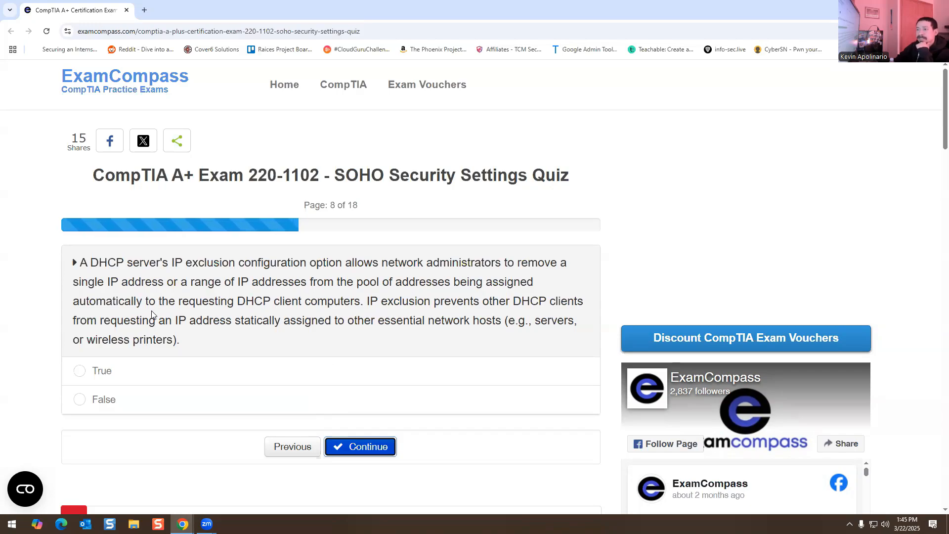
mouse_move(293, 303)
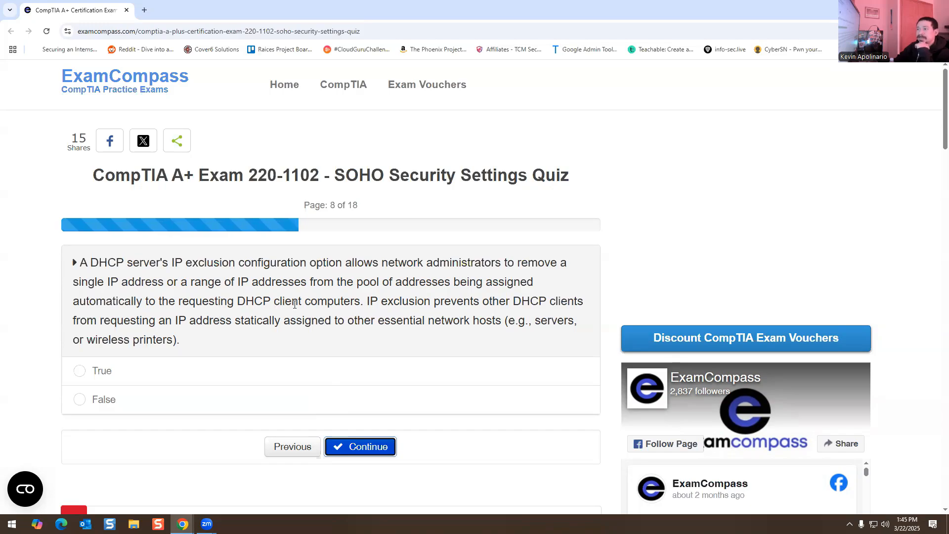
Answer True to the DHCP IP exclusion statement on question 8 and submit
double_click(278, 302)
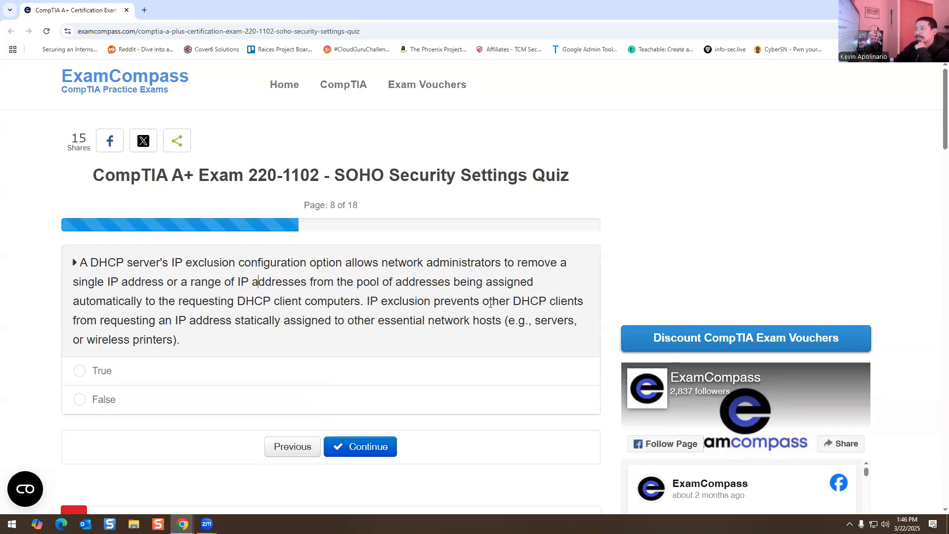
mouse_move(140, 330)
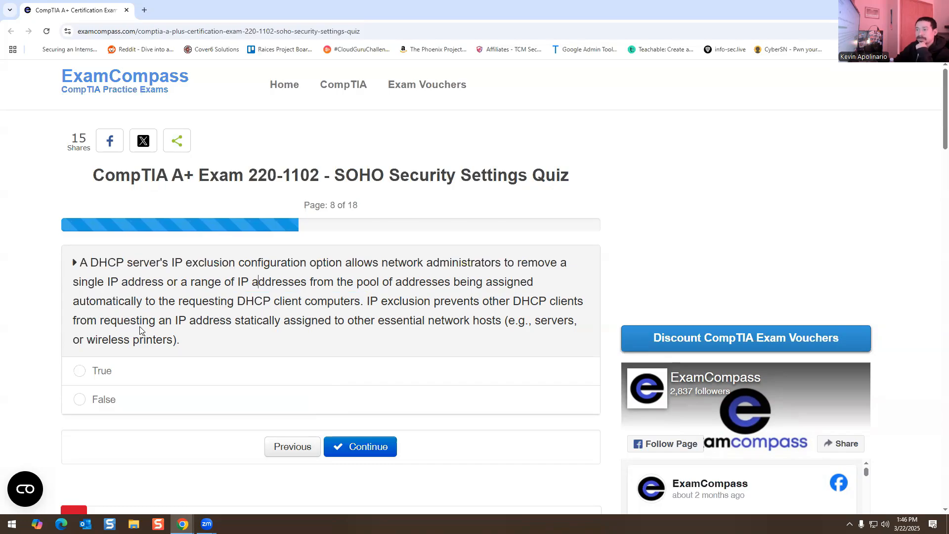
mouse_move(302, 339)
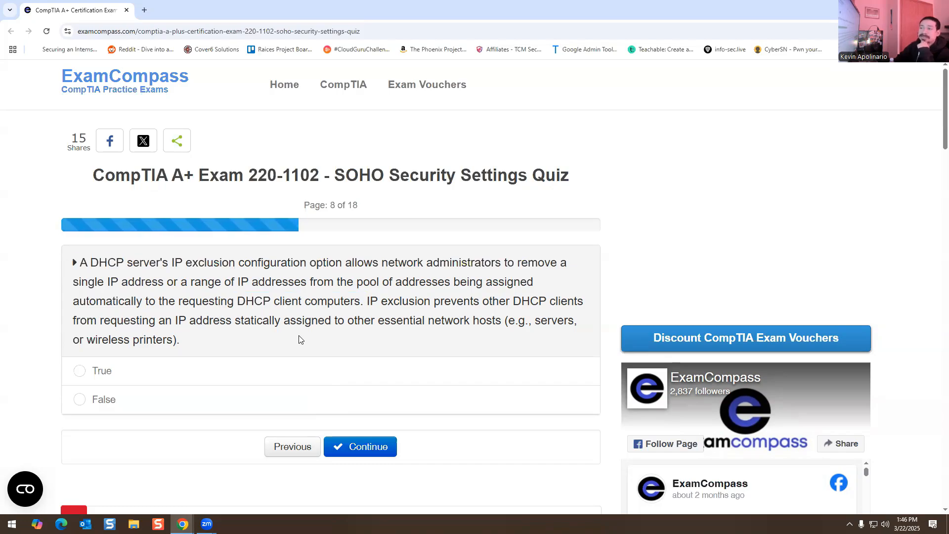
mouse_move(389, 331)
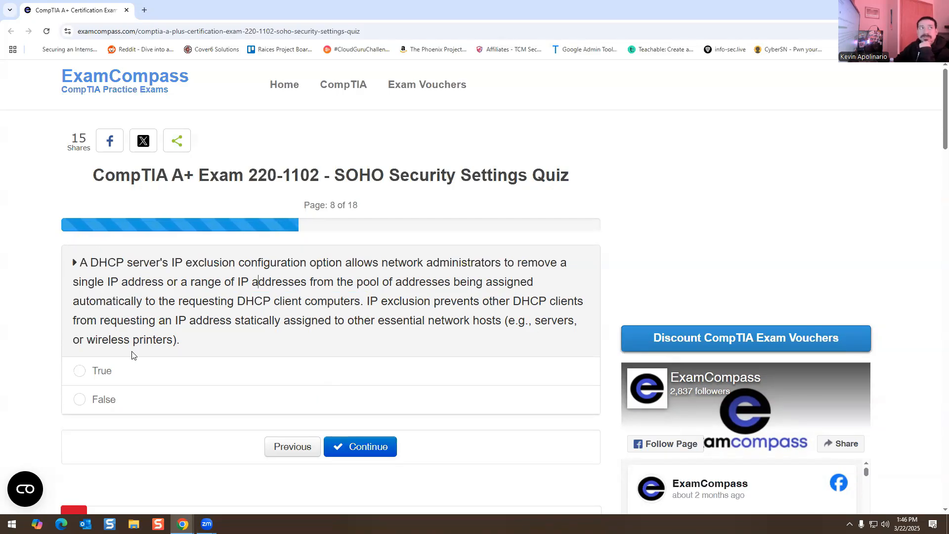
click(79, 370)
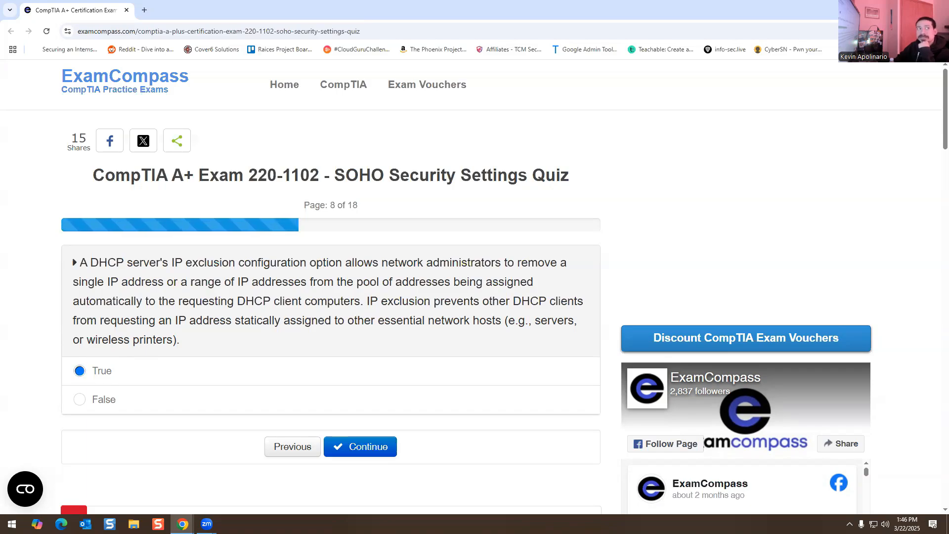
click(361, 446)
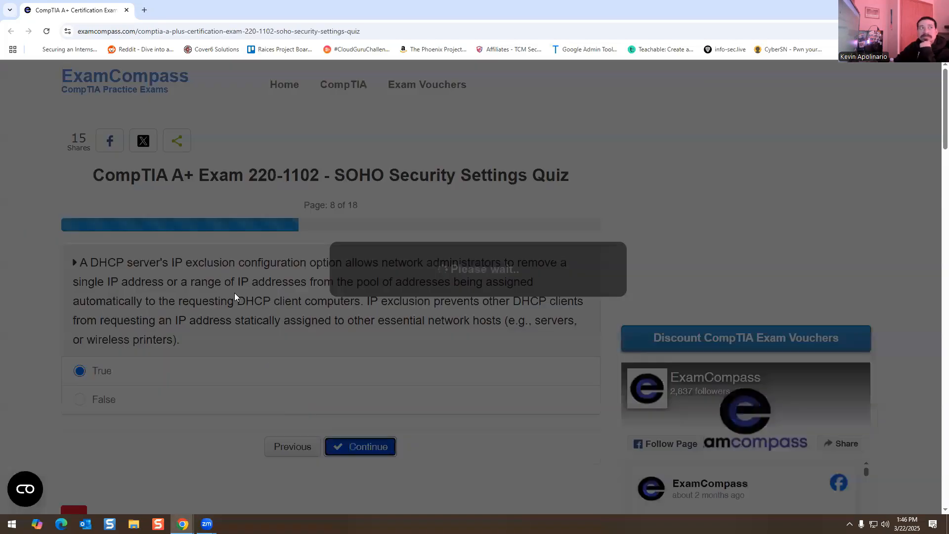
Select UPnP on question 9 and on question 10, submitting each
click(359, 446)
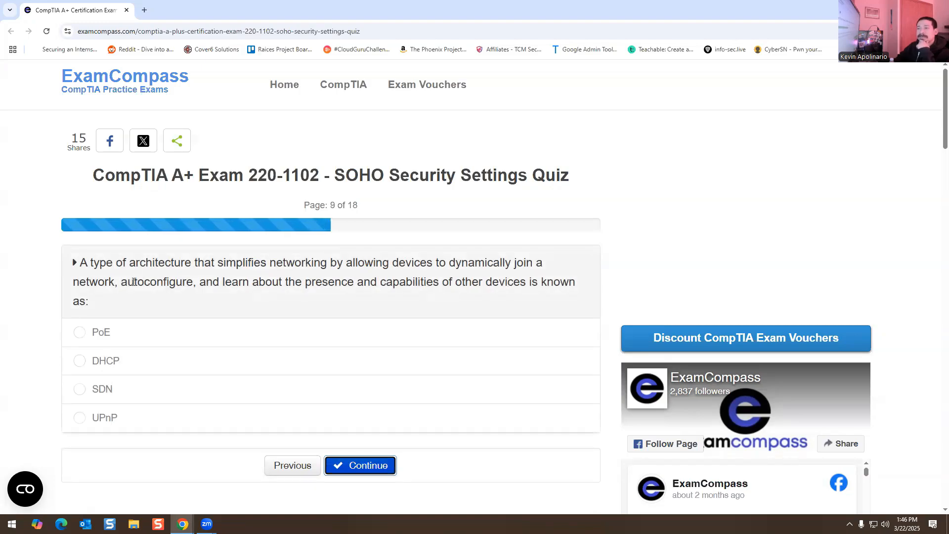
mouse_move(375, 292)
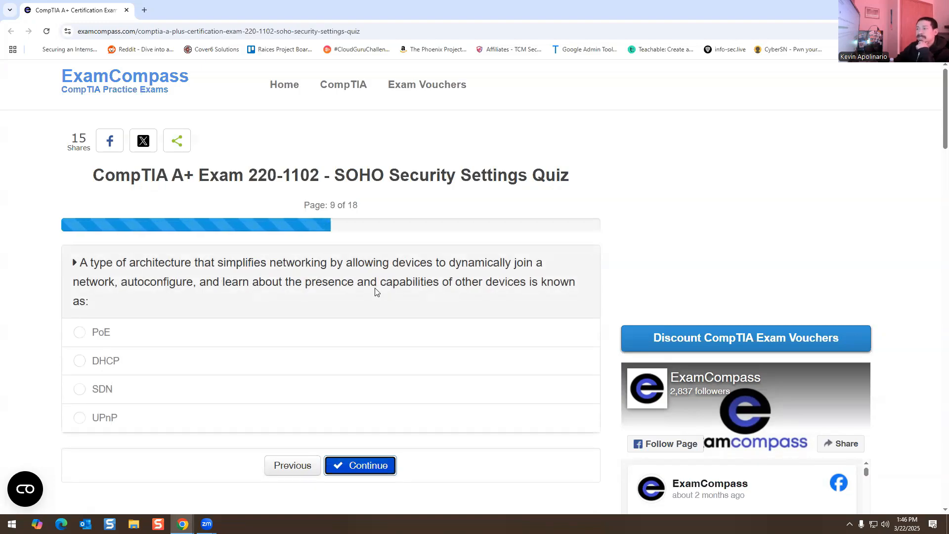
mouse_move(176, 303)
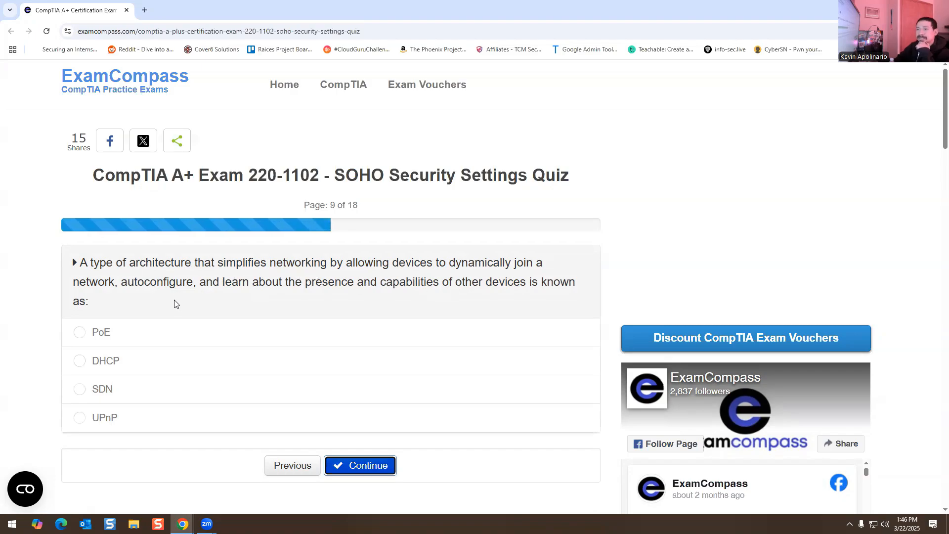
mouse_move(275, 300)
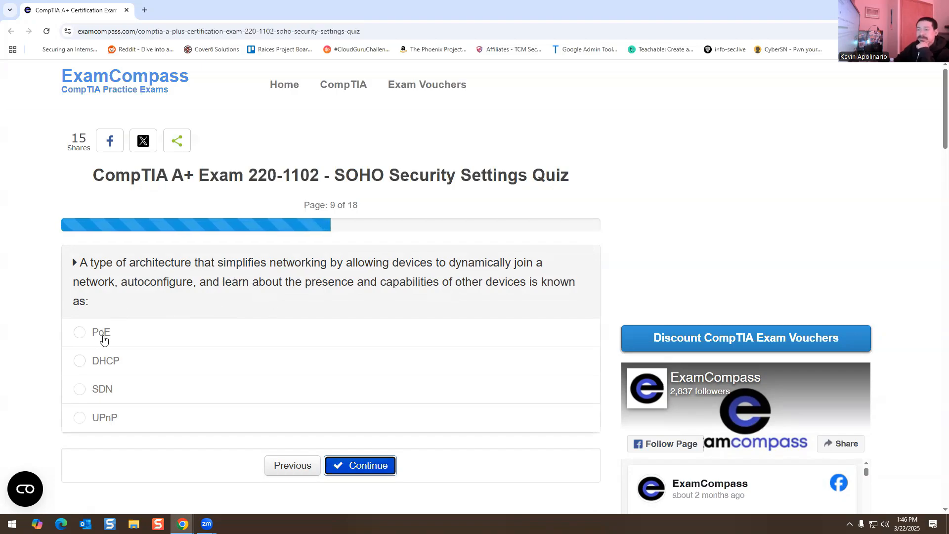
mouse_move(100, 373)
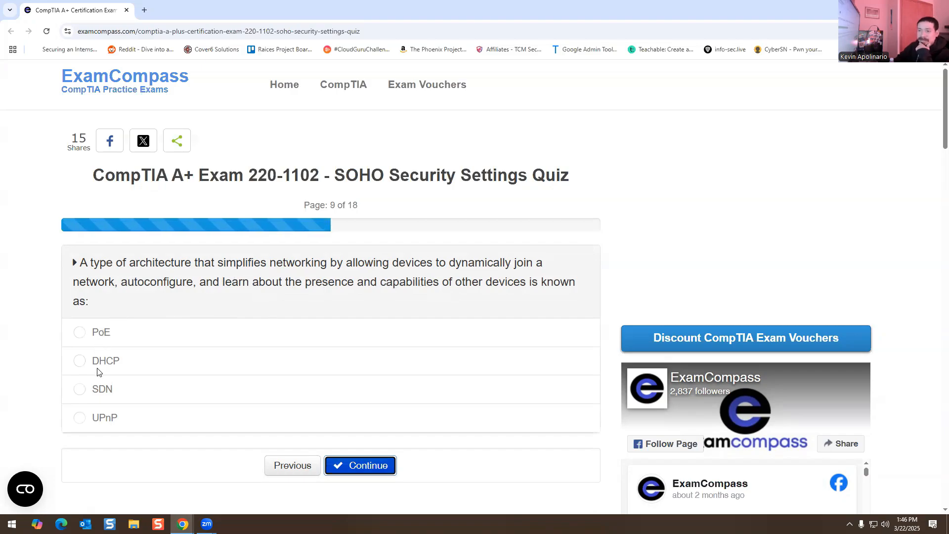
mouse_move(111, 366)
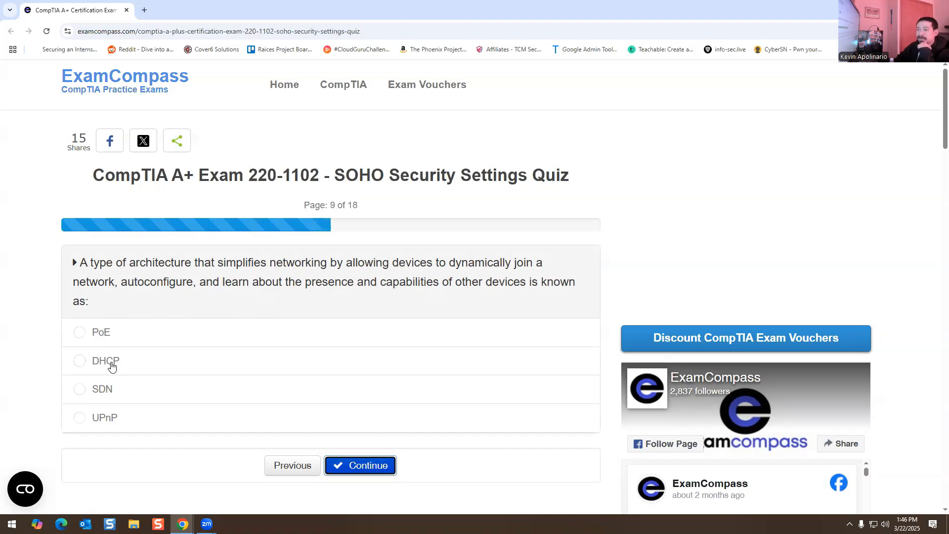
mouse_move(101, 392)
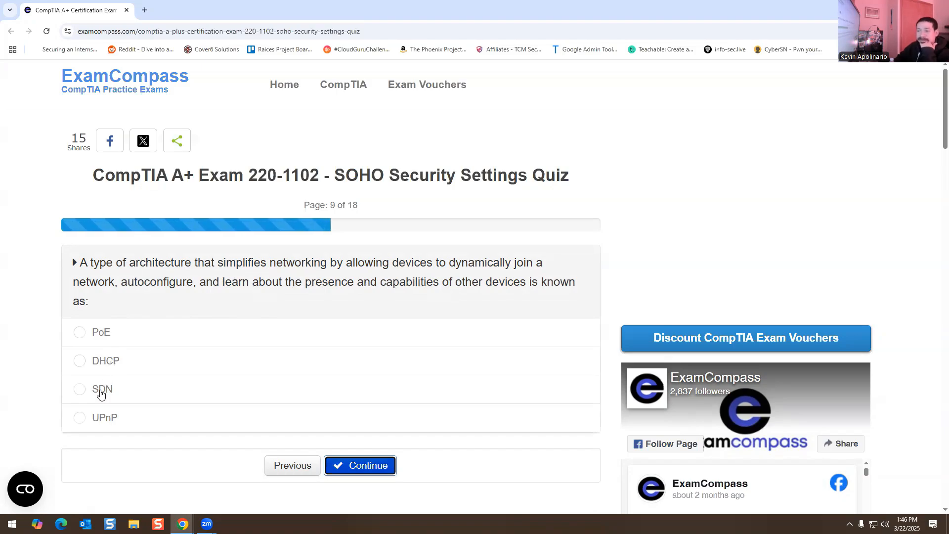
mouse_move(105, 424)
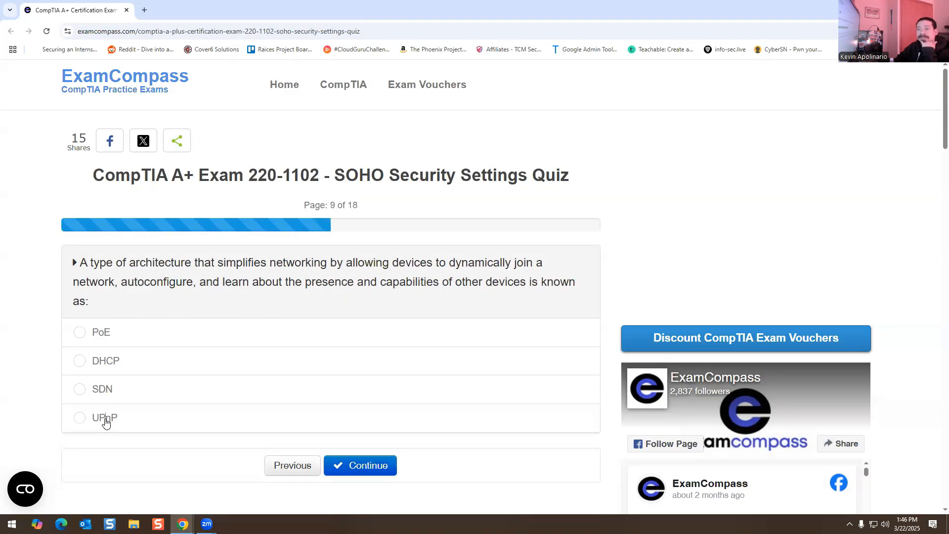
click(79, 418)
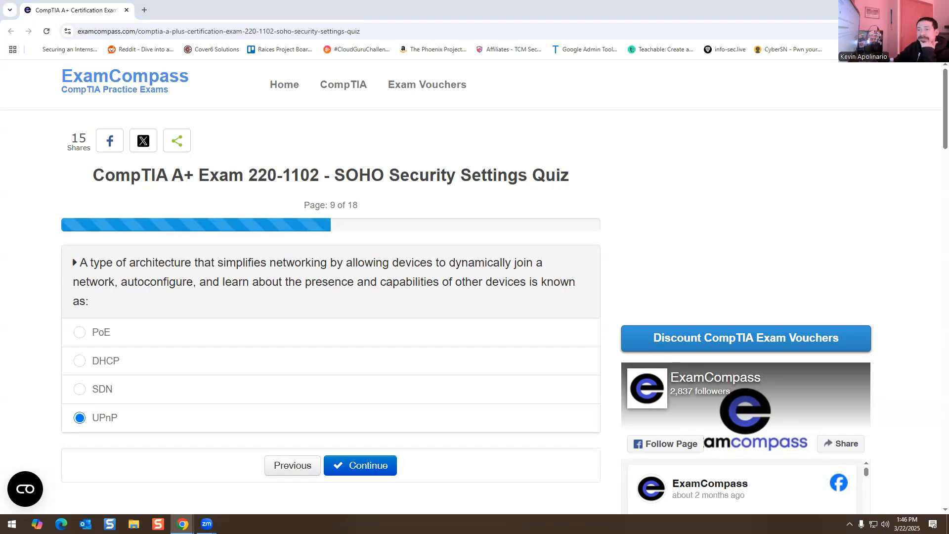
mouse_move(368, 445)
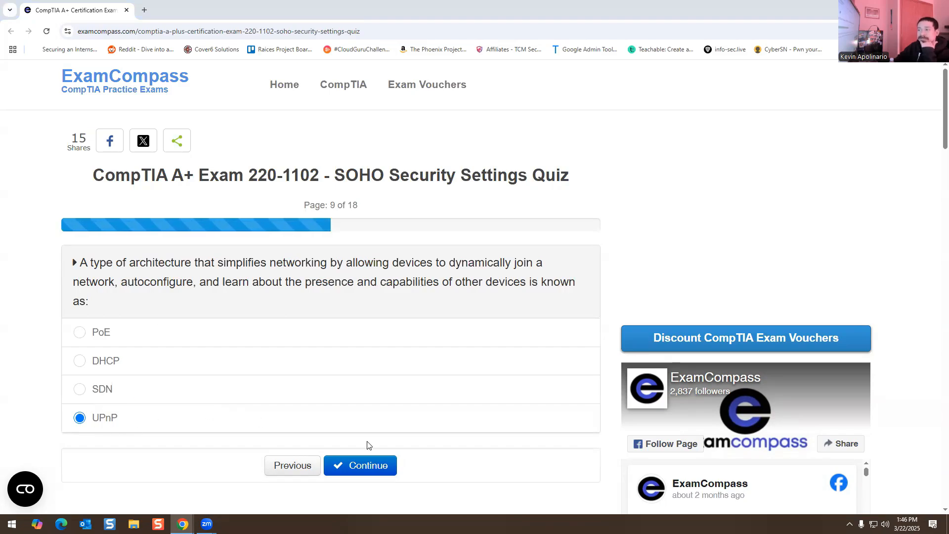
click(360, 465)
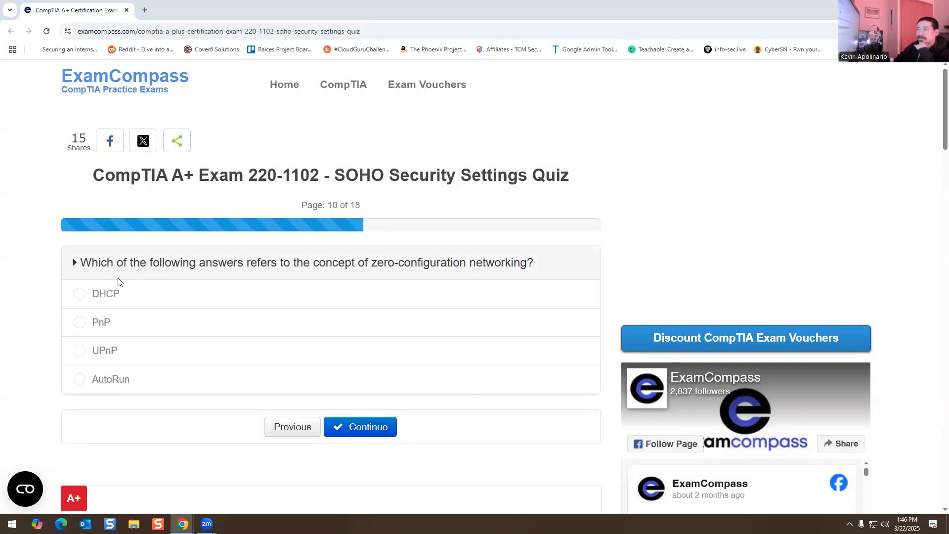
mouse_move(98, 356)
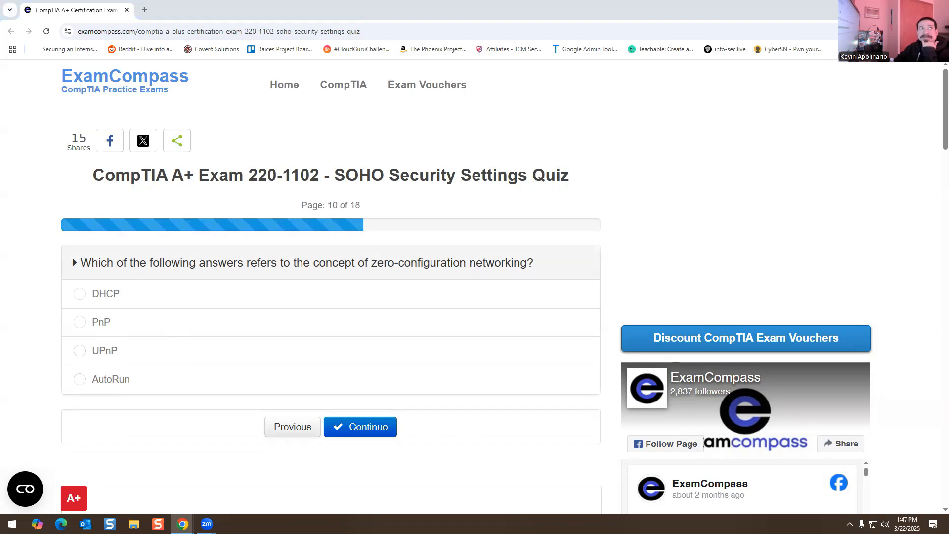
mouse_move(89, 364)
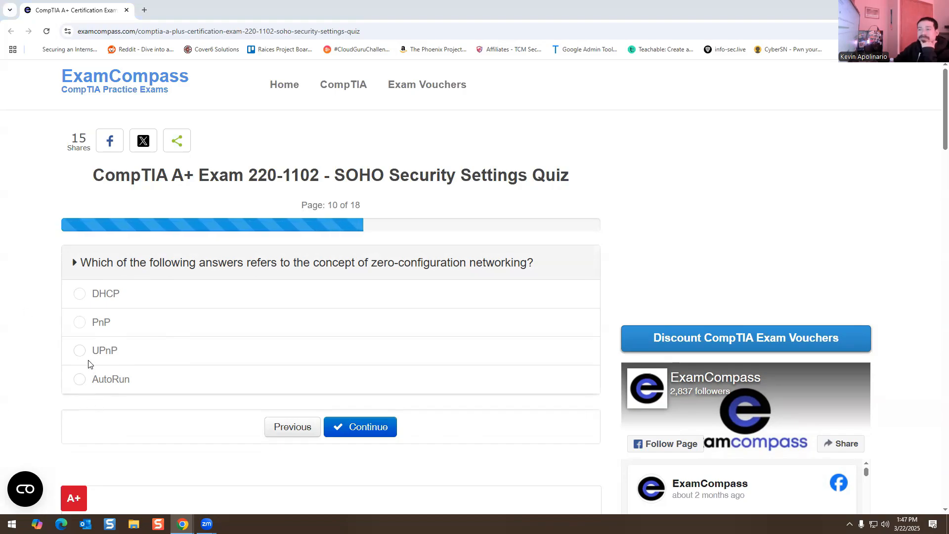
click(79, 350)
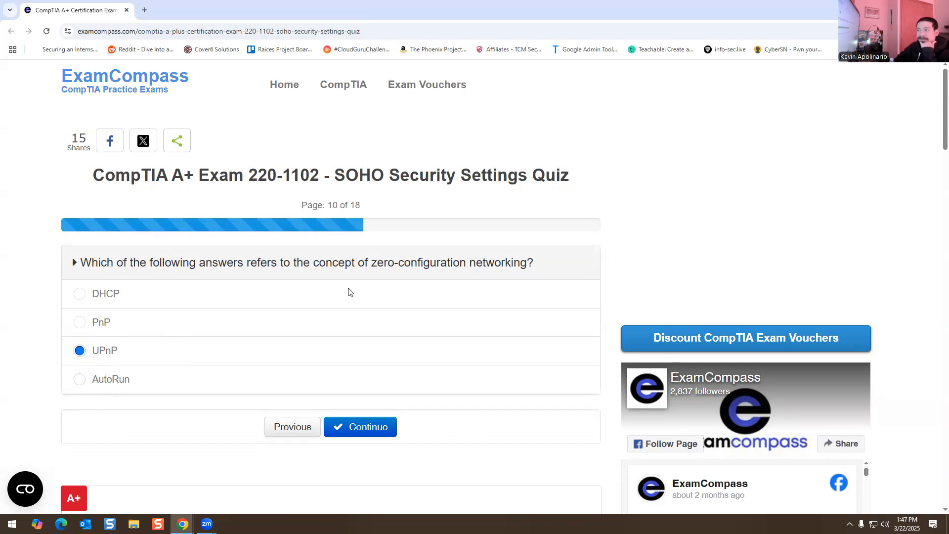
mouse_move(150, 308)
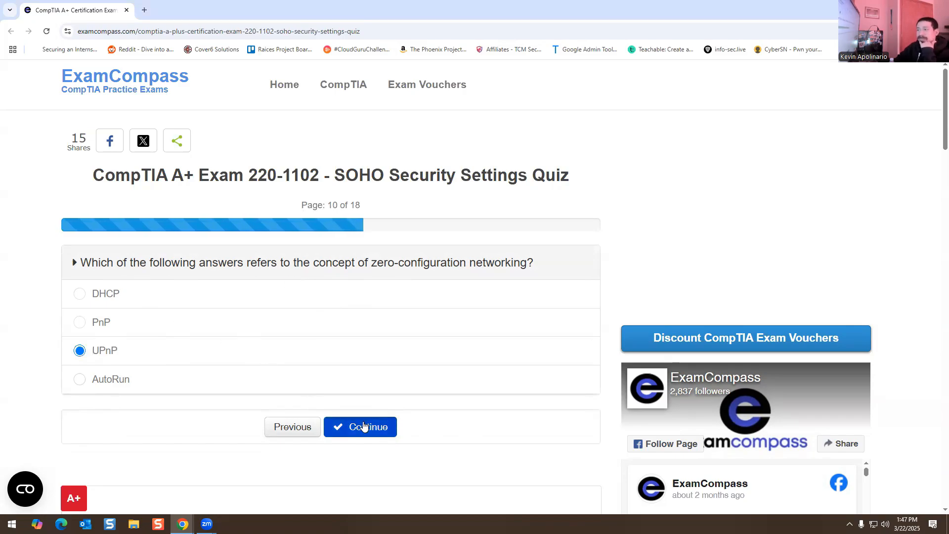
click(360, 426)
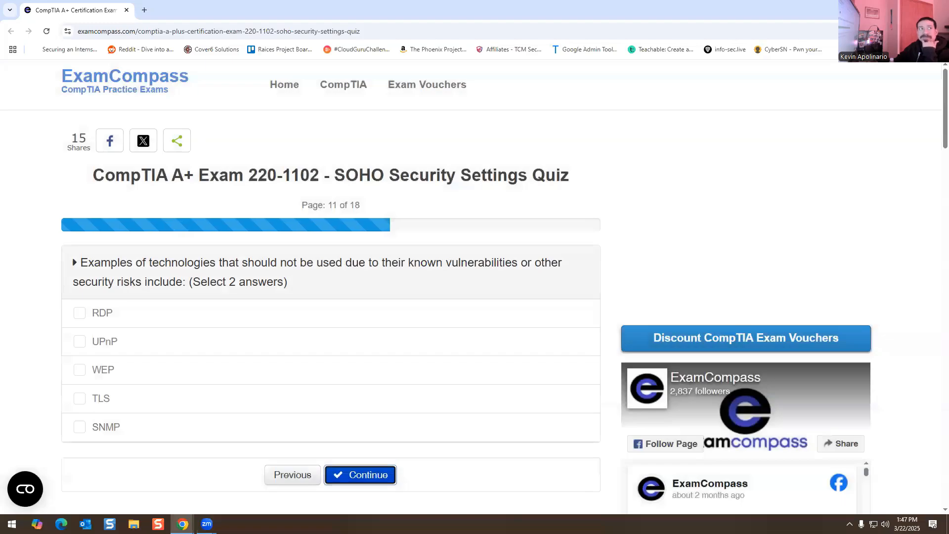
mouse_move(236, 320)
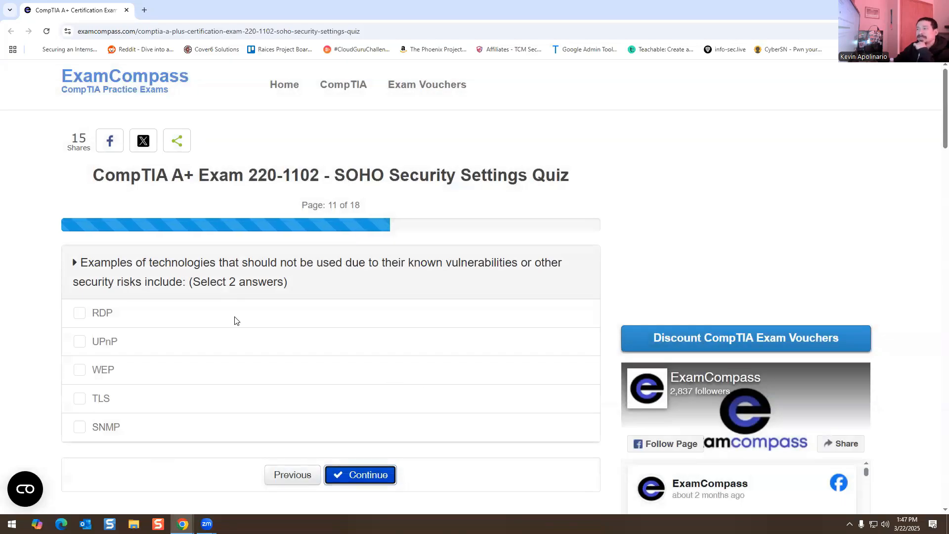
mouse_move(409, 276)
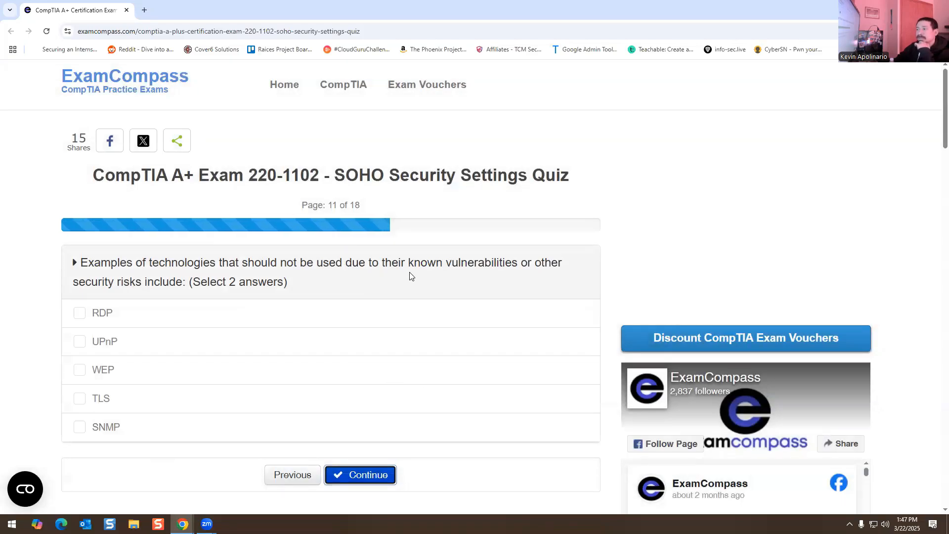
mouse_move(191, 295)
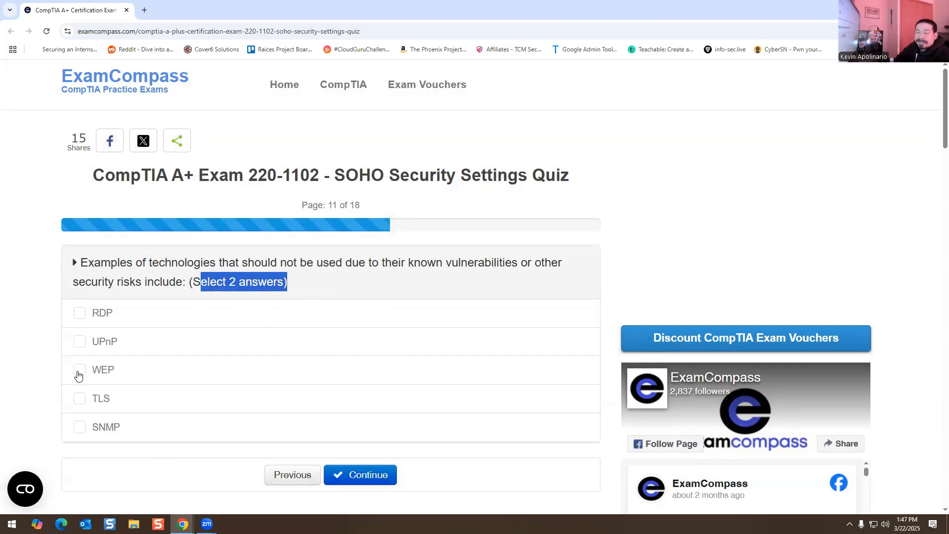
Check WEP and UPnP as question 11's two answers, leaving RDP unchecked
click(79, 369)
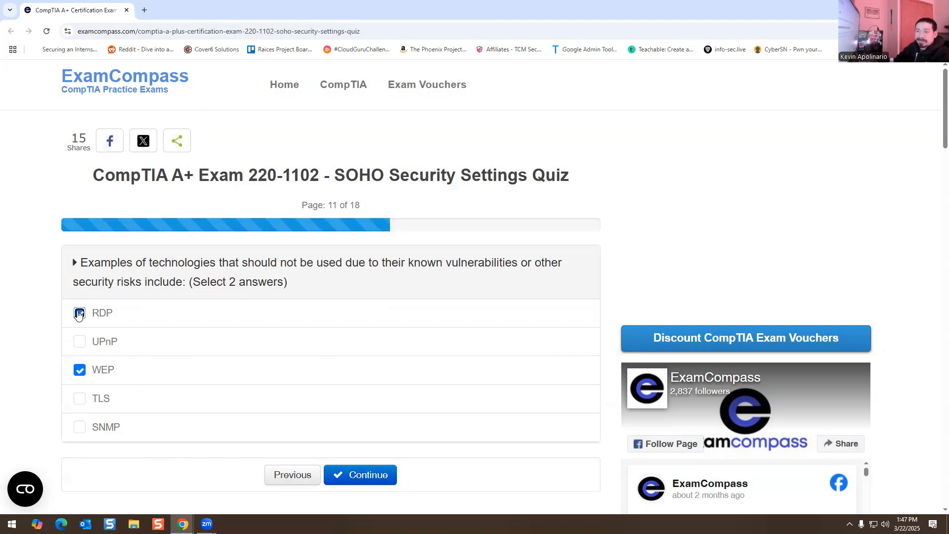
click(79, 313)
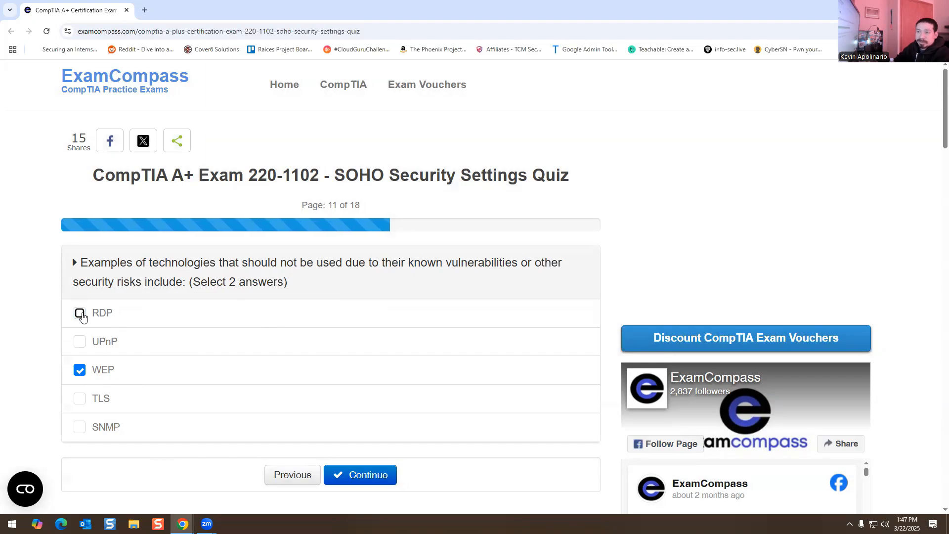
mouse_move(81, 349)
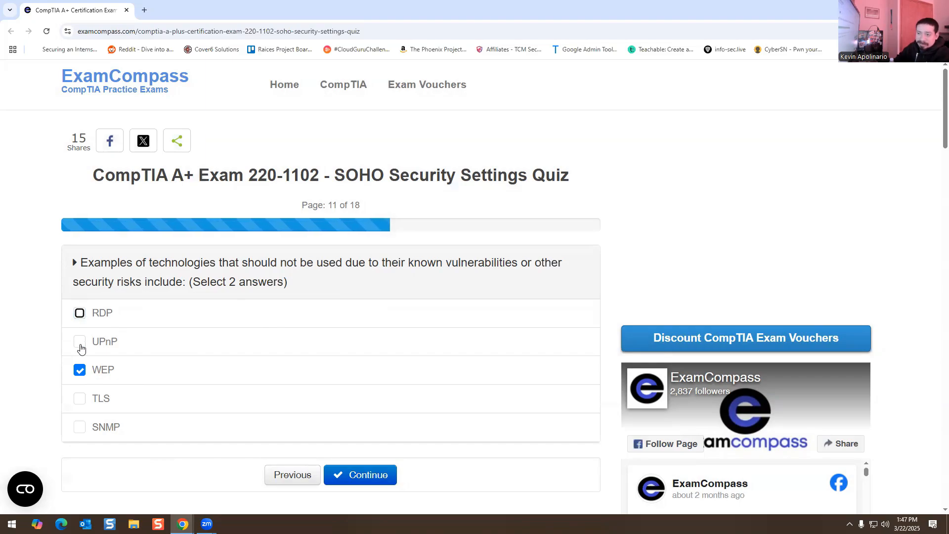
click(80, 341)
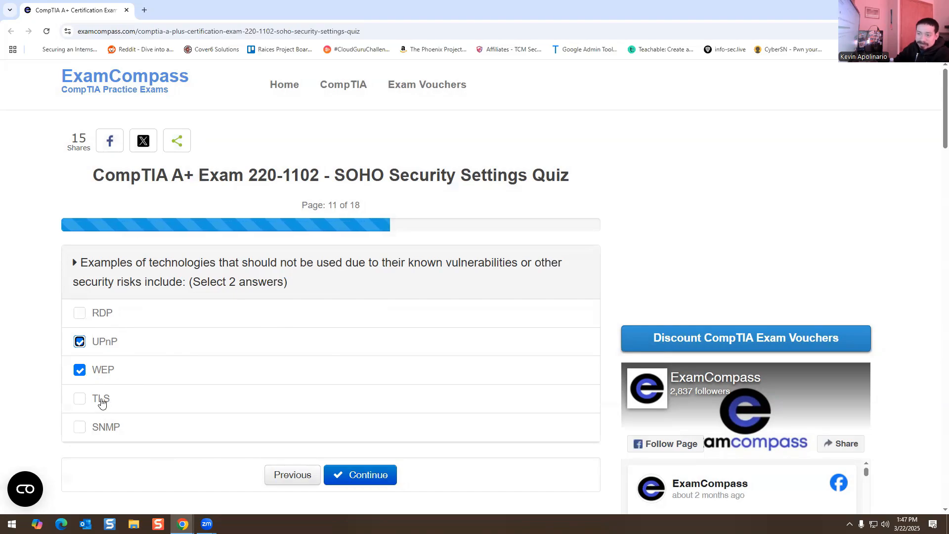
mouse_move(103, 432)
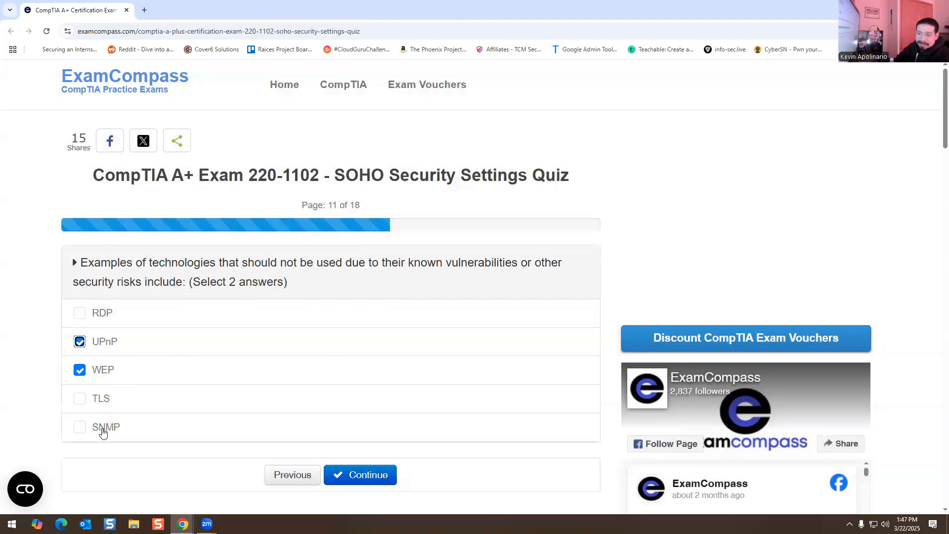
mouse_move(86, 433)
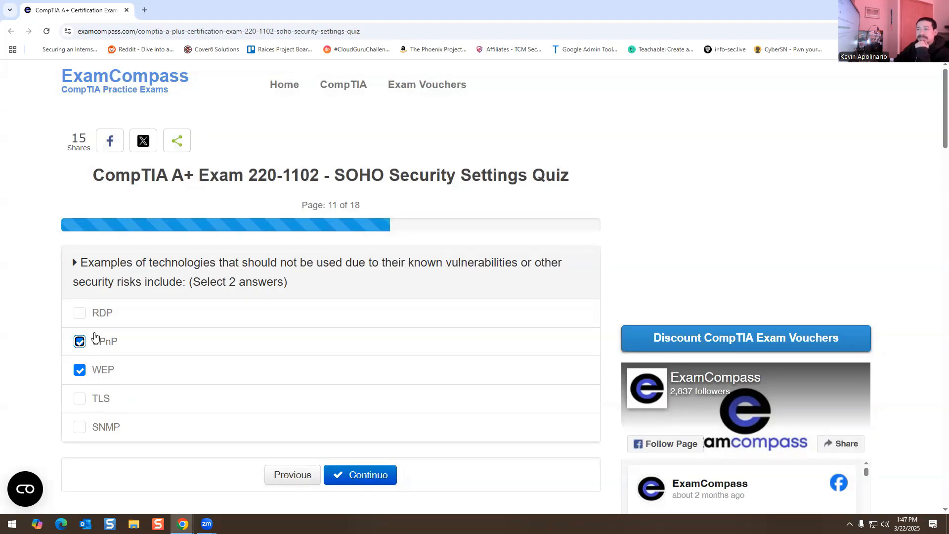
Submit question 11 and choose Screened subnet as the DMZ answer on question 12
click(359, 475)
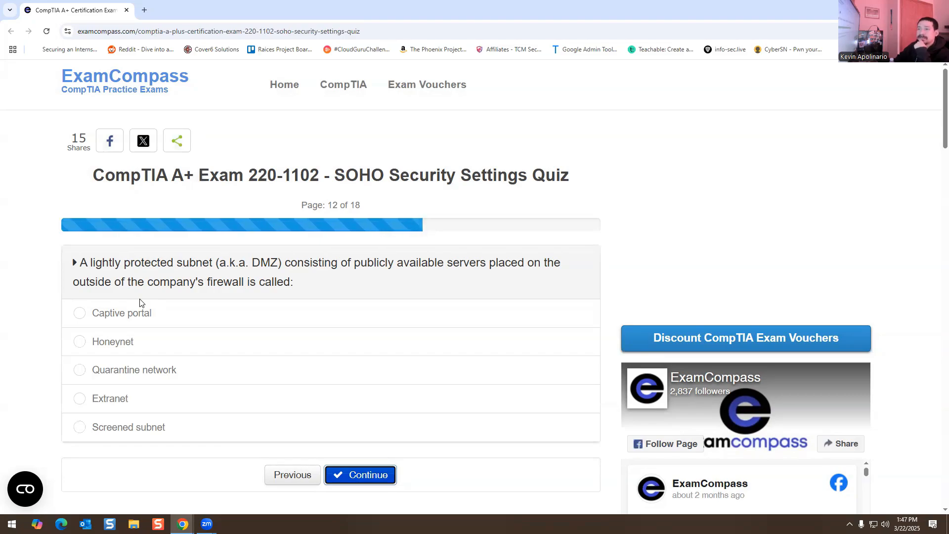
mouse_move(146, 335)
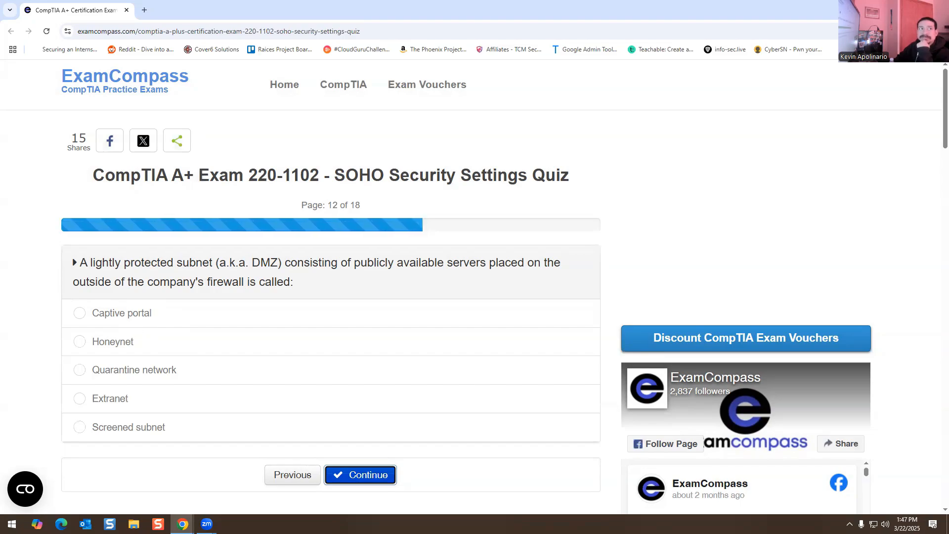
mouse_move(89, 431)
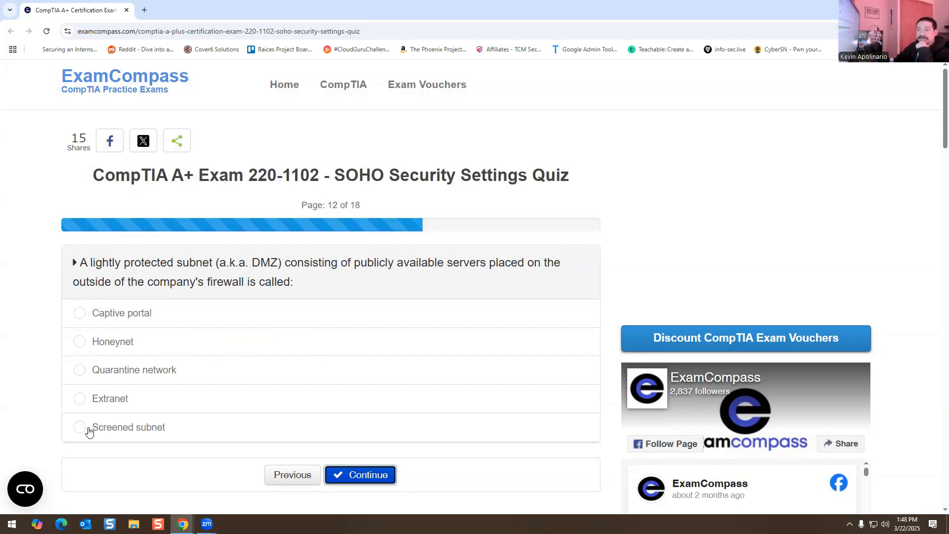
click(79, 427)
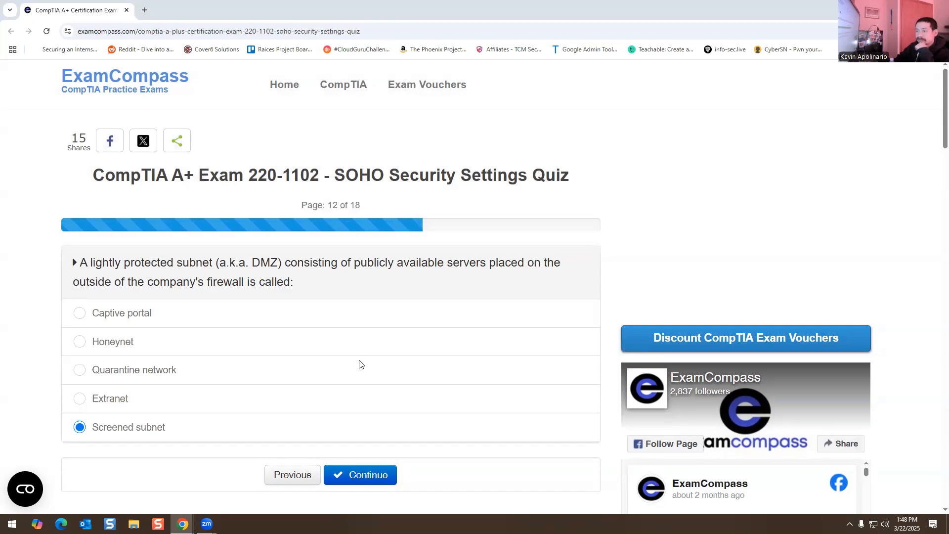
Submit question 12 and answer True for the default-SSID statement on question 13
click(359, 474)
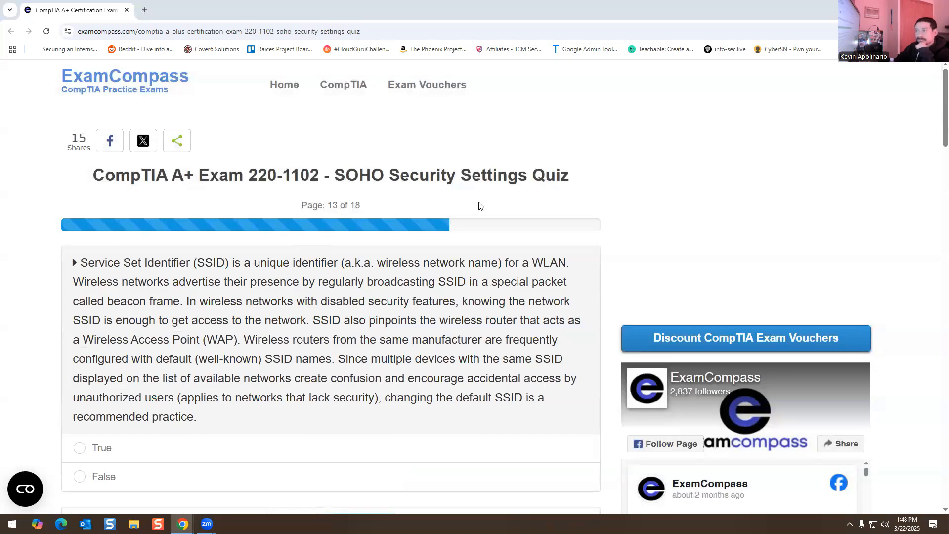
mouse_move(67, 308)
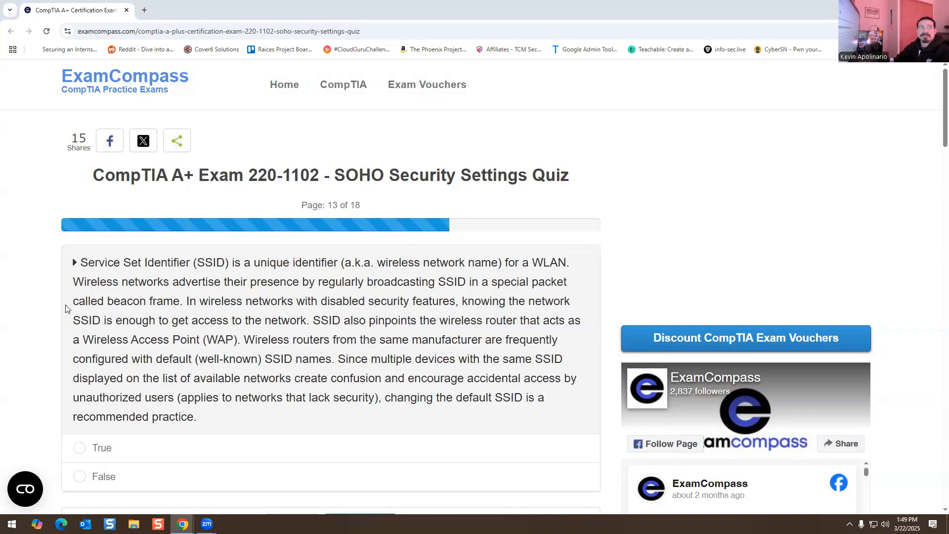
scroll(down, 3)
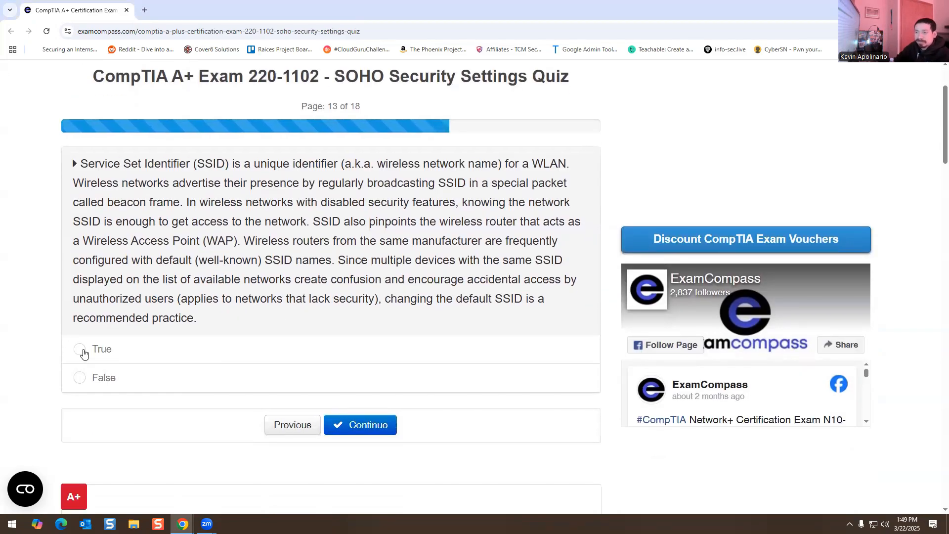
click(360, 424)
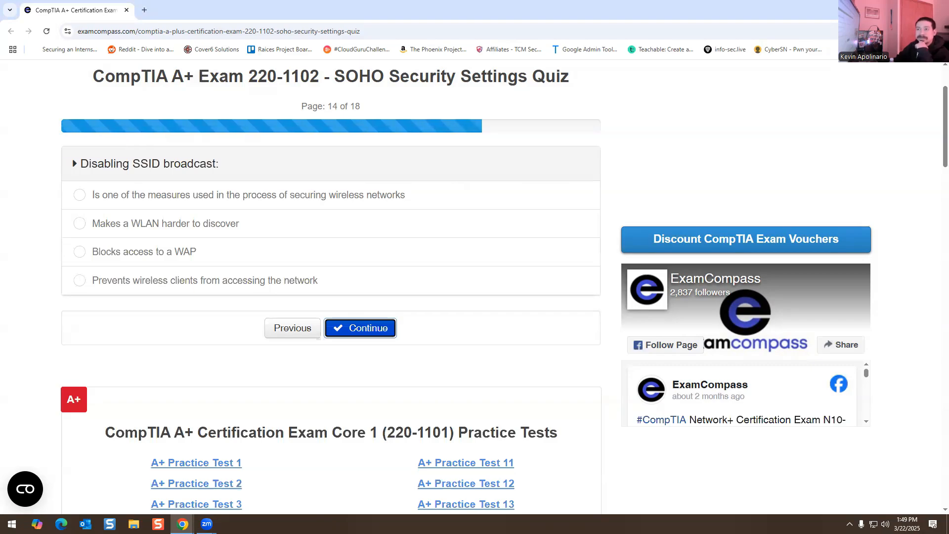
mouse_move(104, 190)
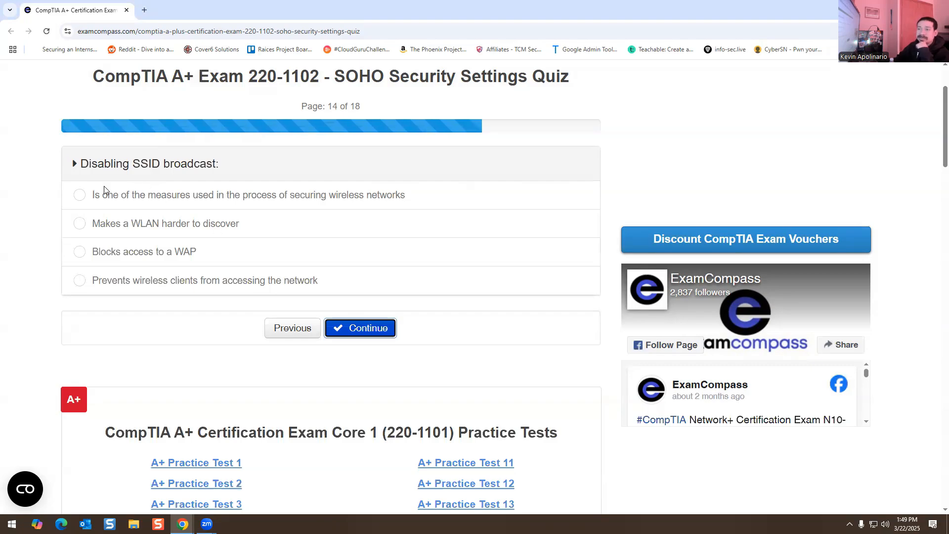
mouse_move(58, 186)
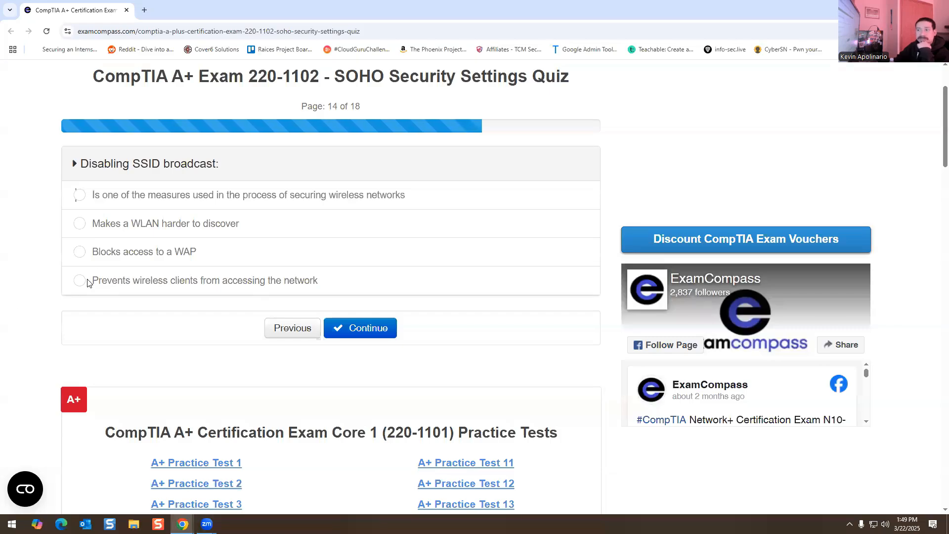
Answer questions 14–16: wireless clients blocked, matching security settings True, guest WiFi True
click(79, 280)
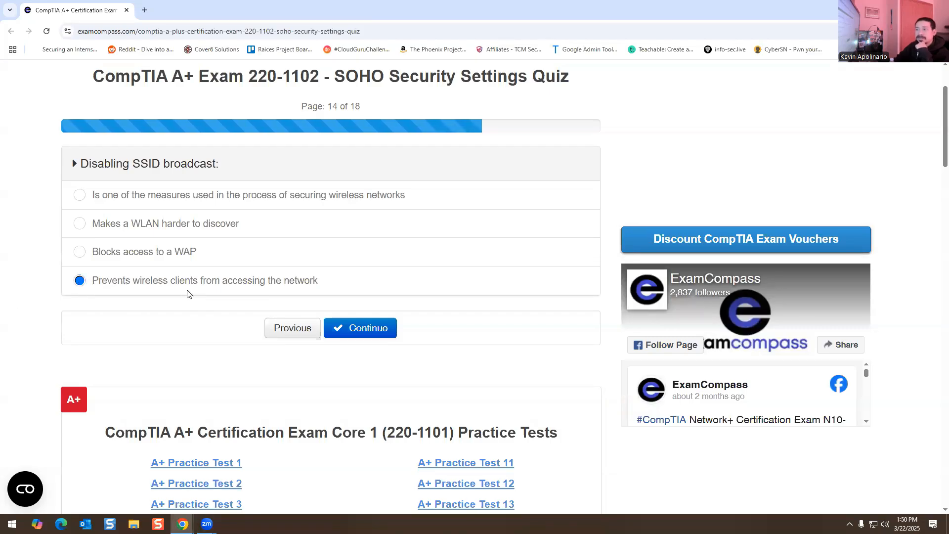
mouse_move(253, 269)
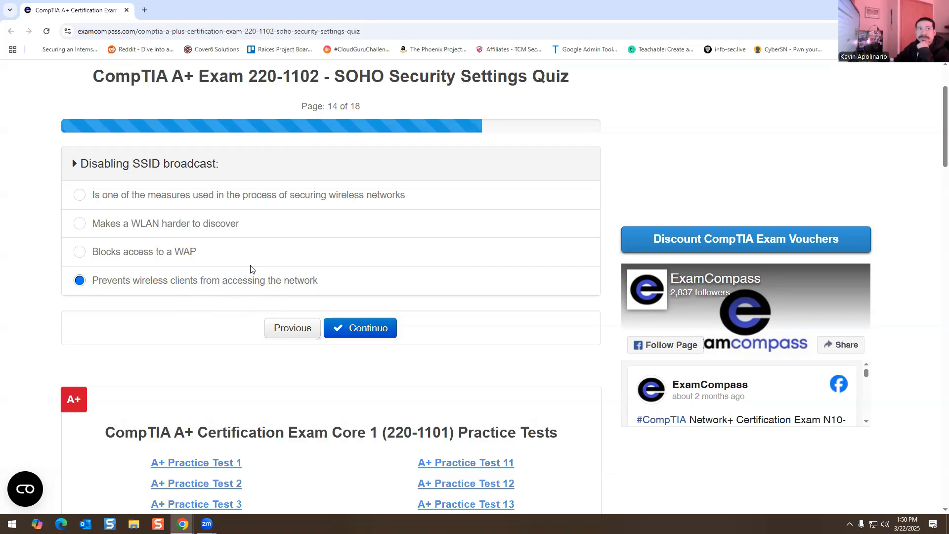
scroll(up, 3)
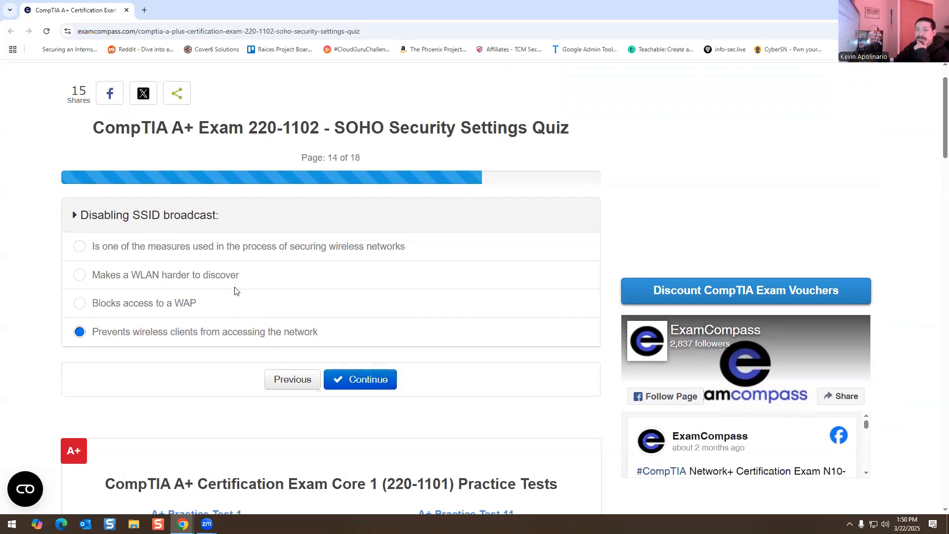
click(360, 379)
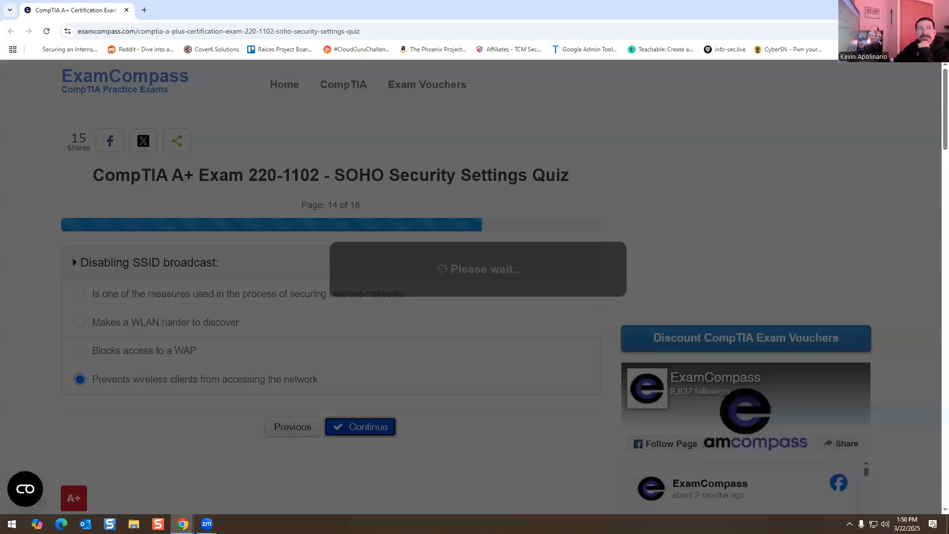
click(361, 426)
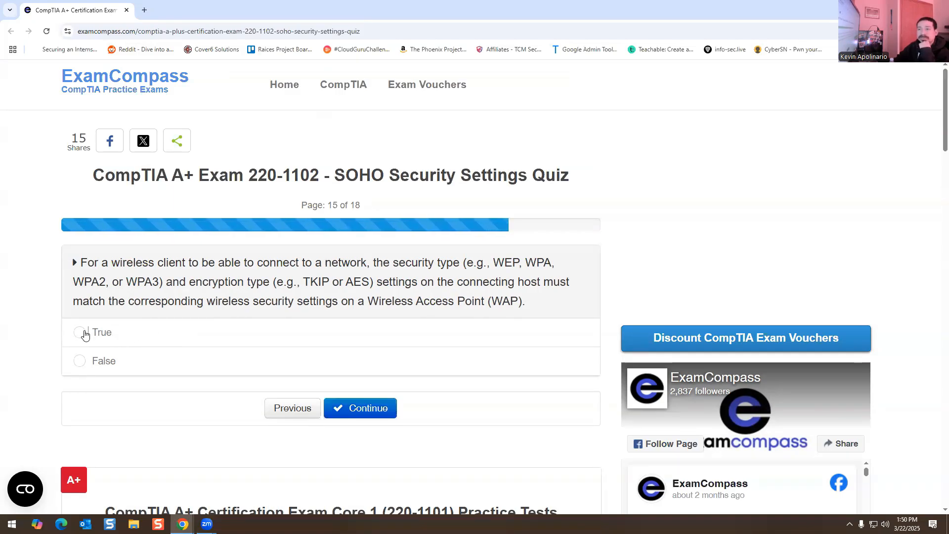
click(359, 407)
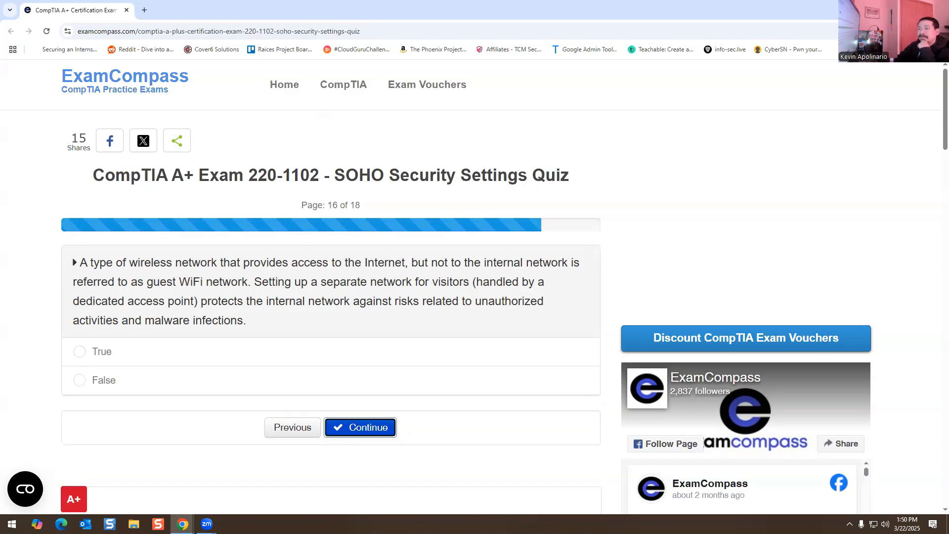
mouse_move(309, 228)
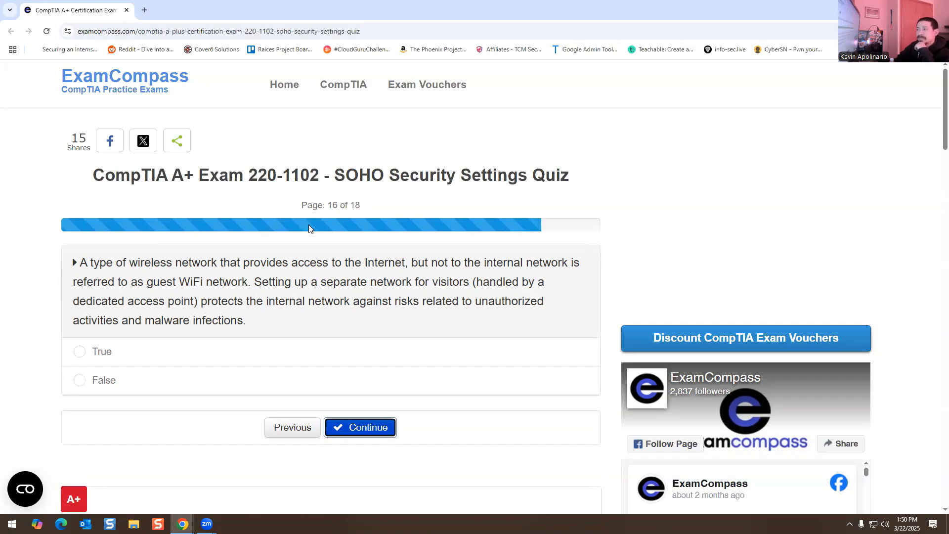
mouse_move(173, 288)
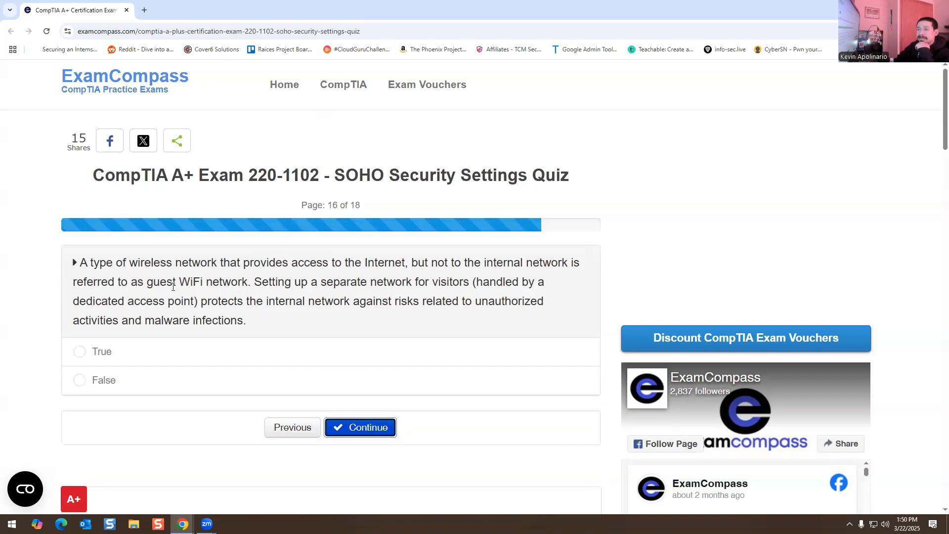
mouse_move(279, 323)
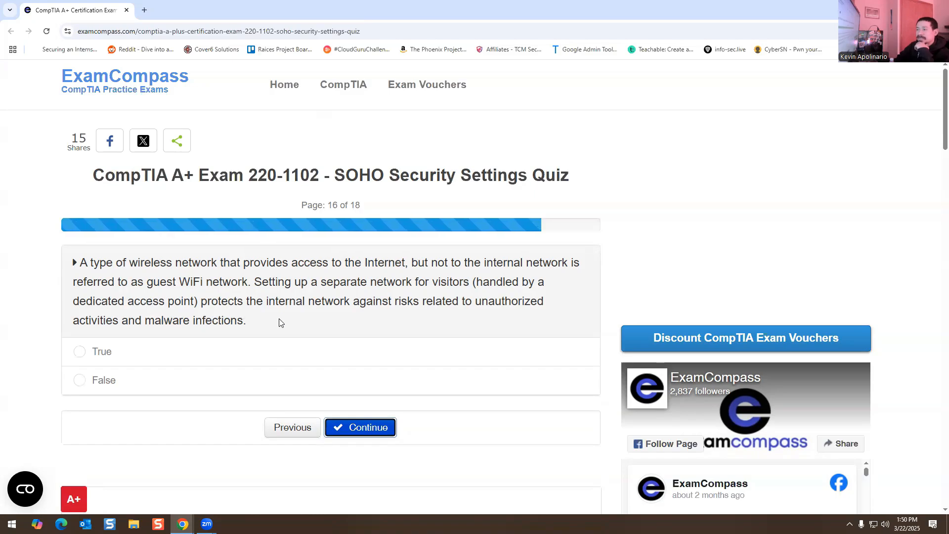
mouse_move(457, 318)
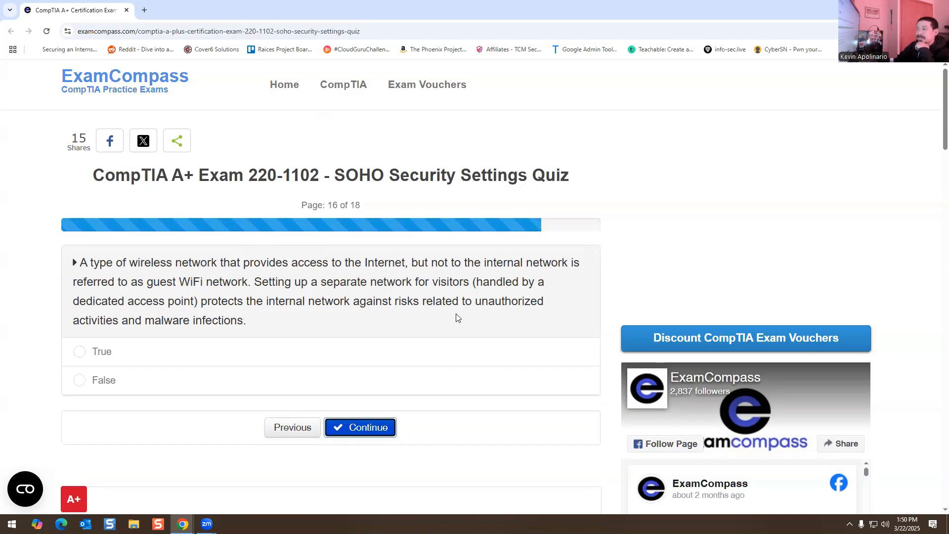
mouse_move(148, 337)
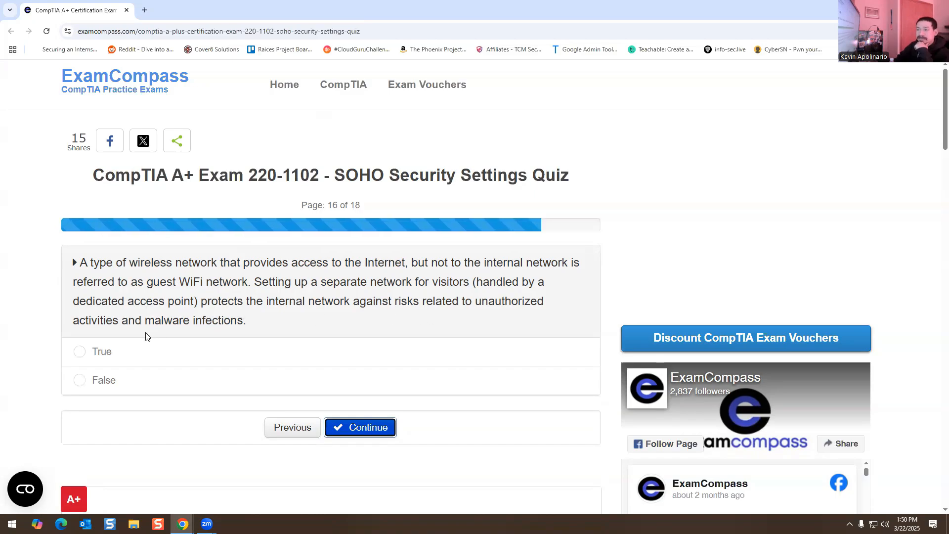
click(79, 351)
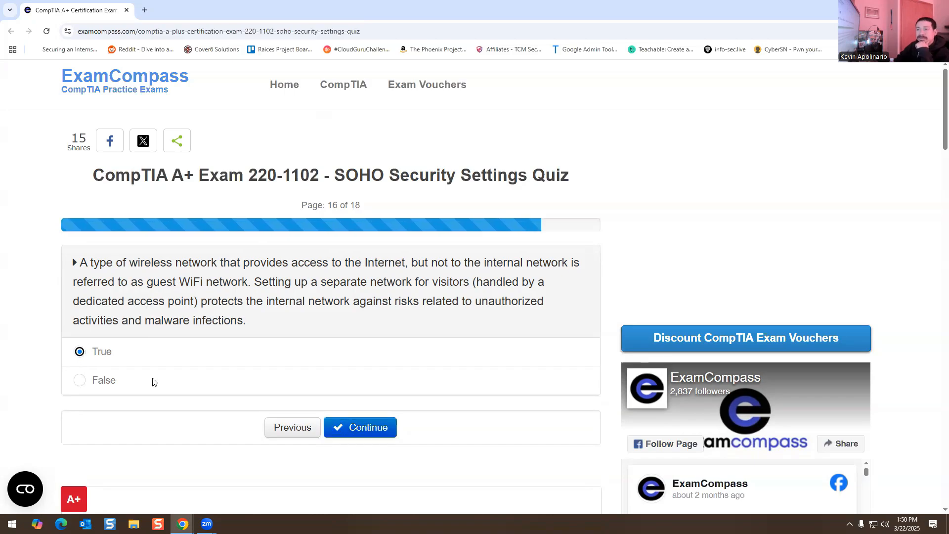
click(359, 427)
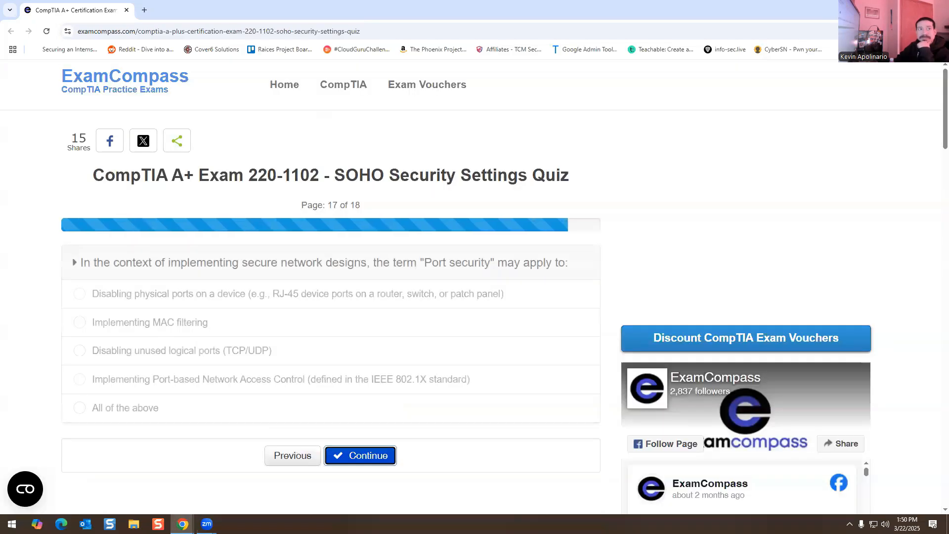
mouse_move(178, 439)
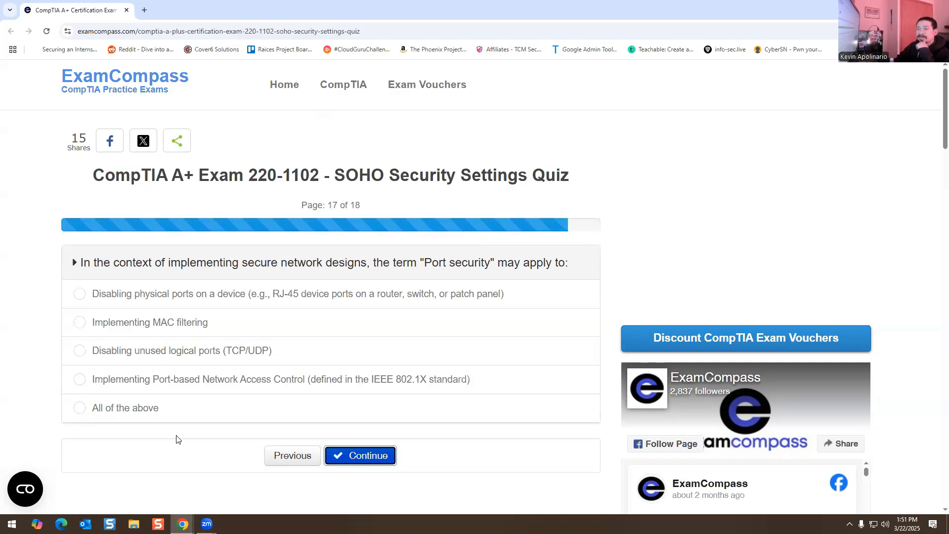
mouse_move(168, 337)
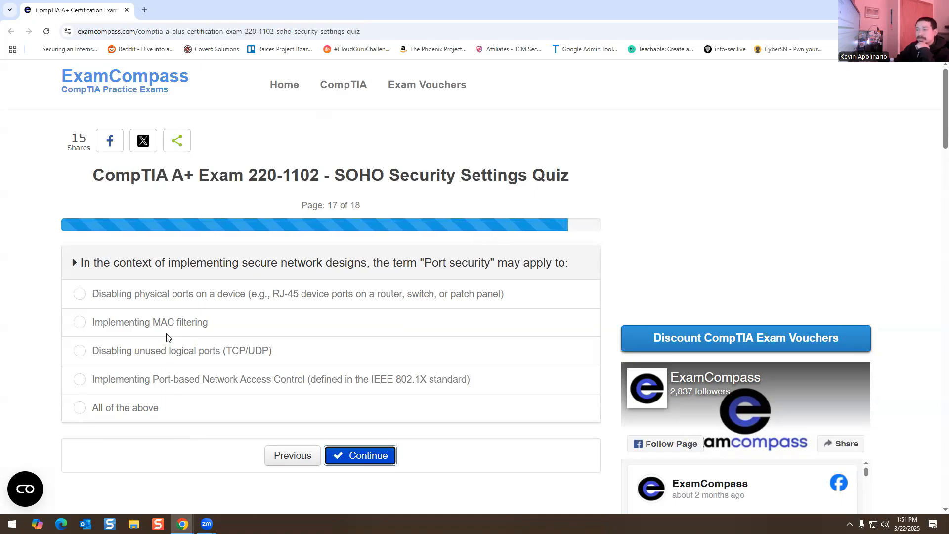
mouse_move(145, 388)
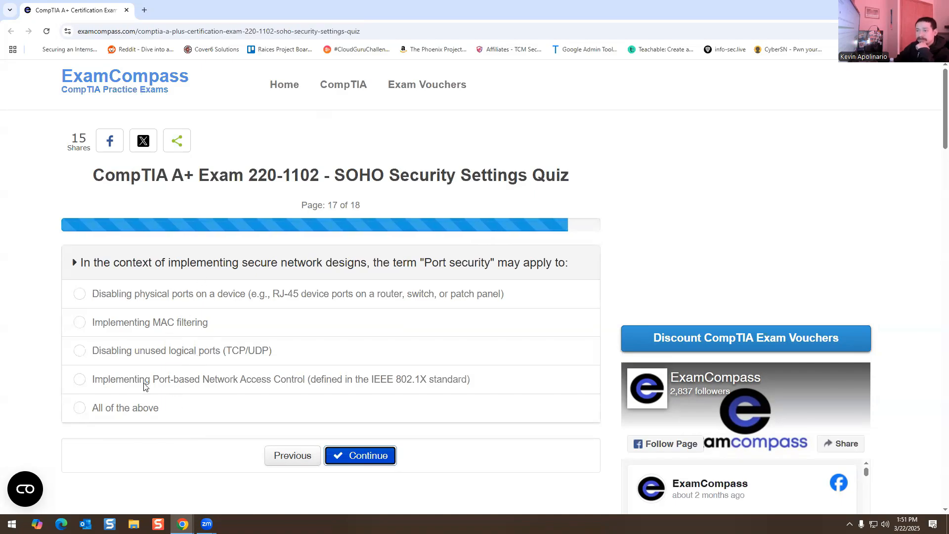
mouse_move(255, 397)
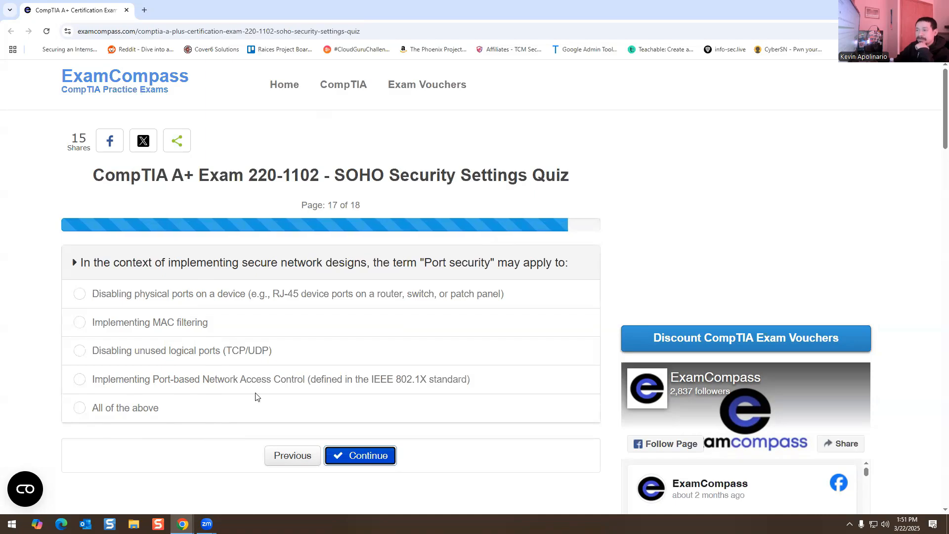
mouse_move(150, 401)
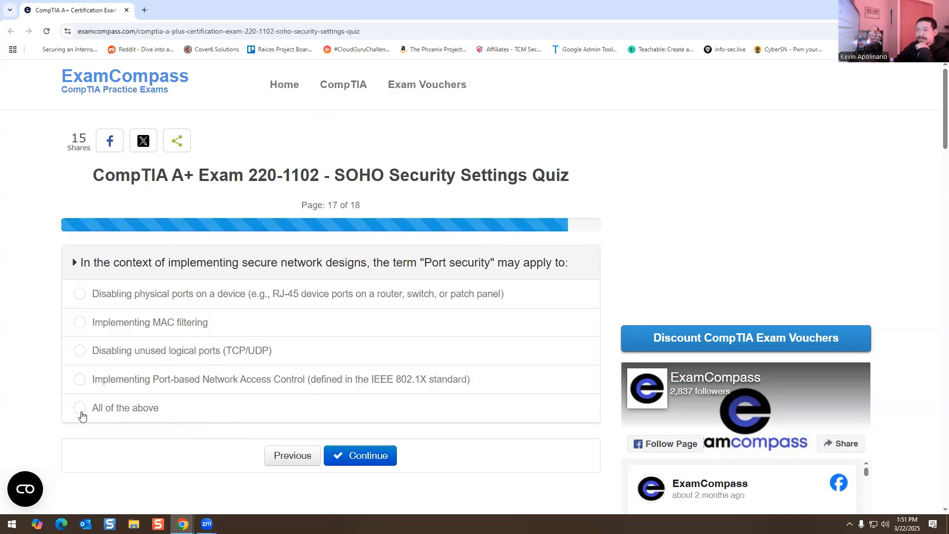
Answer 'All of the above' for the port security question and submit it
click(80, 407)
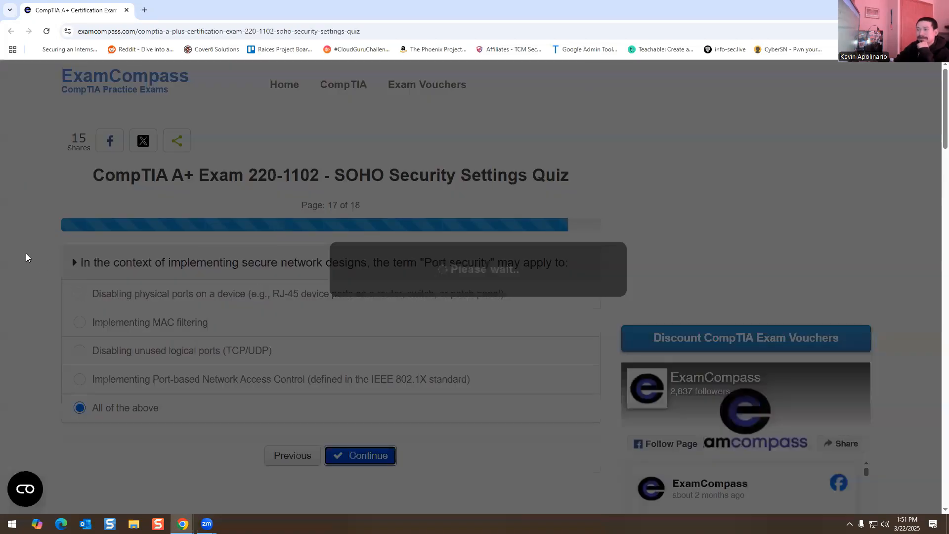
click(360, 456)
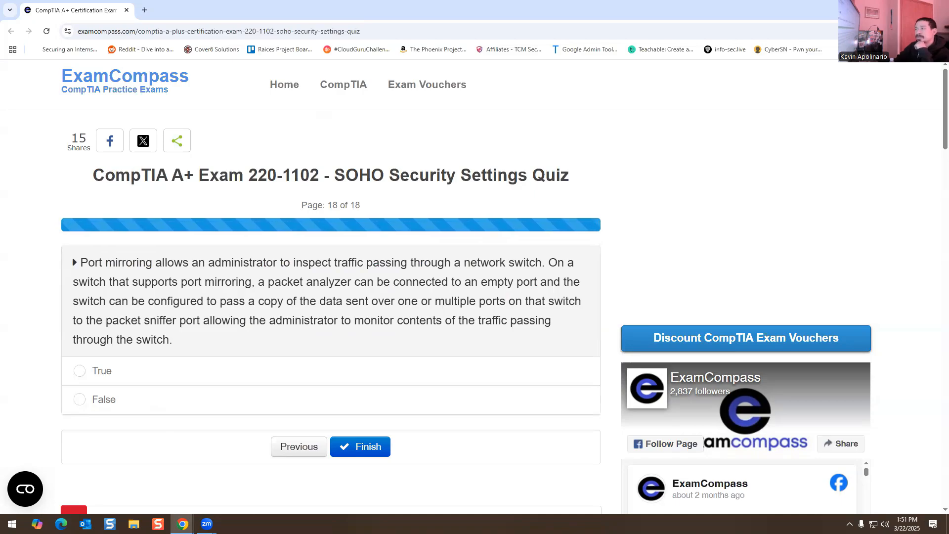
mouse_move(142, 351)
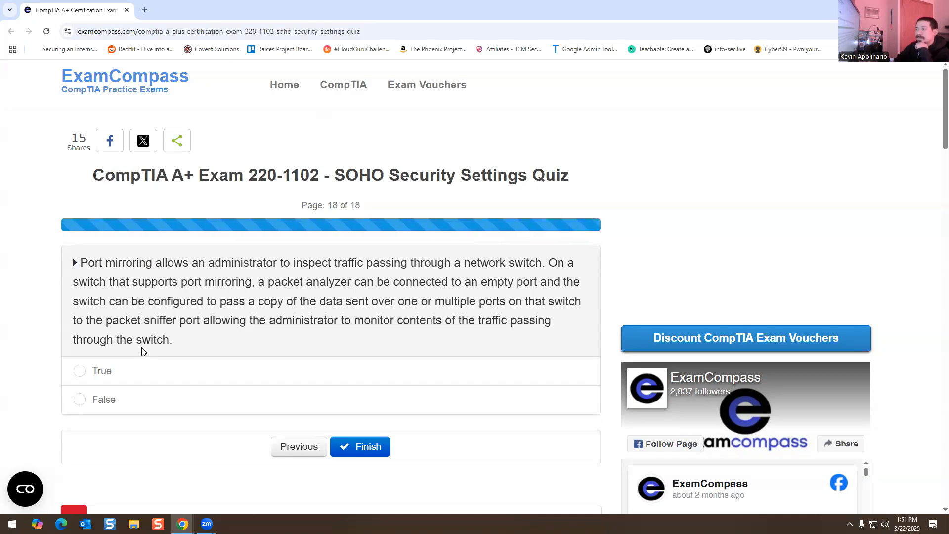
mouse_move(180, 353)
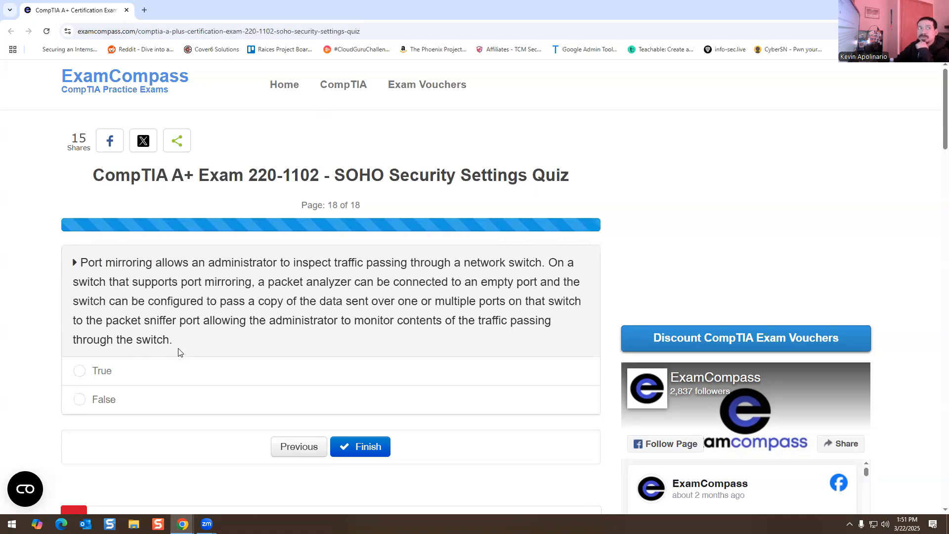
Answer True for the port mirroring statement and finish the quiz
click(79, 370)
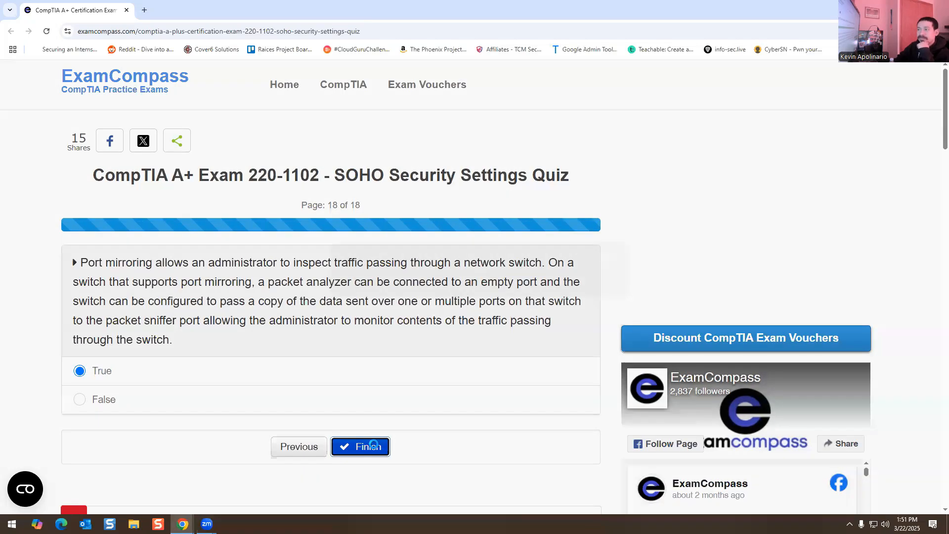
click(360, 447)
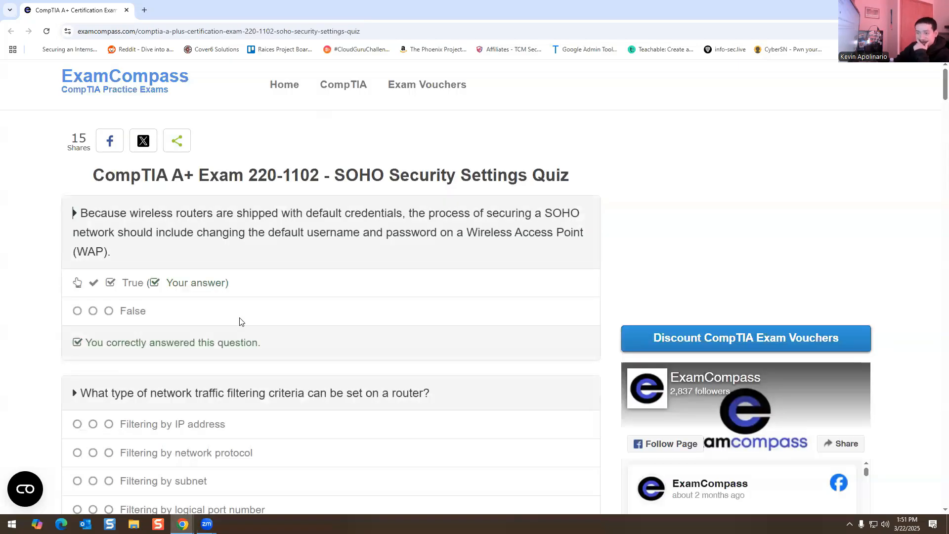
Scroll through the results, confirming questions 9–13 correct, down to missed question 14
scroll(down, 3)
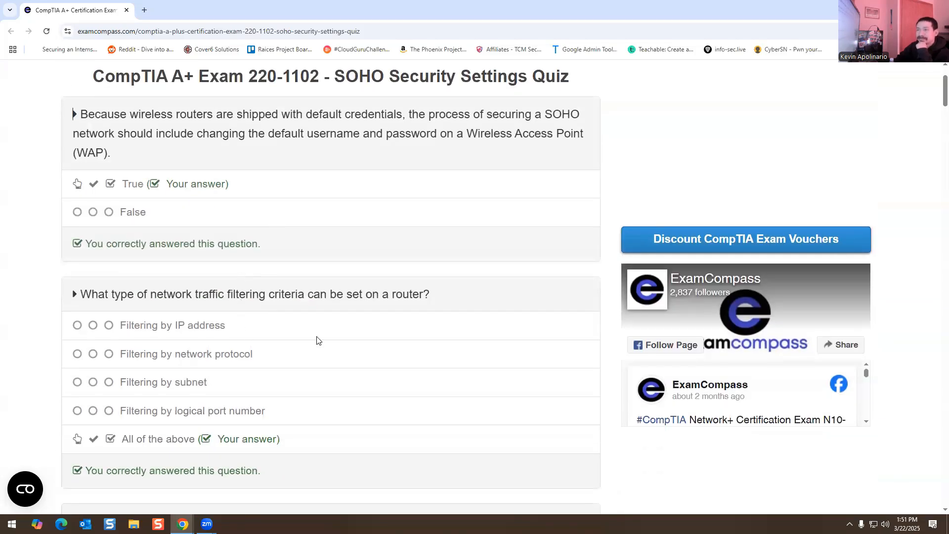
scroll(down, 3)
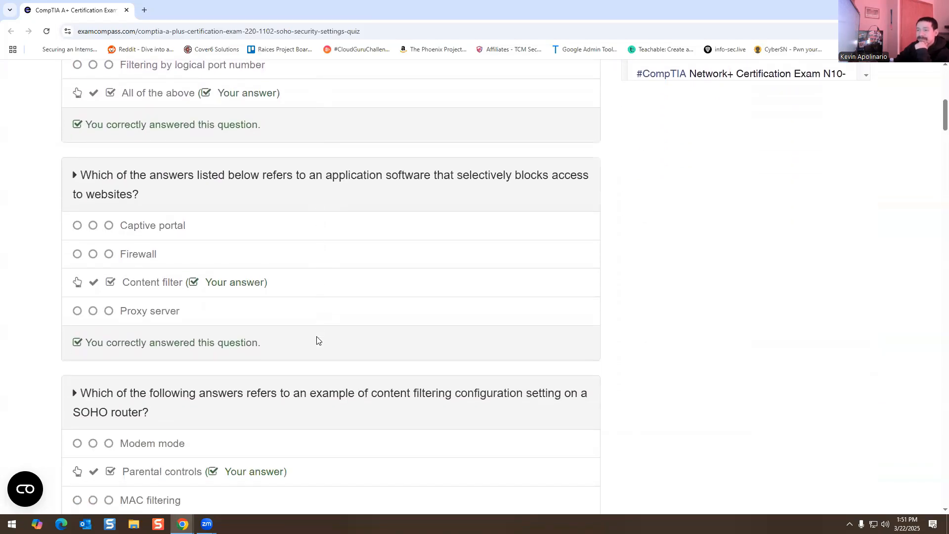
scroll(down, 3)
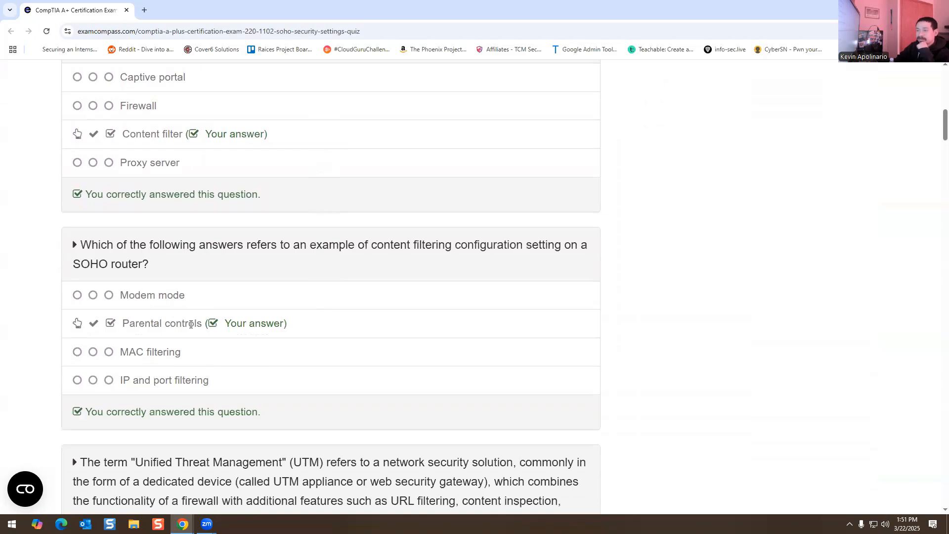
scroll(down, 3)
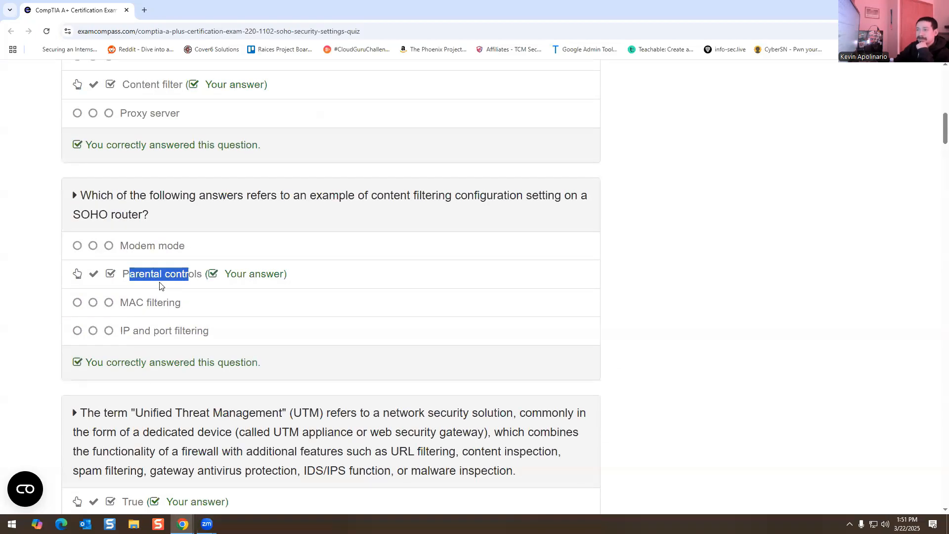
click(157, 274)
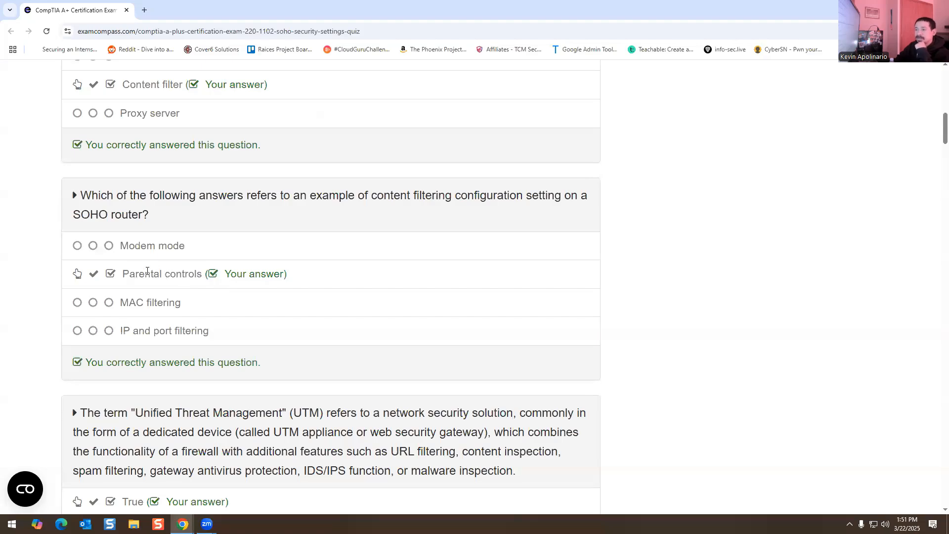
scroll(down, 3)
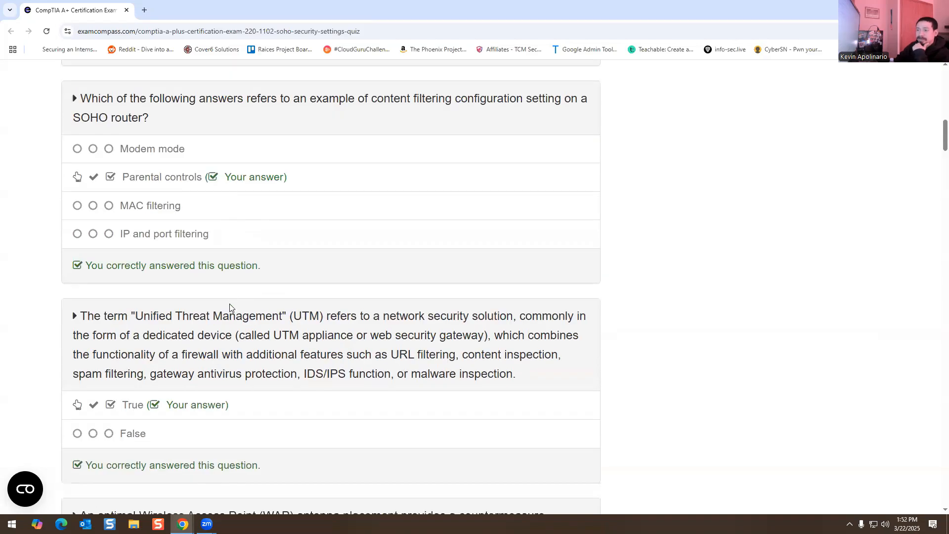
scroll(down, 3)
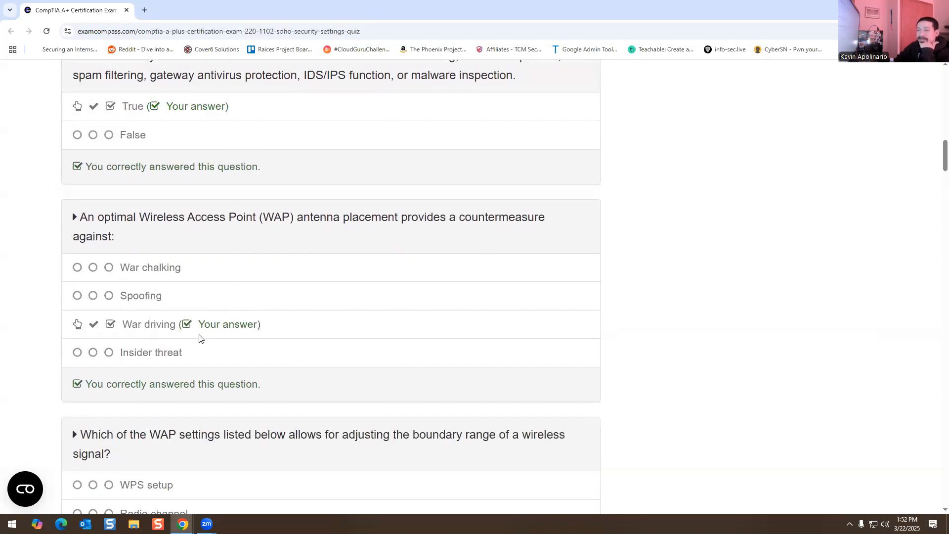
scroll(down, 3)
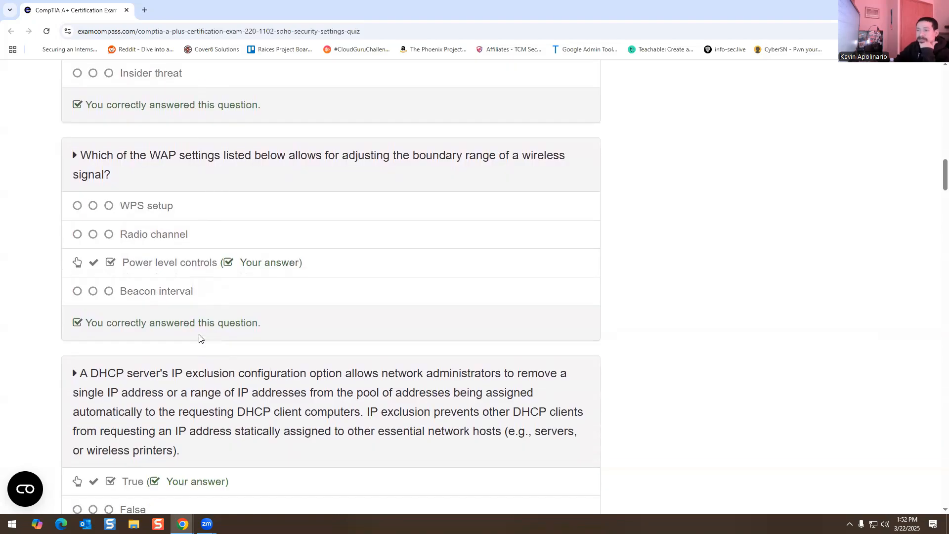
scroll(down, 3)
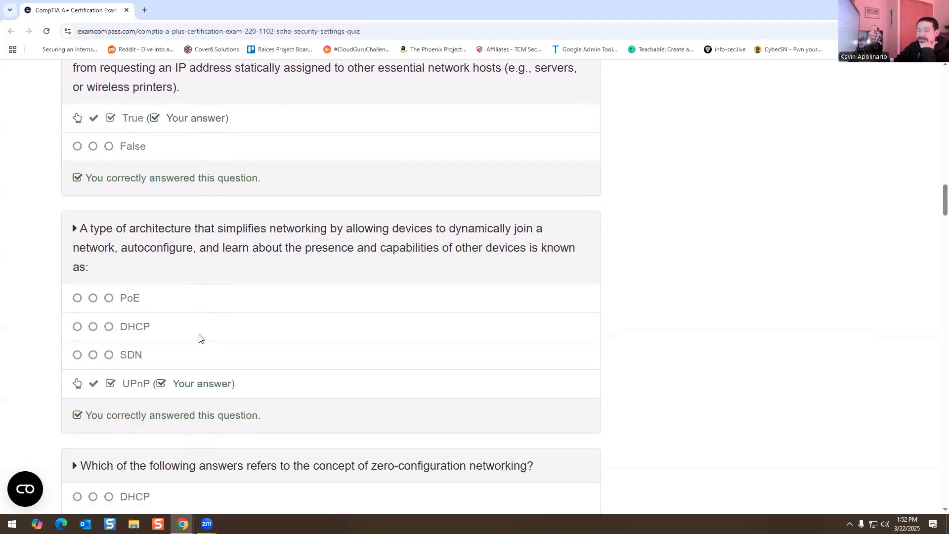
scroll(down, 3)
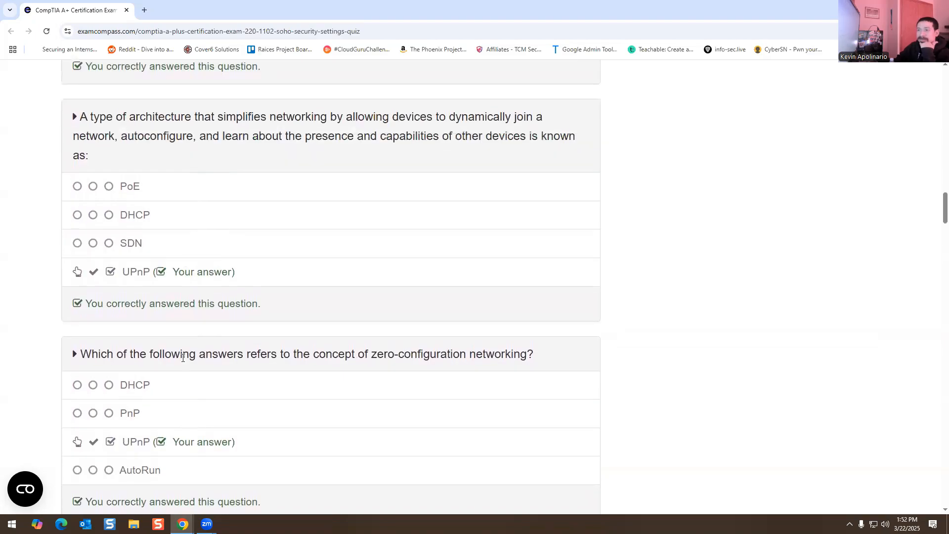
scroll(down, 3)
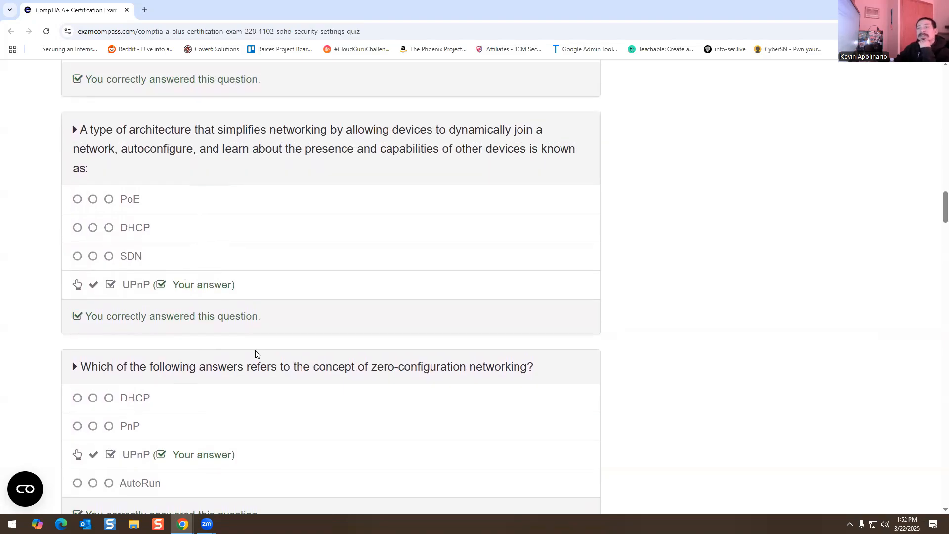
scroll(down, 3)
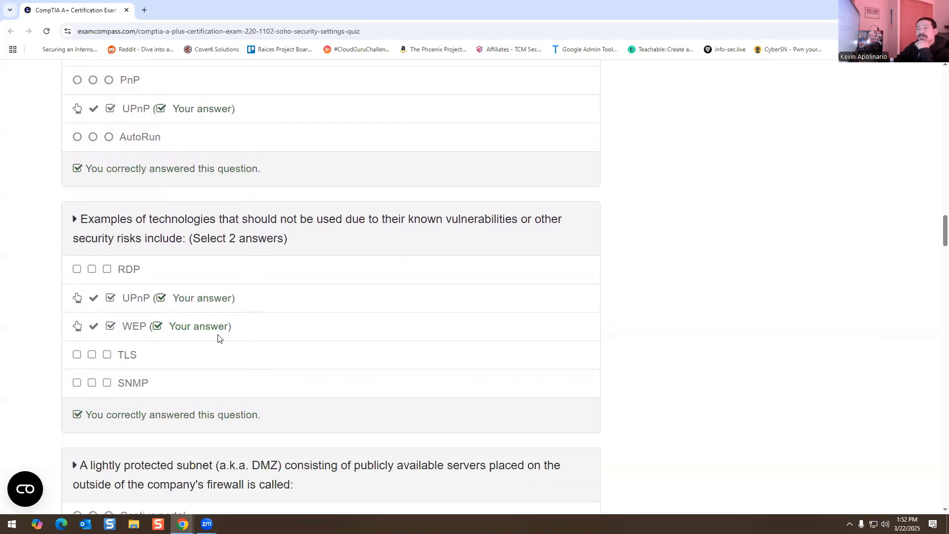
scroll(down, 3)
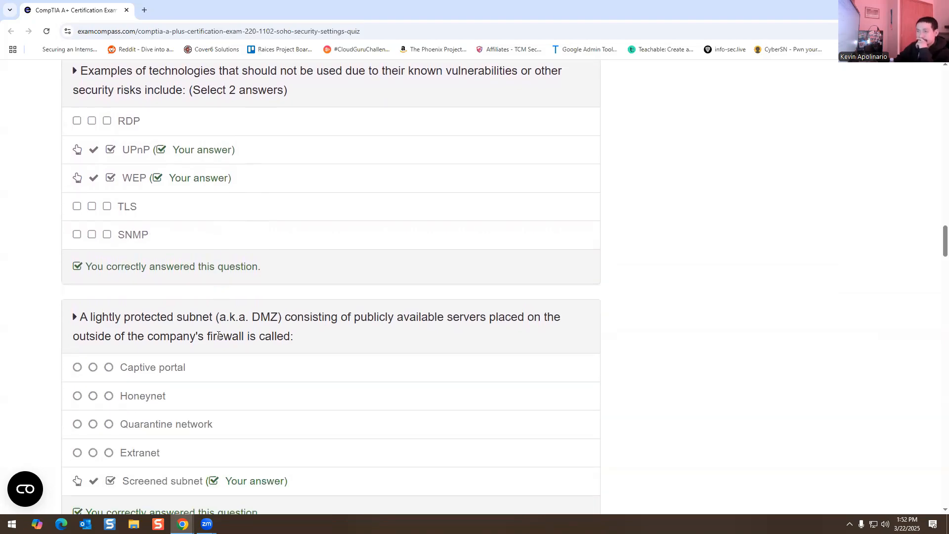
scroll(down, 3)
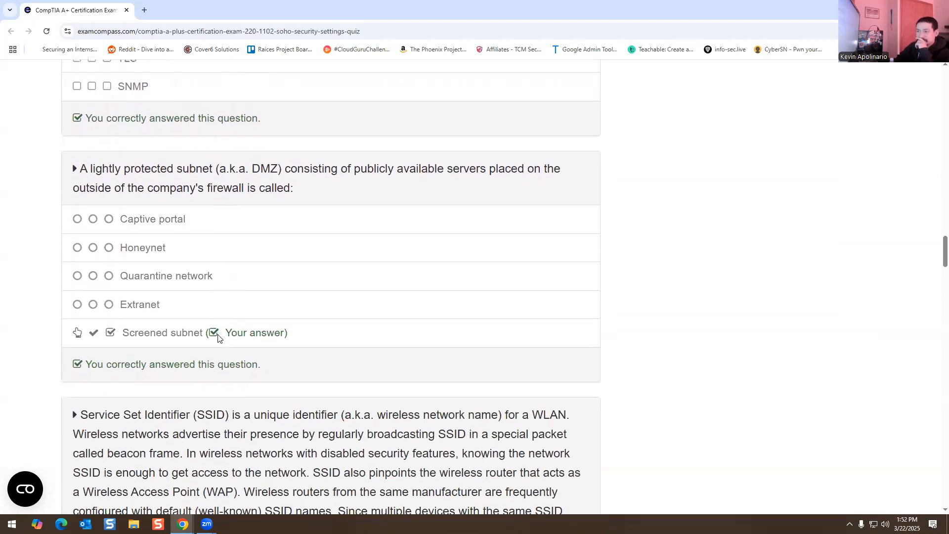
scroll(down, 3)
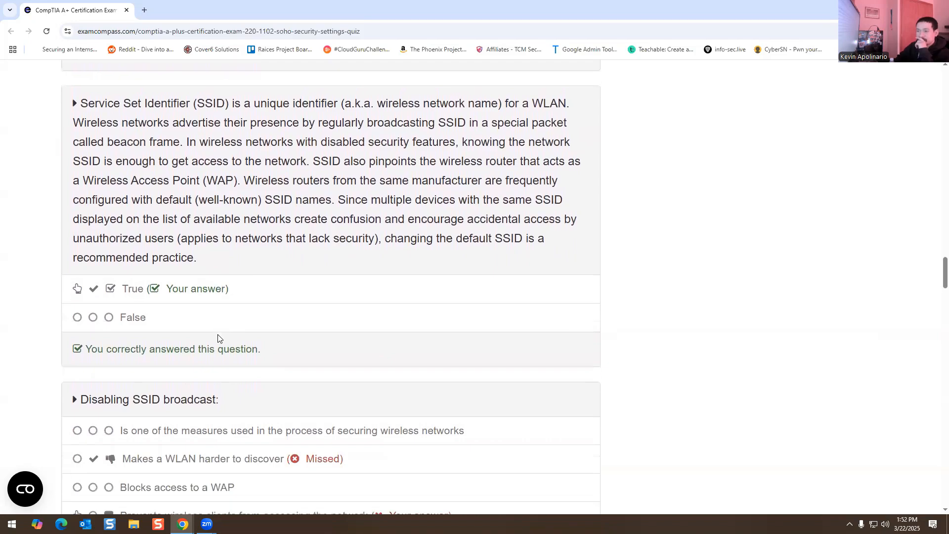
scroll(down, 3)
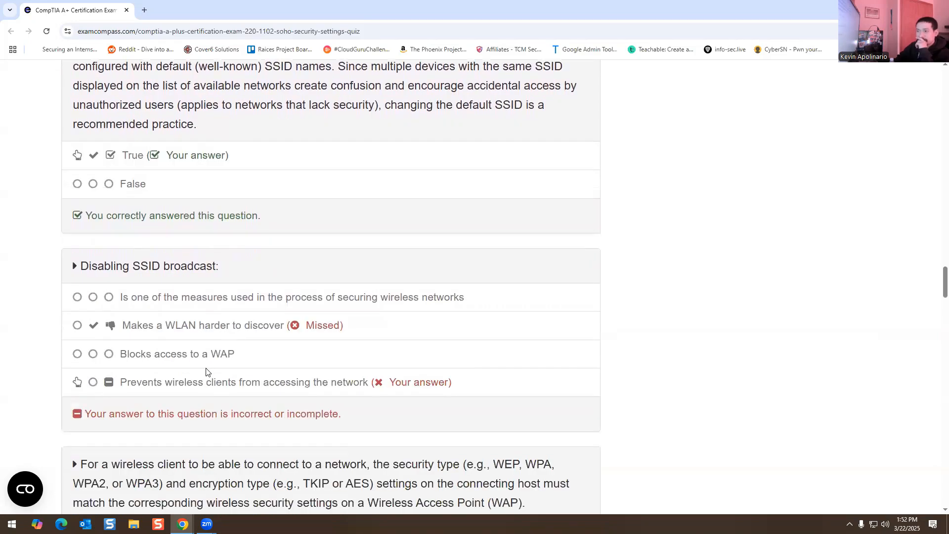
mouse_move(168, 395)
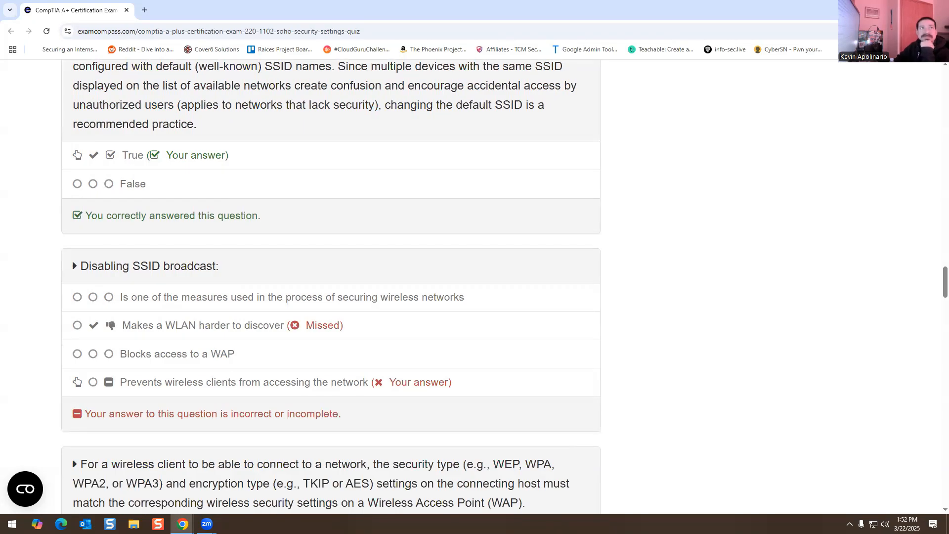
mouse_move(220, 344)
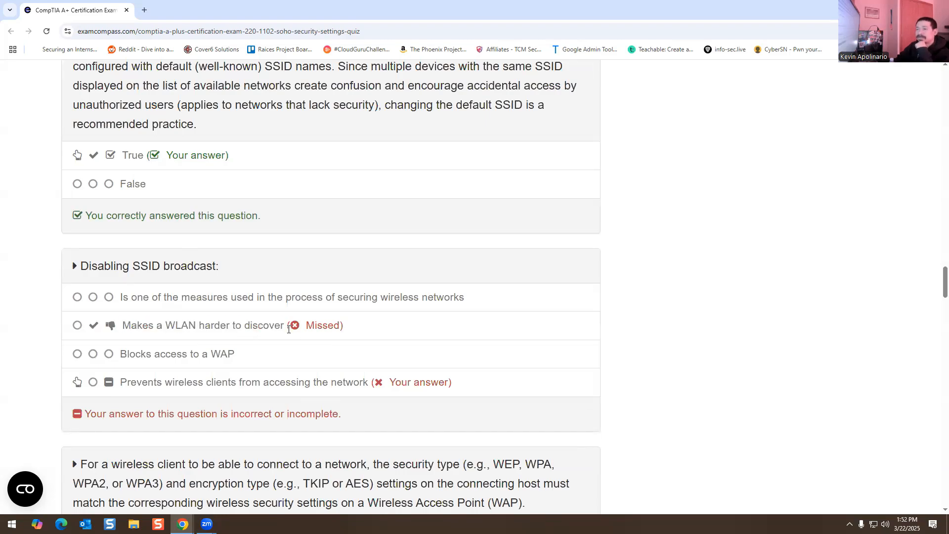
mouse_move(134, 377)
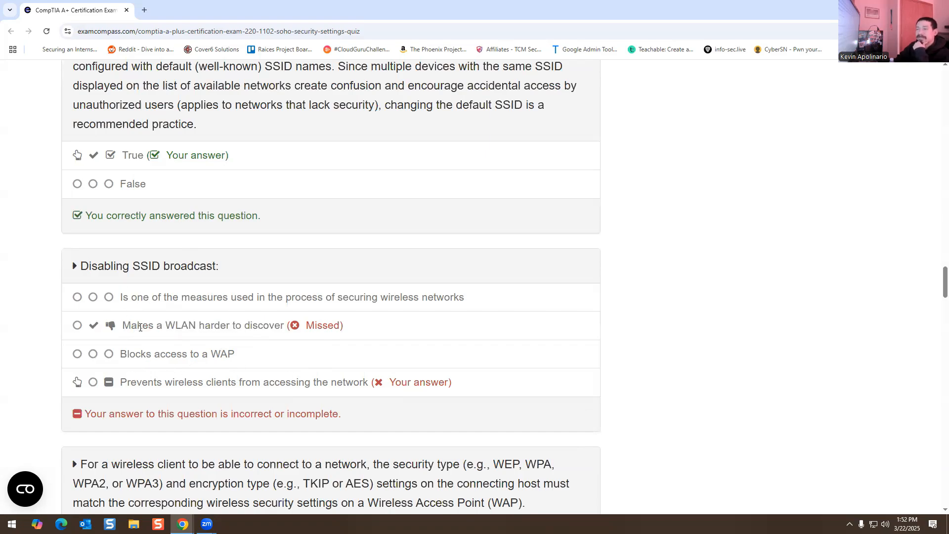
mouse_move(175, 343)
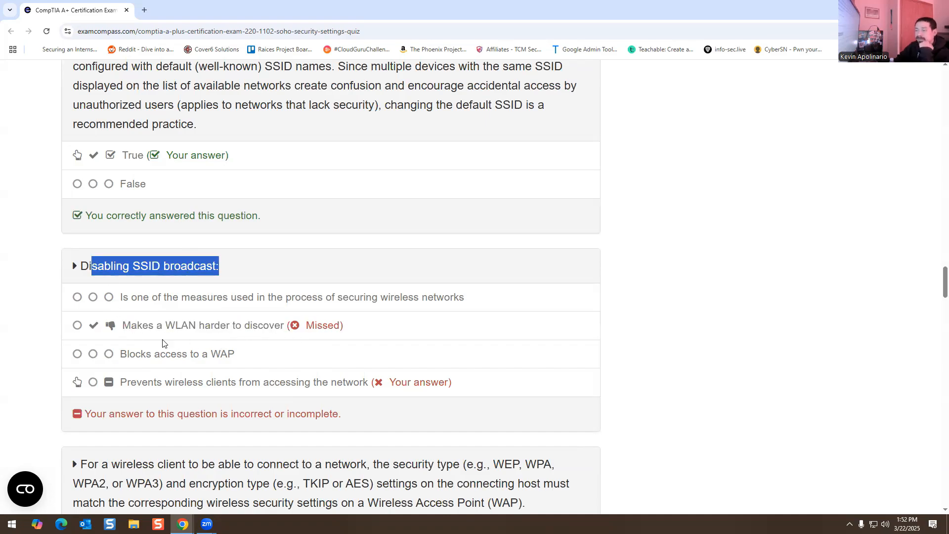
scroll(down, 3)
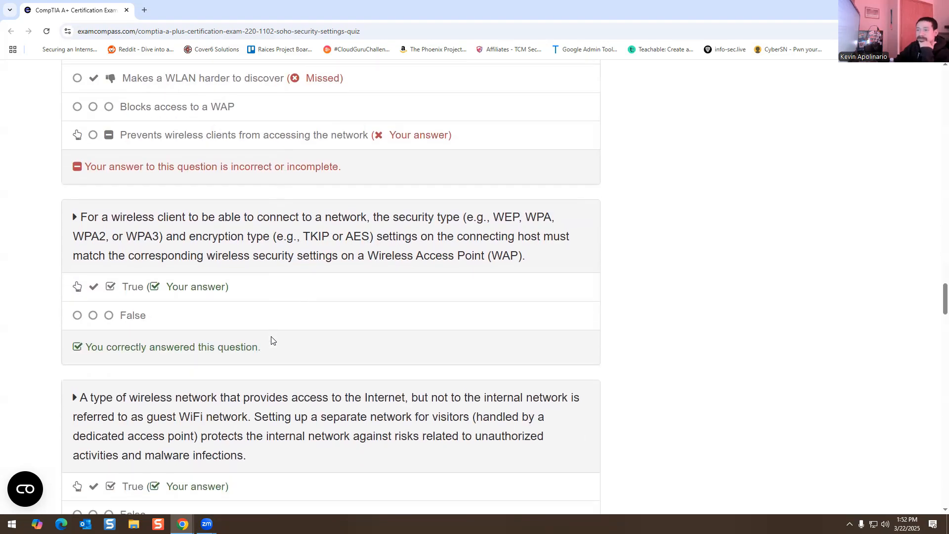
Check the final report's 17/18 score, 94.74%, then return to the top of the results
scroll(down, 3)
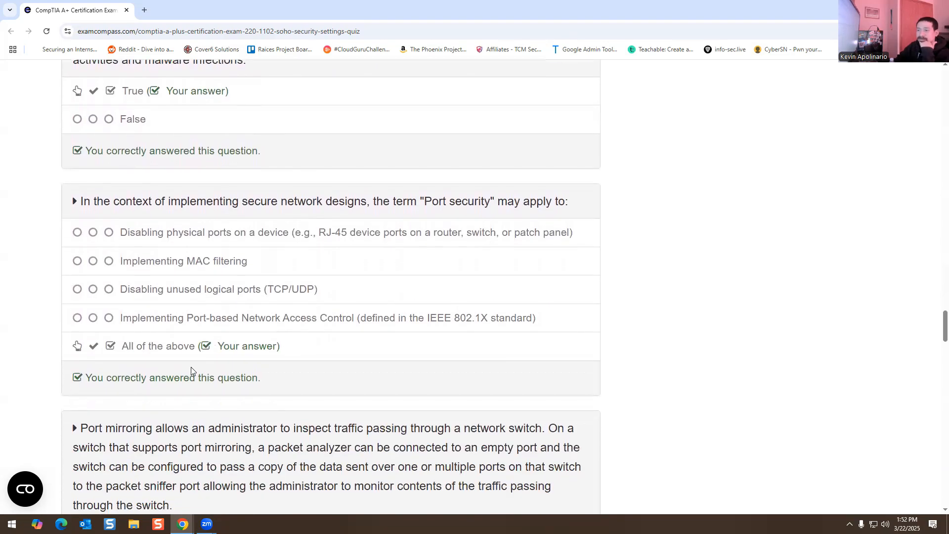
scroll(down, 3)
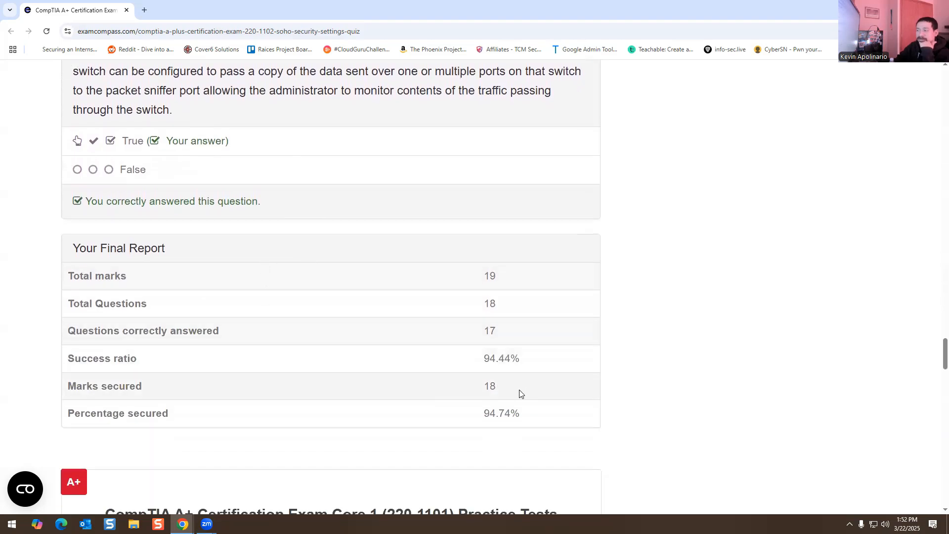
scroll(up, 3)
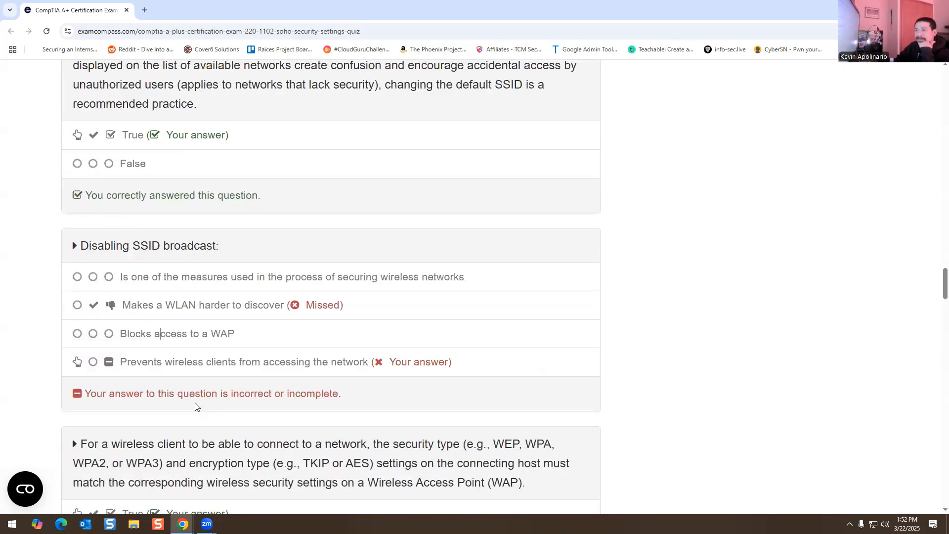
scroll(down, 3)
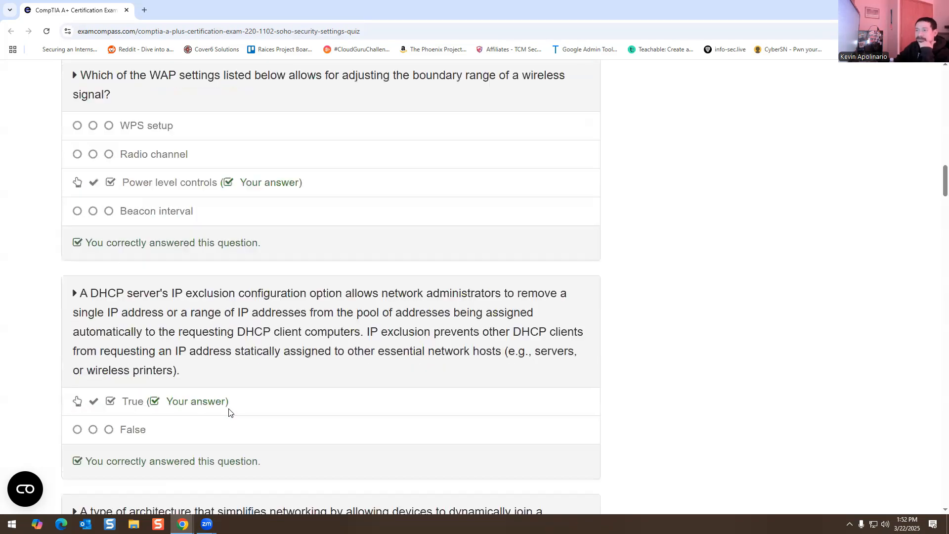
scroll(up, 3)
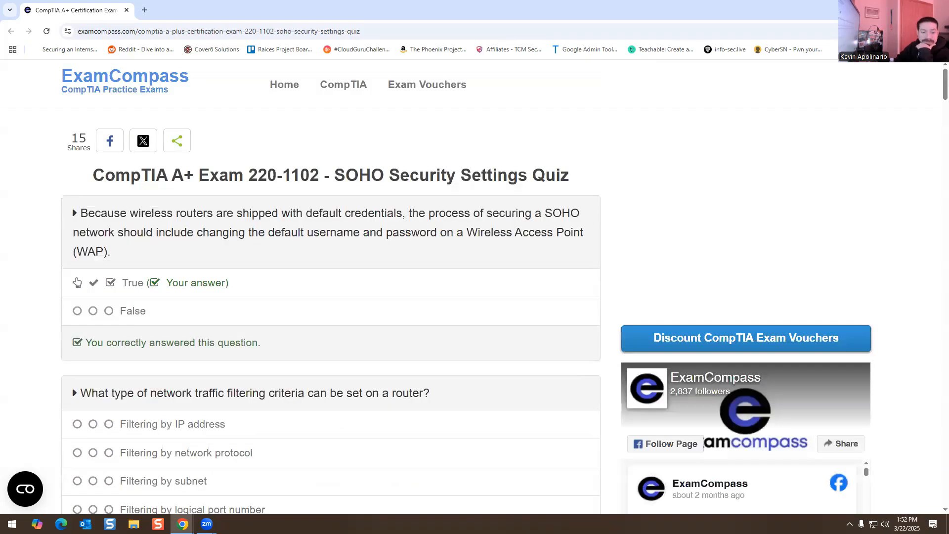